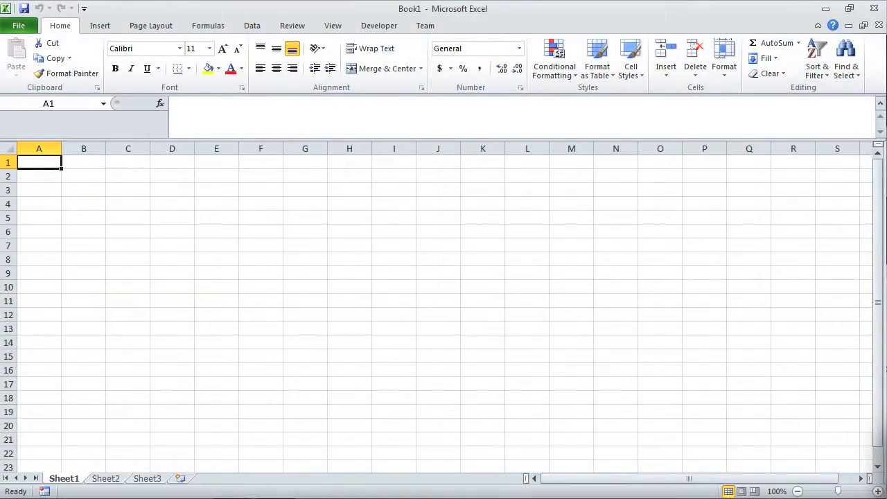
mouse_move(541, 17)
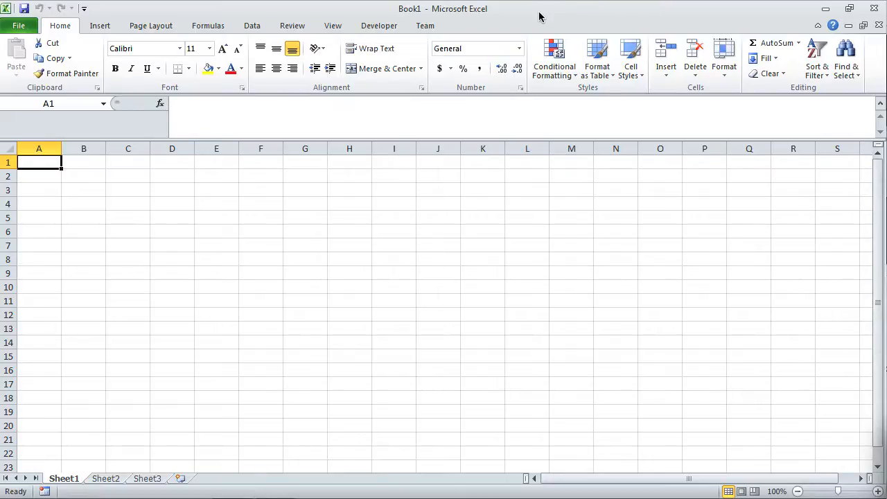
mouse_move(458, 20)
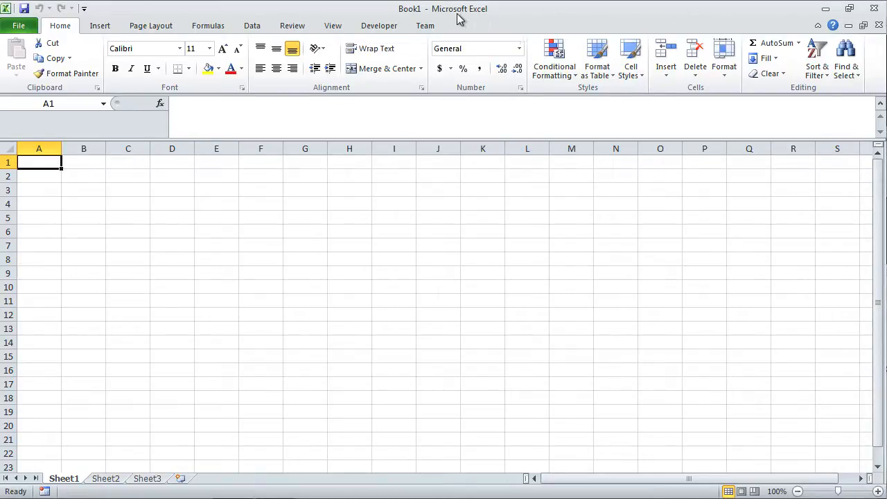
mouse_move(406, 52)
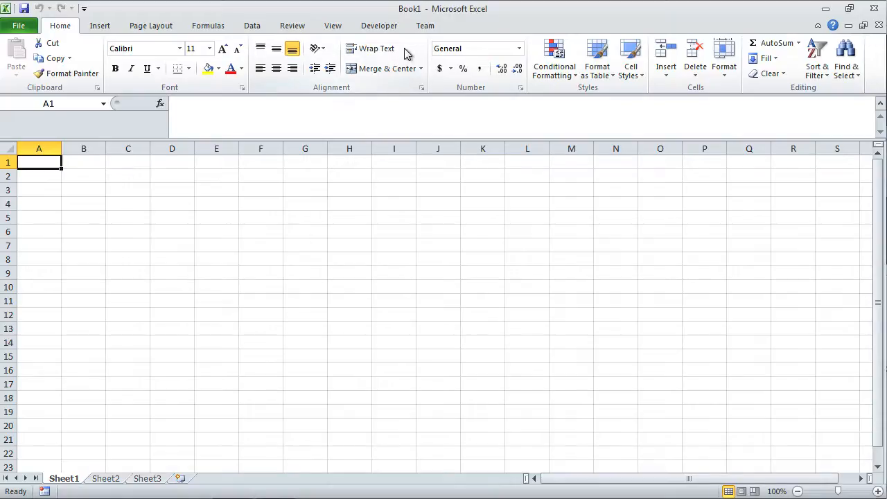
mouse_move(104, 77)
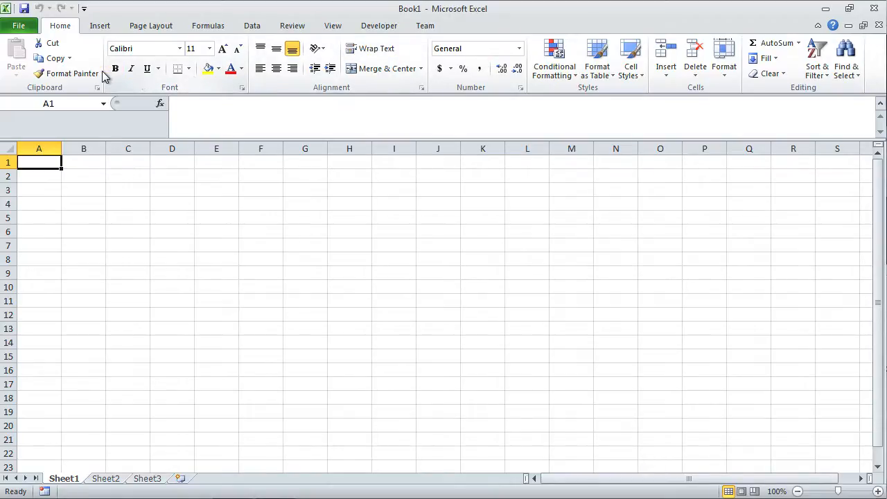
mouse_move(72, 73)
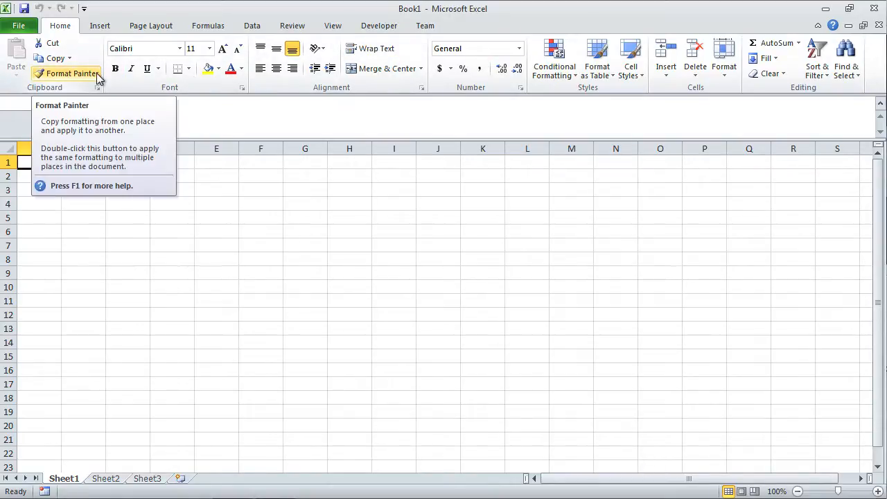
mouse_move(250, 21)
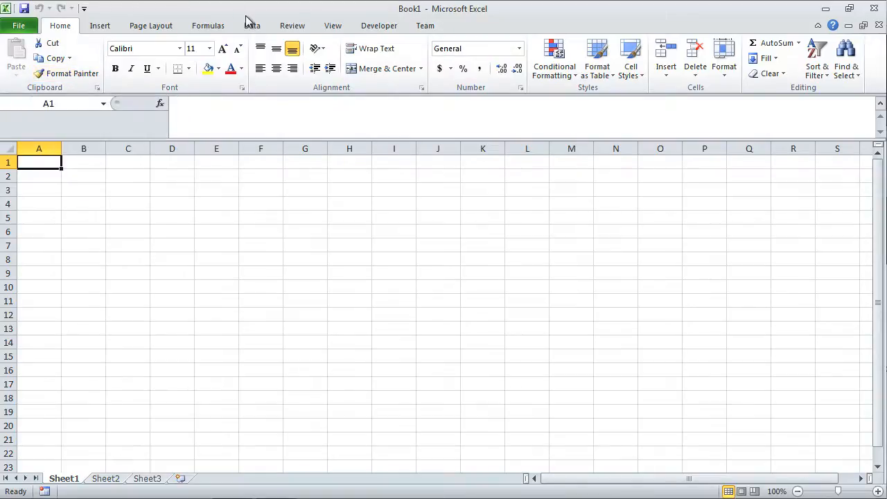
mouse_move(39, 148)
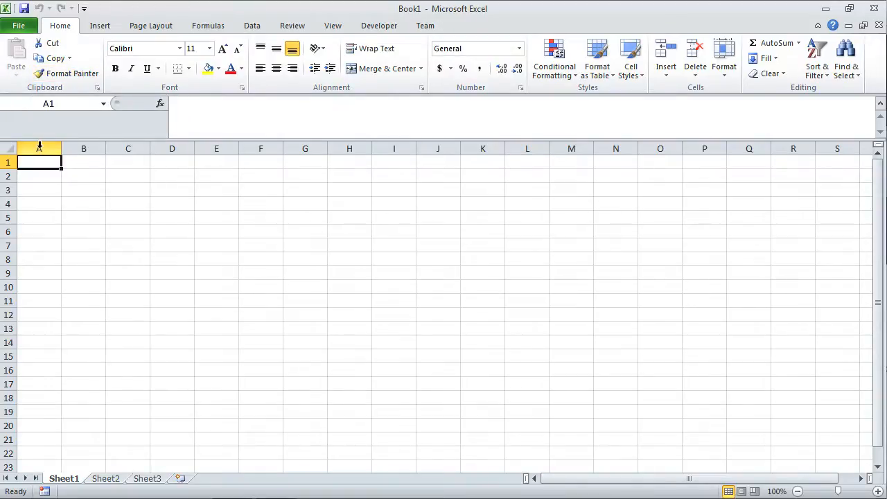
Try selecting a whole column, a whole row and a few individual cells on the blank sheet.
click(128, 148)
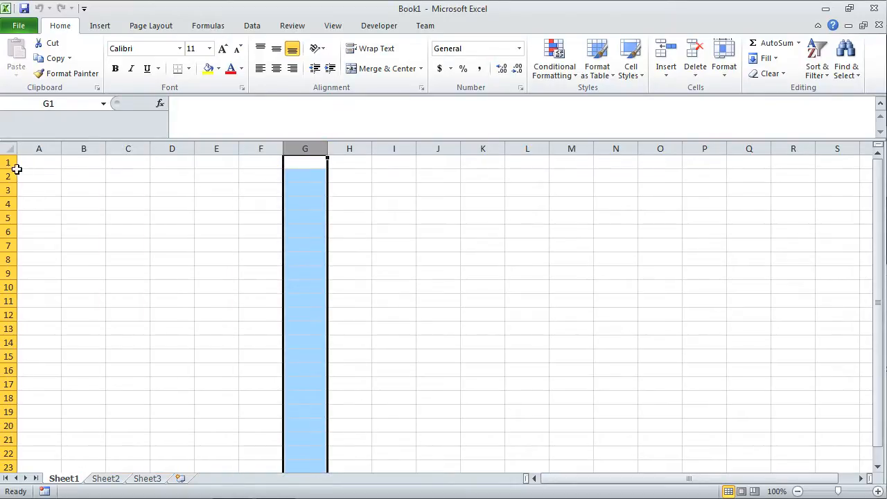
click(8, 176)
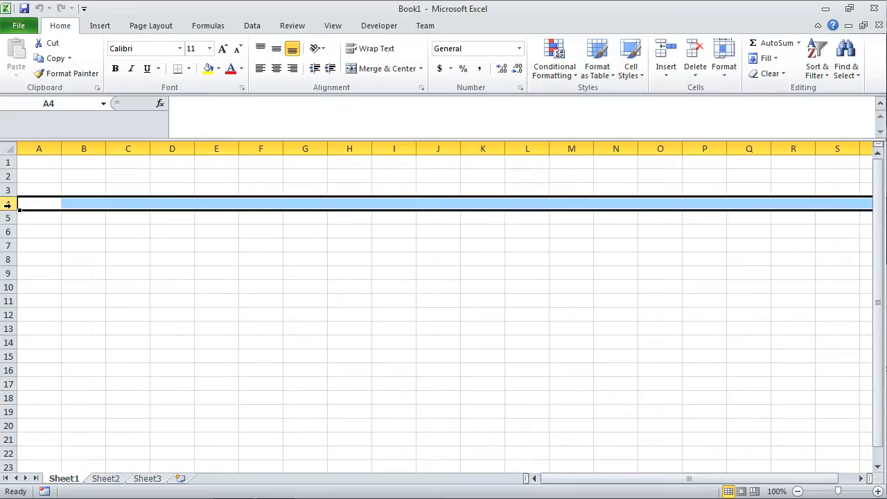
click(83, 176)
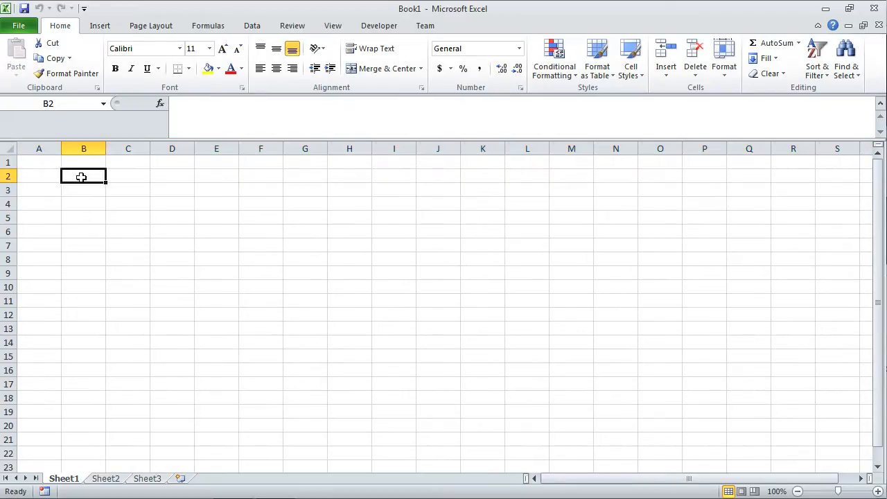
click(128, 218)
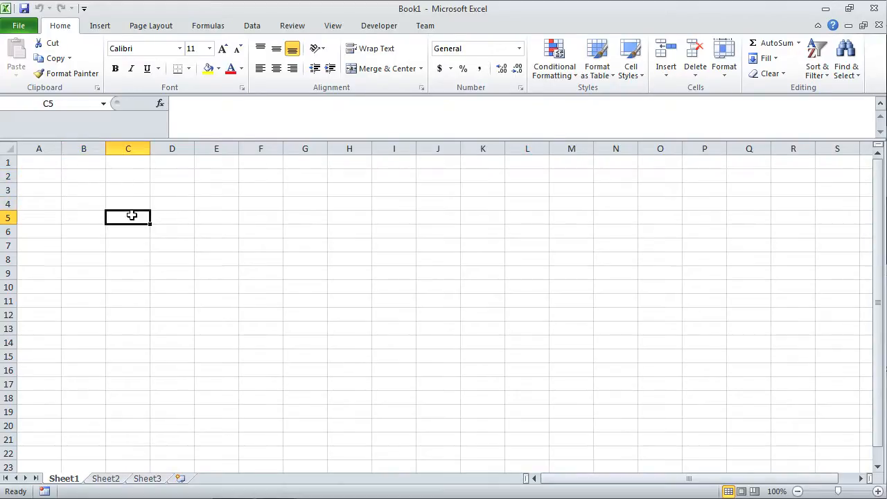
mouse_move(25, 216)
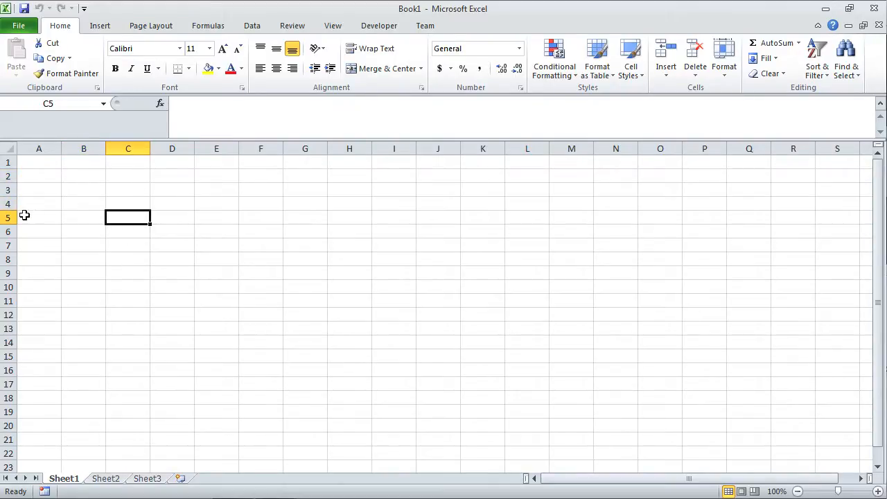
mouse_move(133, 180)
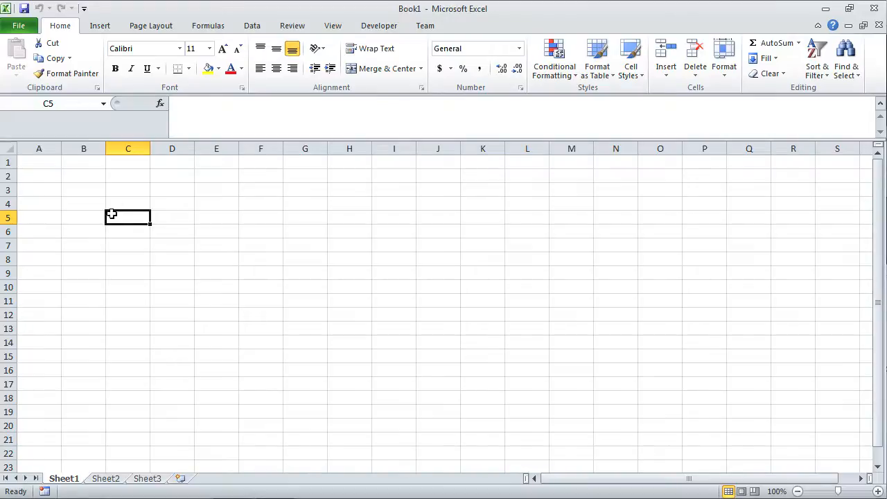
mouse_move(132, 219)
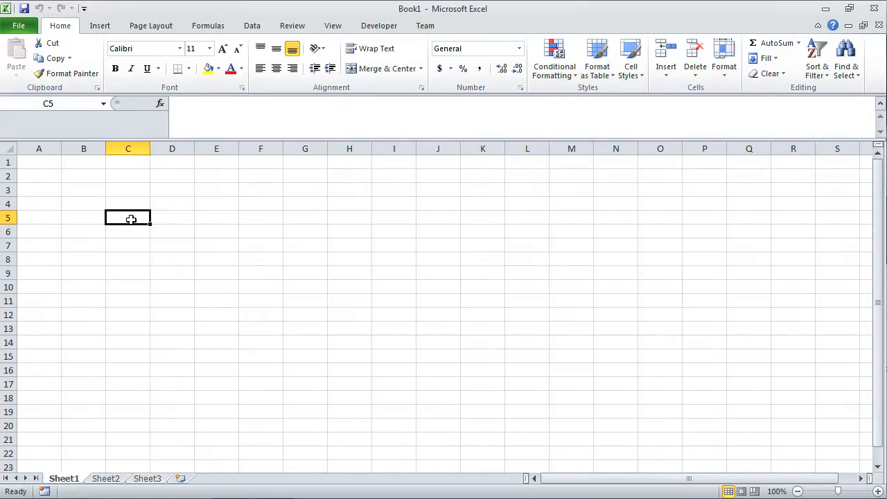
click(260, 176)
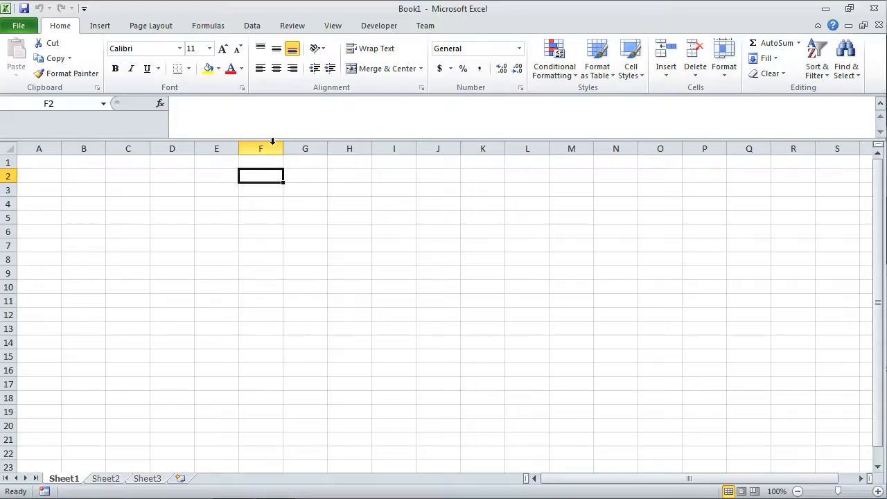
mouse_move(264, 147)
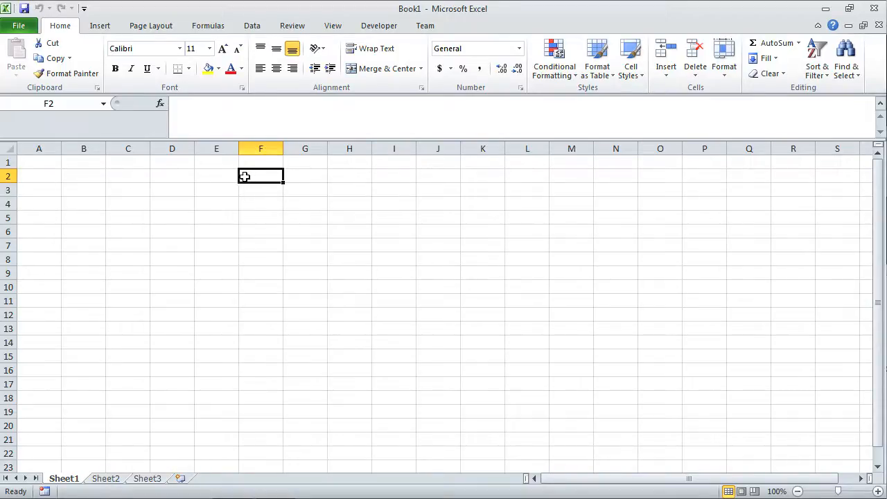
Enter the heading Item 1 in cell A1.
click(38, 162)
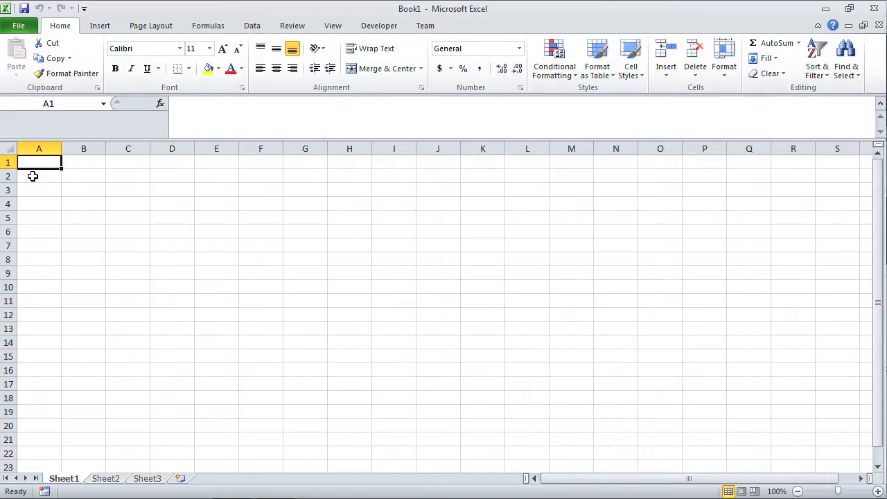
text(It)
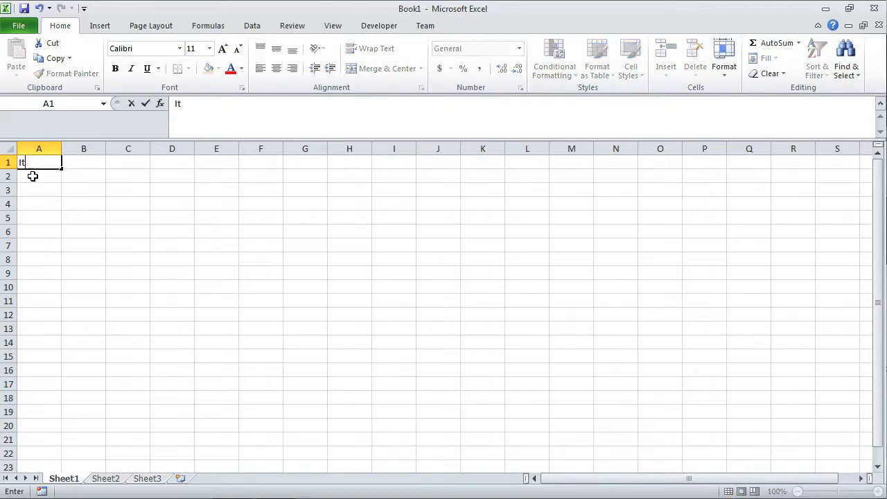
text(em 1)
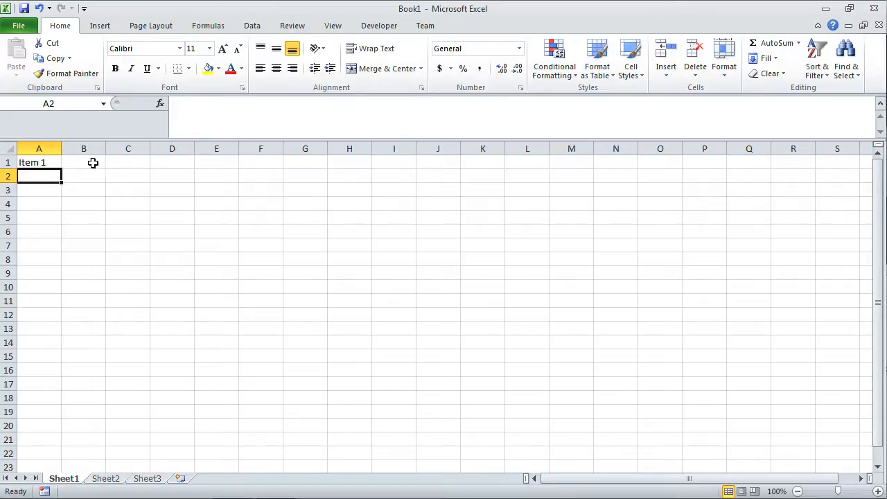
click(172, 162)
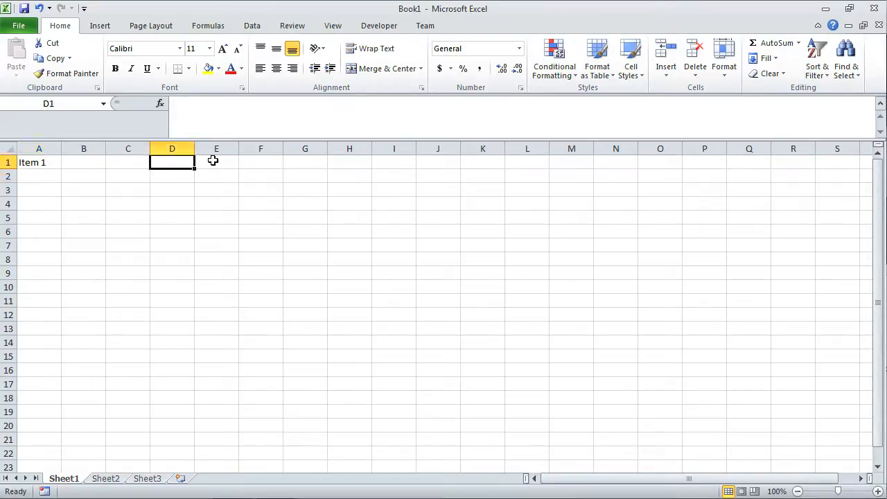
click(216, 162)
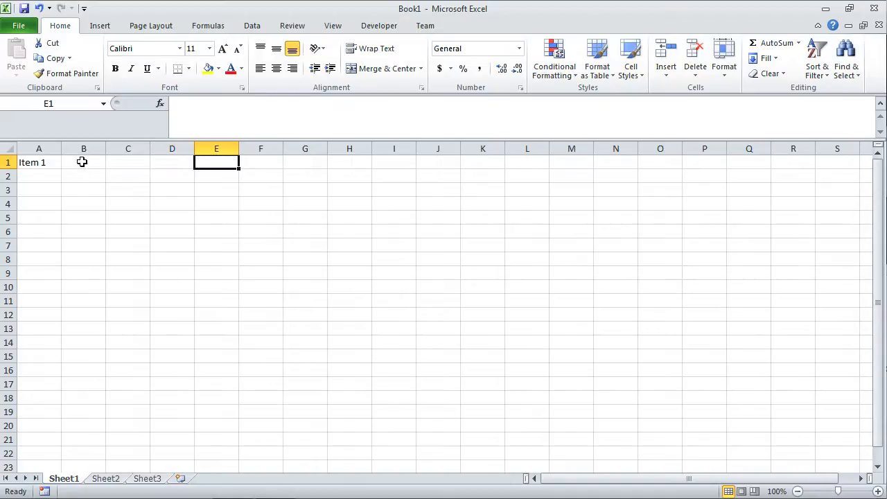
click(83, 160)
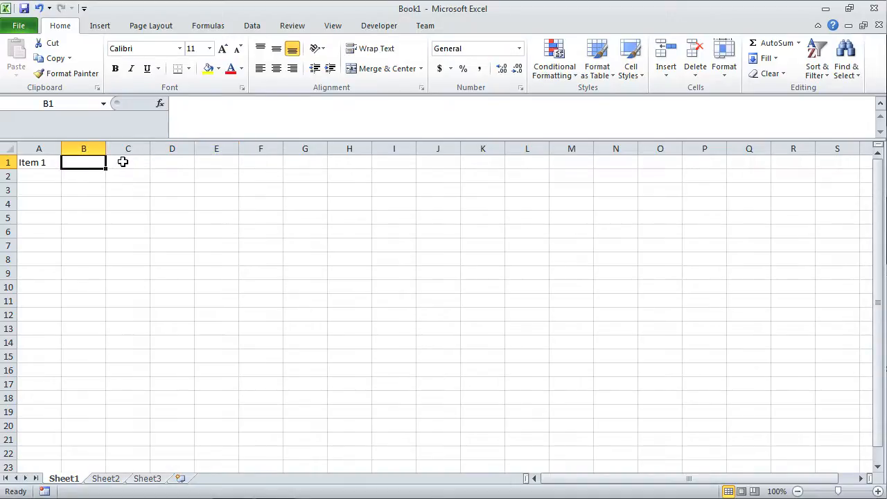
click(216, 162)
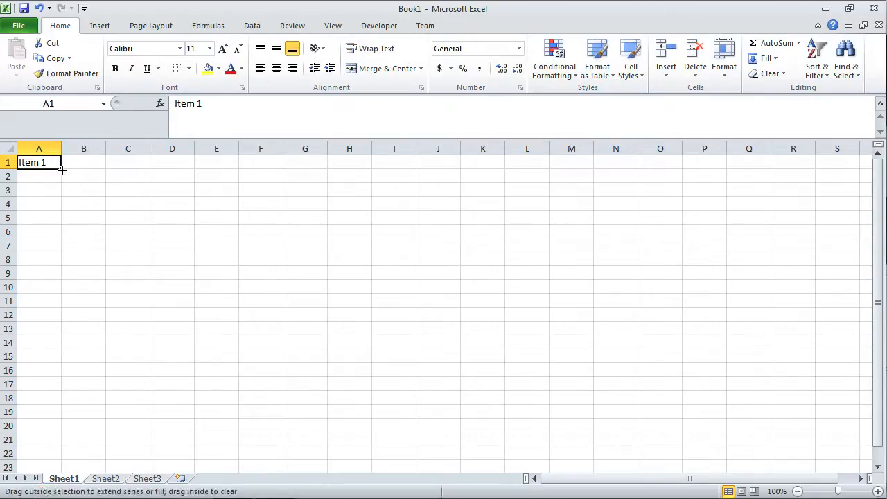
Extend A1's Item 1 heading across to E1 with the fill handle.
drag(61, 169, 139, 169)
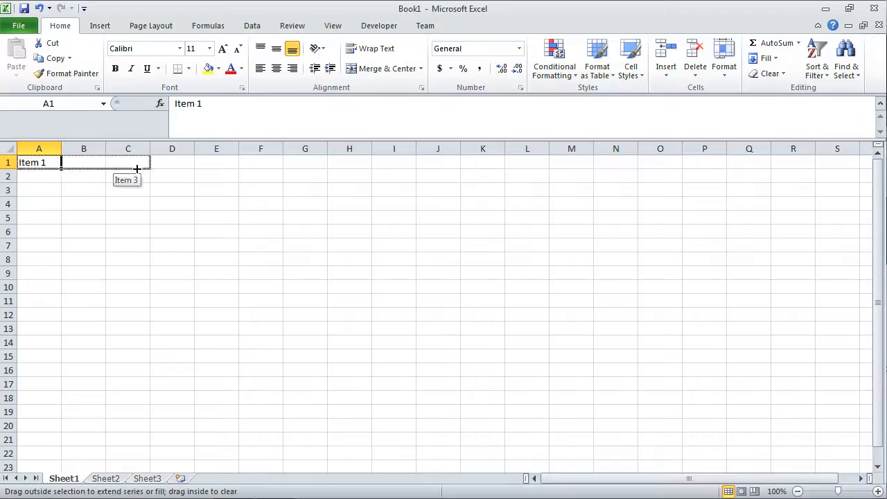
drag(136, 169, 227, 169)
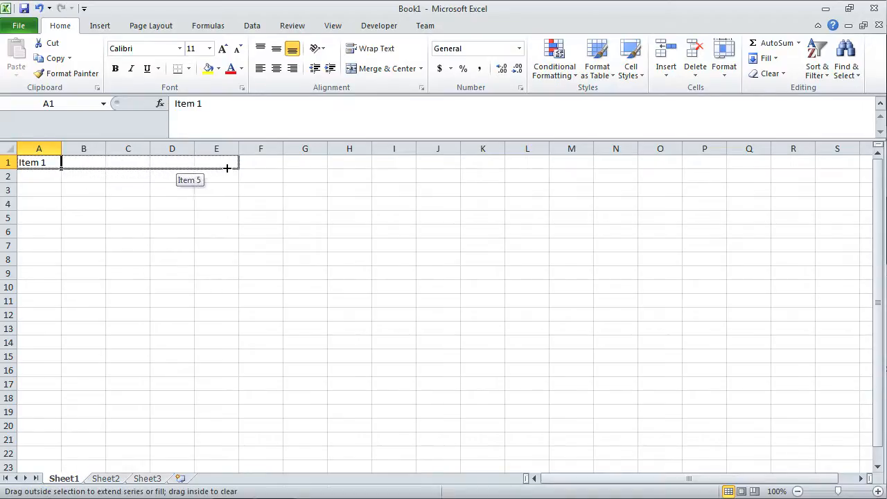
drag(61, 163, 229, 162)
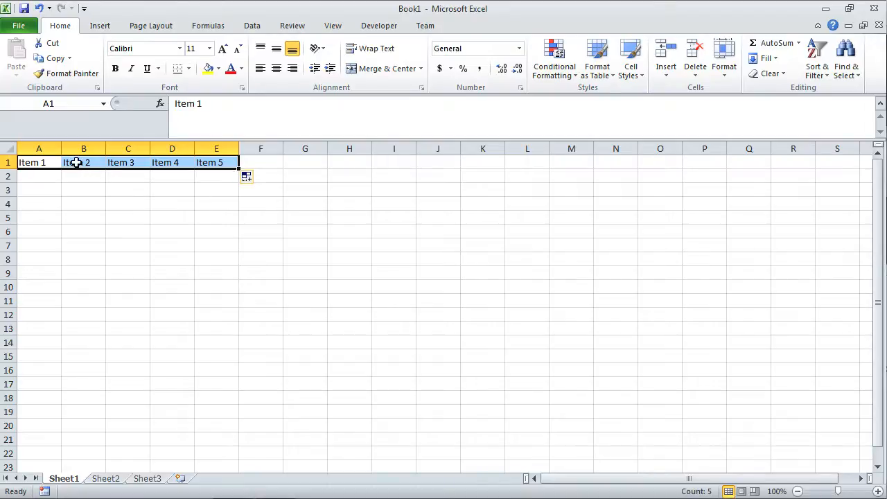
click(38, 162)
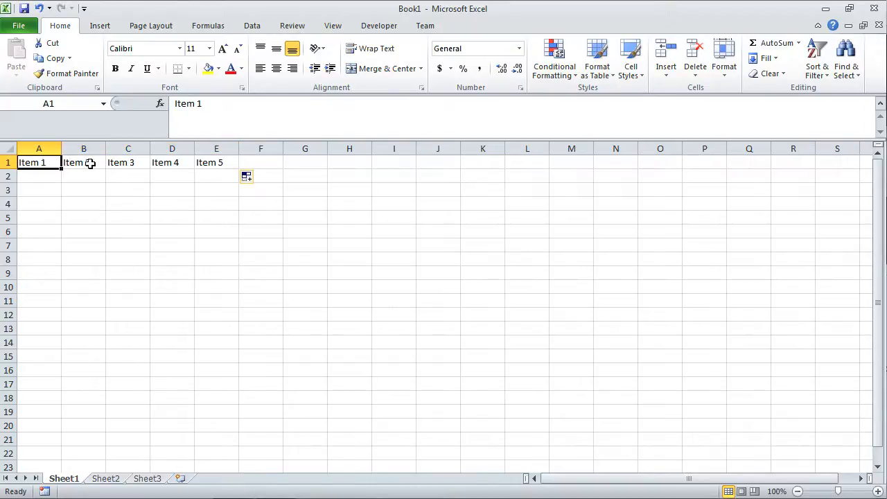
click(216, 162)
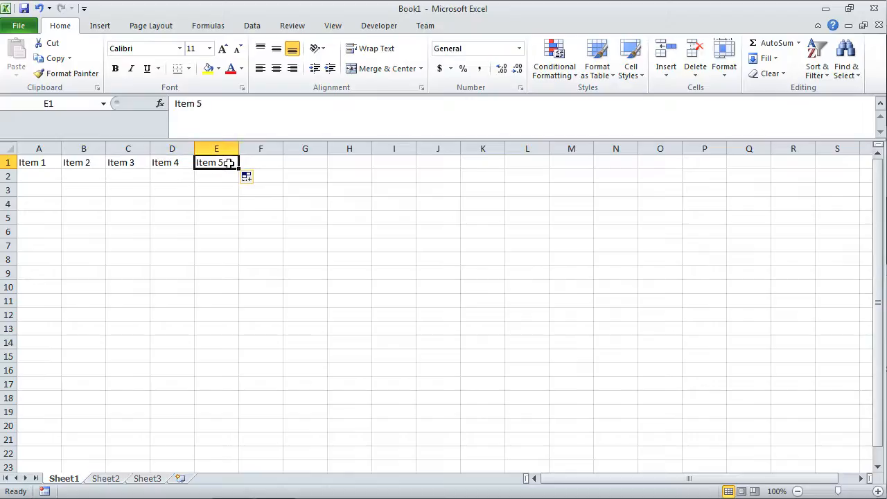
mouse_move(247, 178)
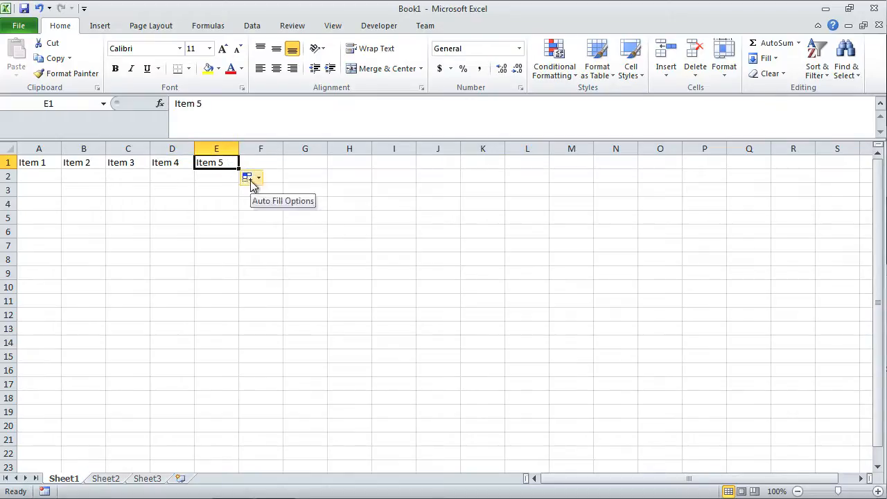
Choose Fill Series in AutoFill Options so A1:E1 read Item 1 through Item 5.
click(258, 179)
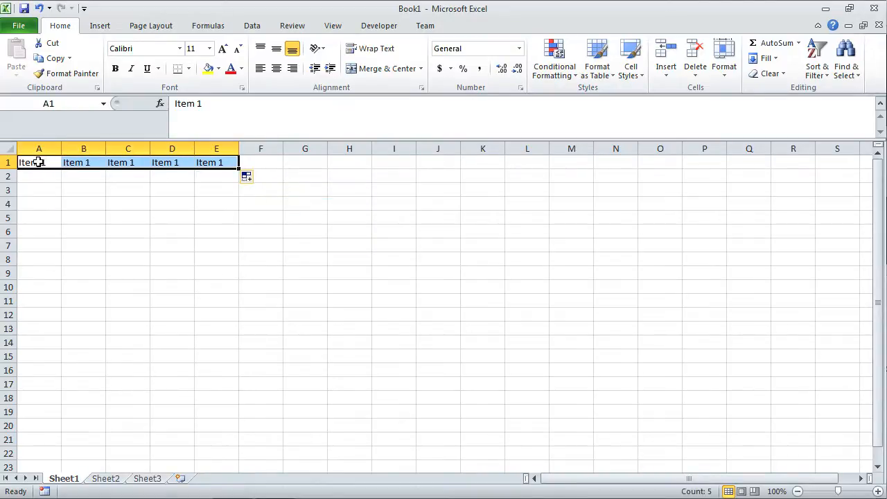
click(258, 178)
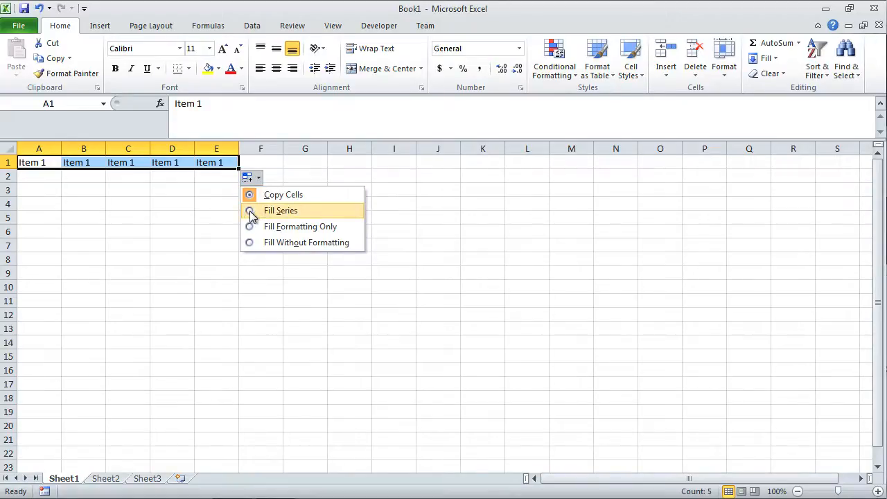
click(280, 210)
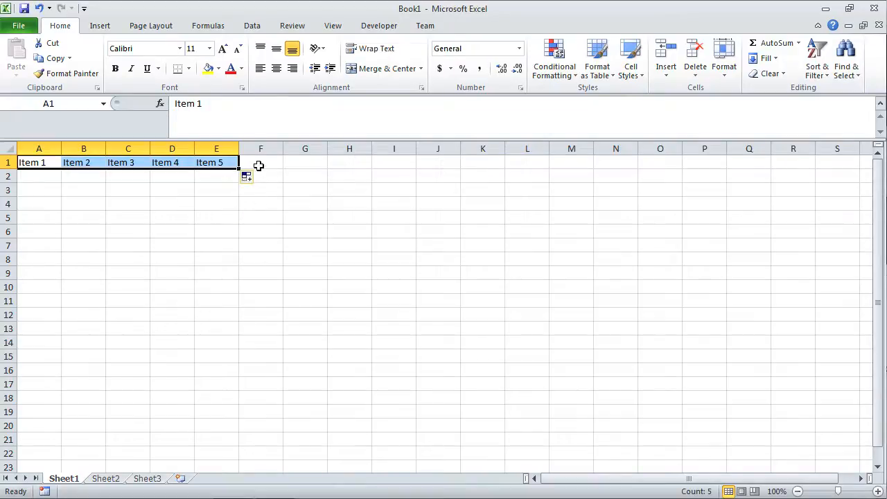
mouse_move(247, 177)
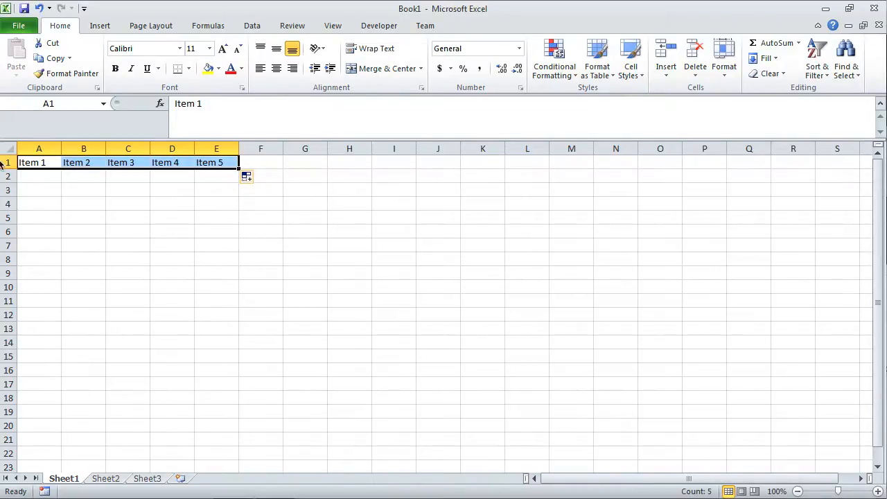
mouse_move(163, 230)
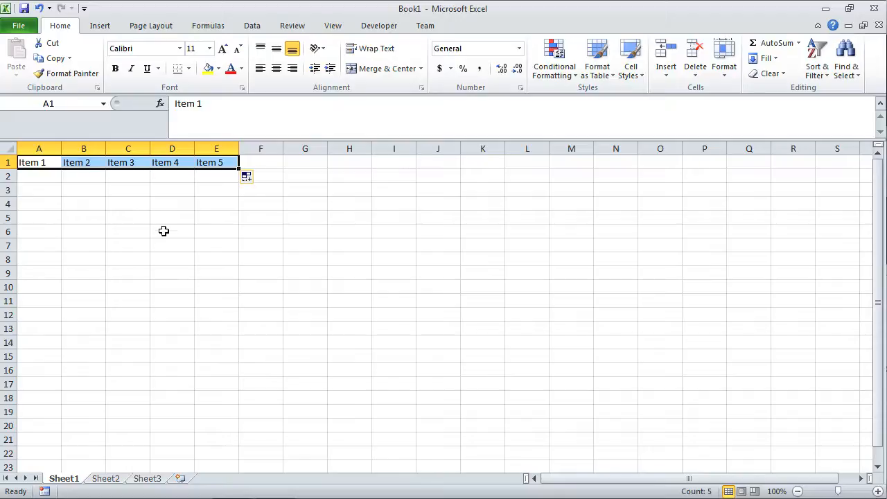
mouse_move(39, 180)
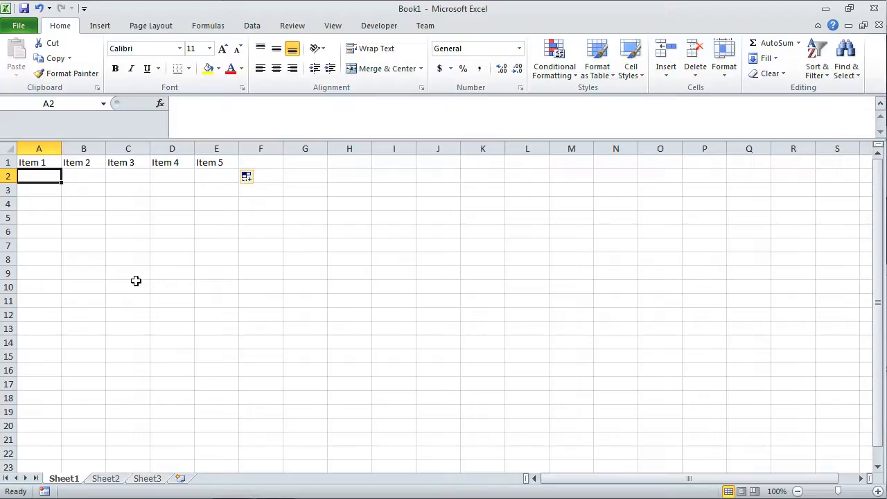
Enter scores 60, 70, 80, 90, 100 in A2:E2 and a Sum heading in F1.
text(60)
click(83, 176)
text(70)
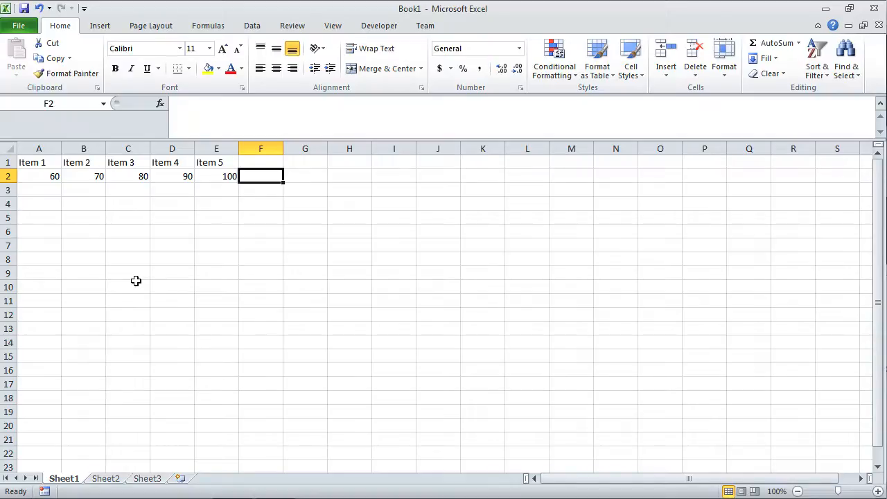
mouse_move(72, 179)
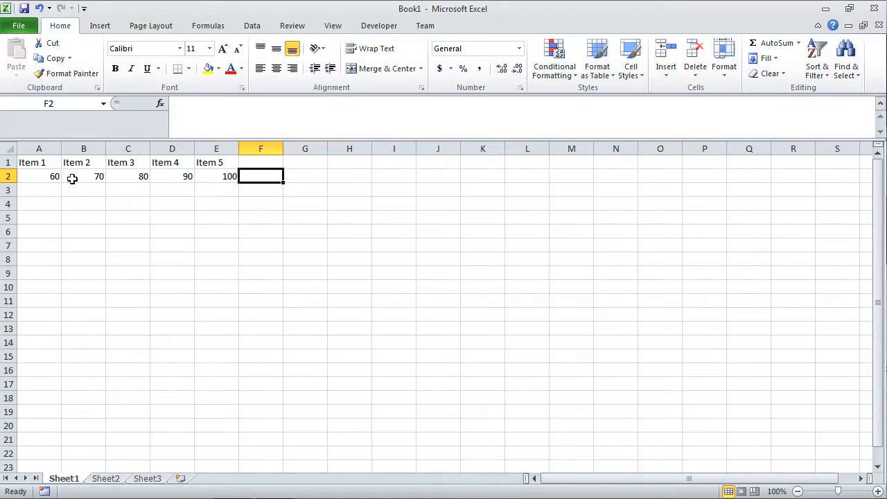
mouse_move(271, 161)
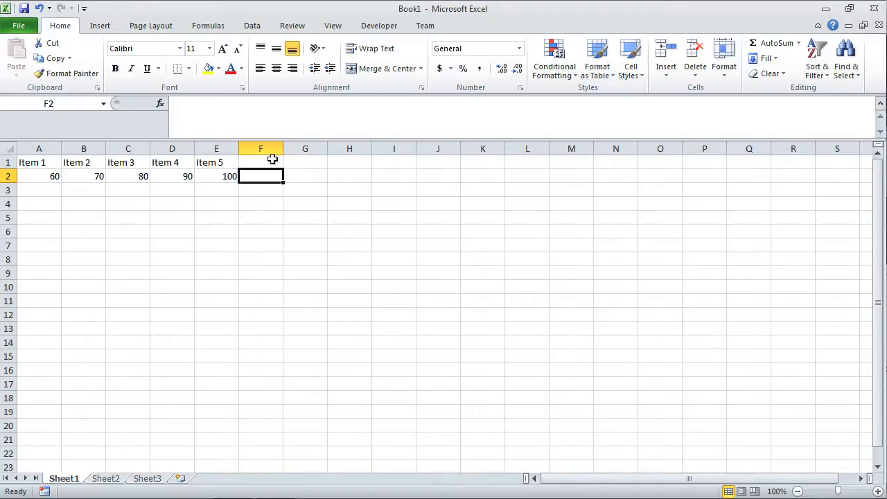
click(260, 162)
text(Sum)
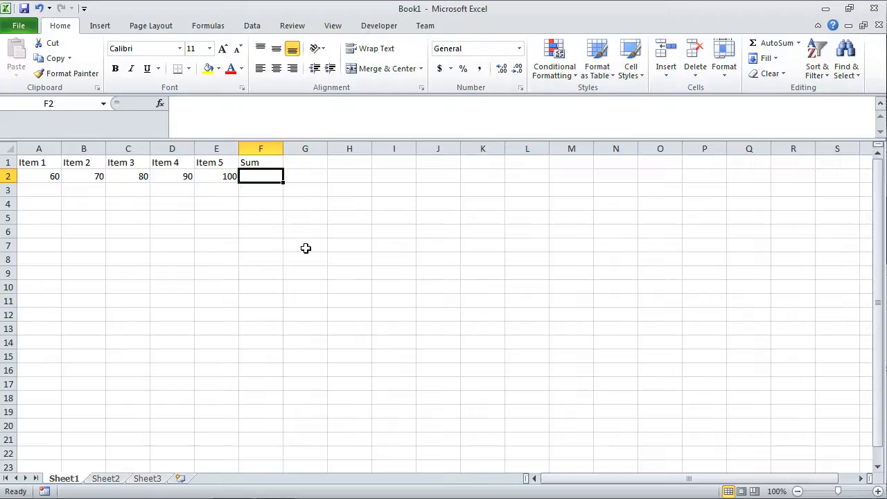
mouse_move(83, 172)
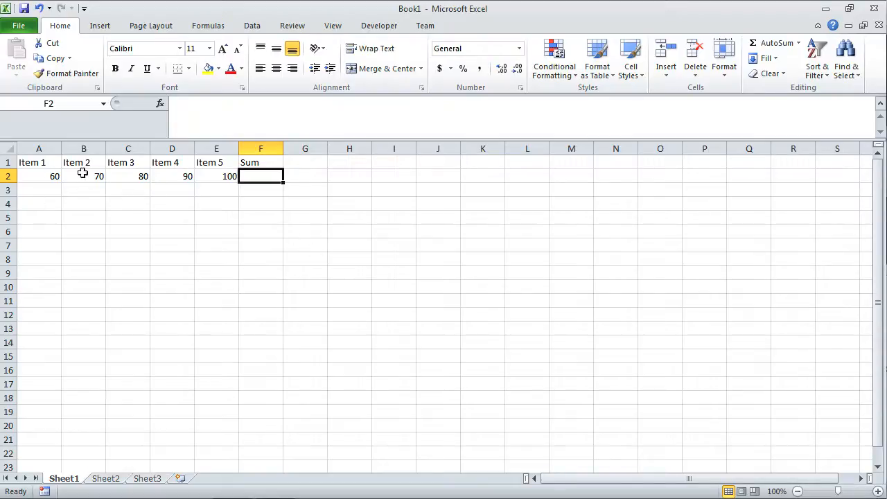
mouse_move(313, 249)
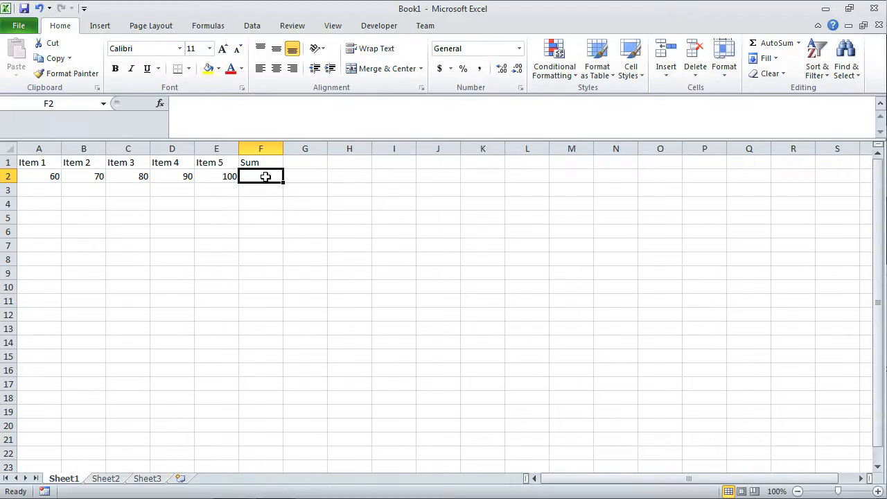
Build the formula =a2+b2+c2+d2+e2 in F2 so it totals 400.
text(=)
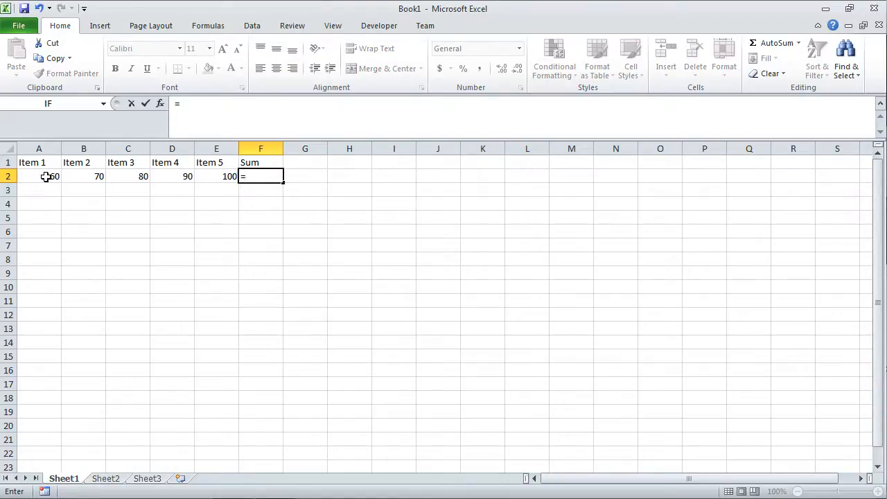
text(a2)
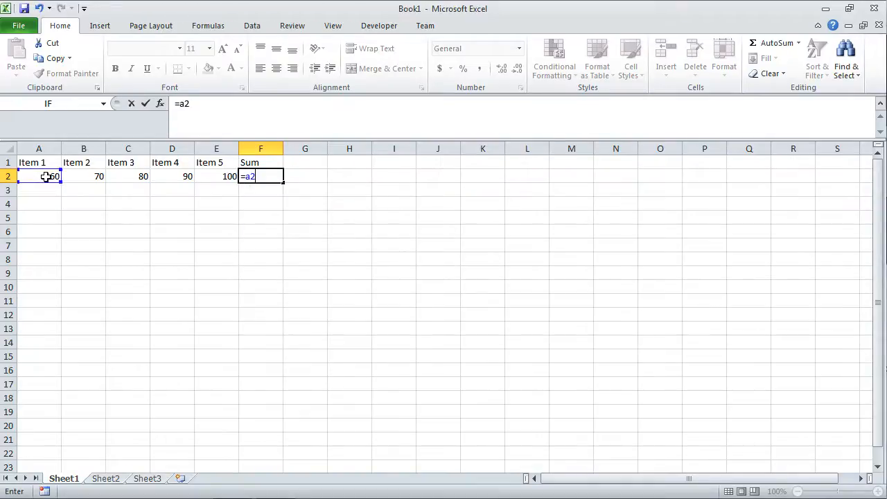
text(+)
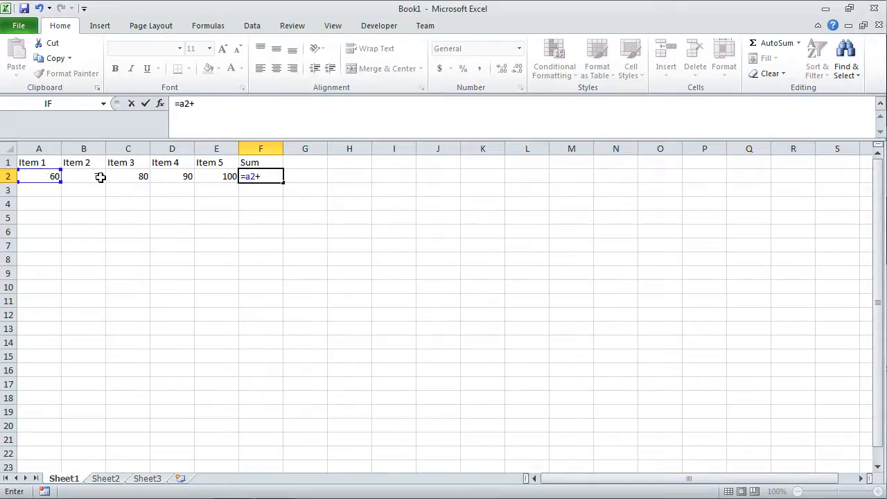
text(b)
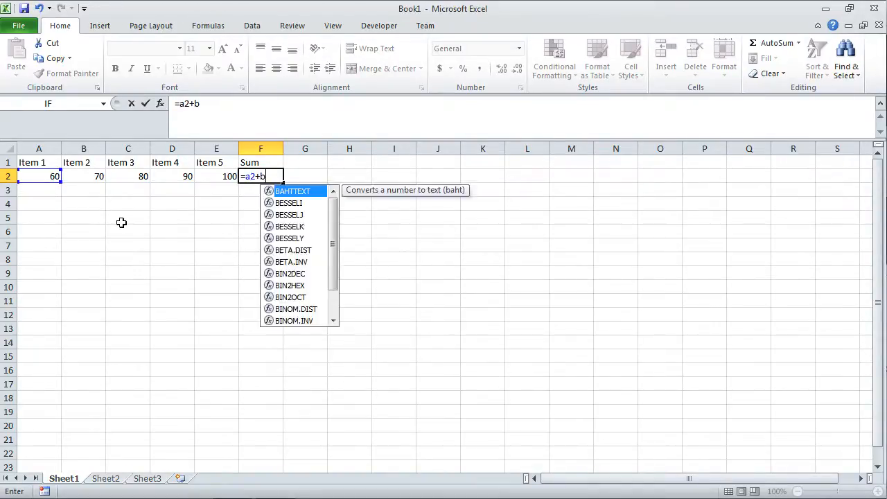
text(2+)
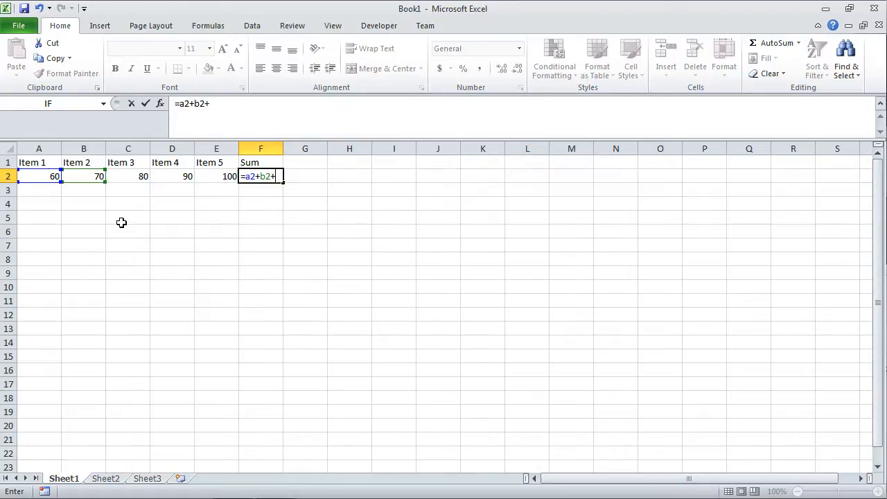
mouse_move(130, 182)
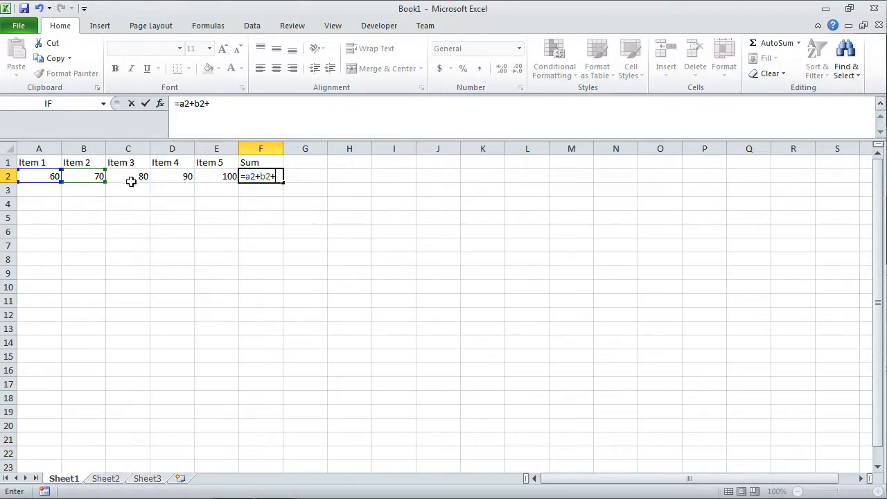
click(128, 176)
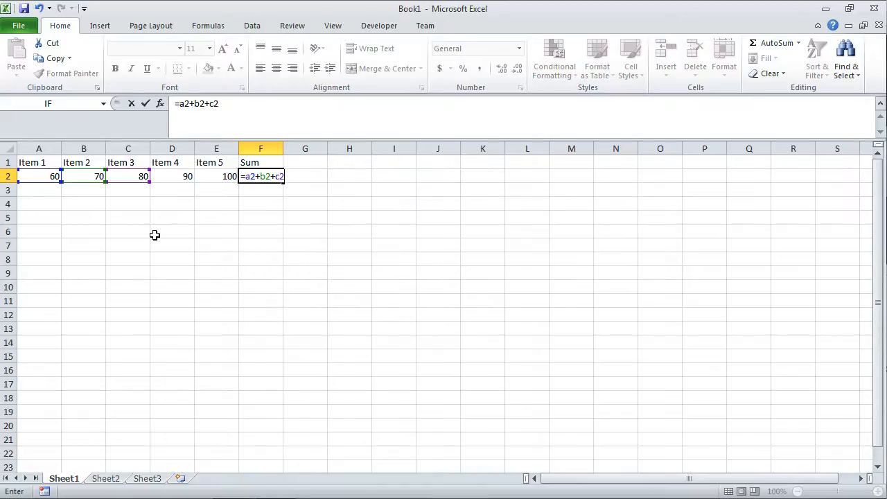
text(+d2)
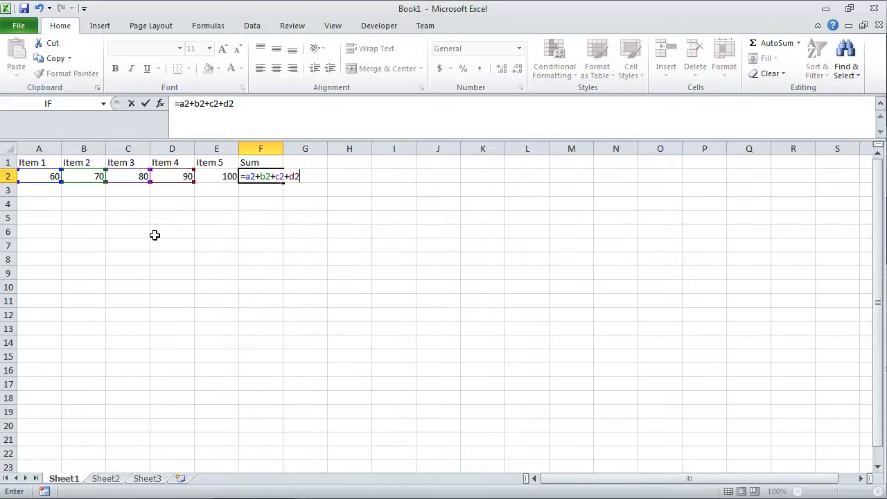
text(e)
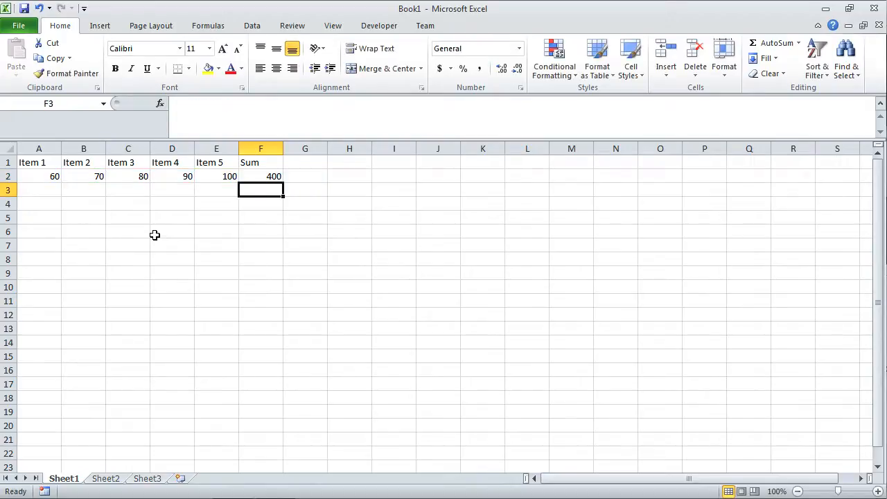
mouse_move(261, 179)
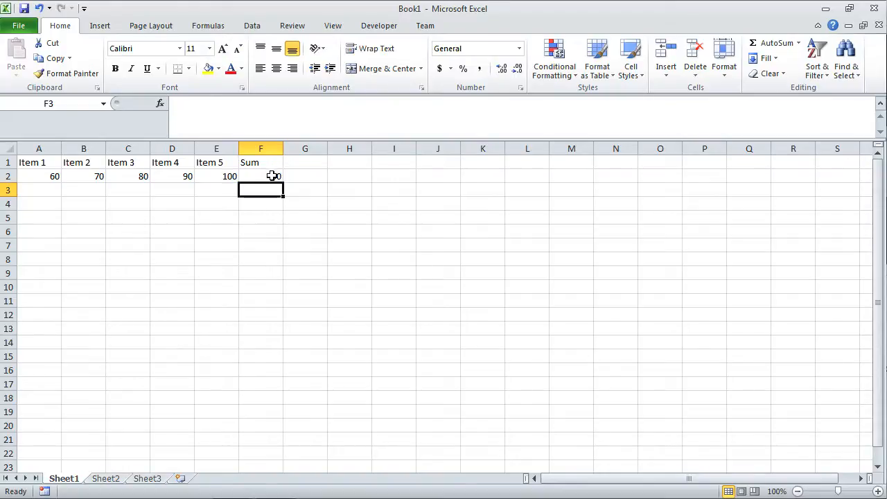
Confirm the F2 formula and reselect it to view =A2+B2+C2+D2+E2 giving 400.
key(Return)
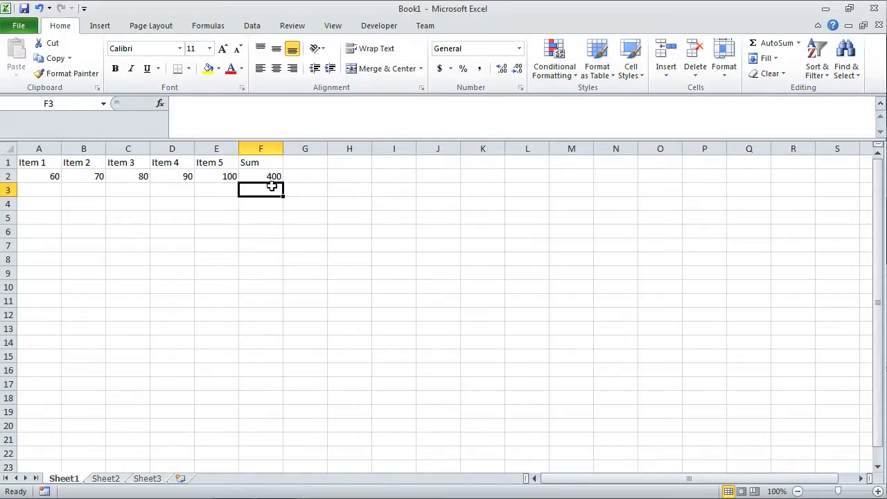
click(260, 176)
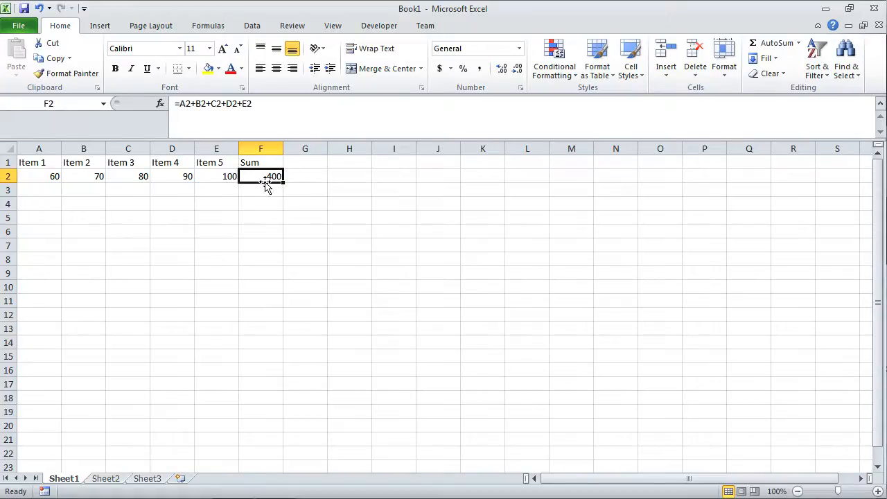
mouse_move(222, 109)
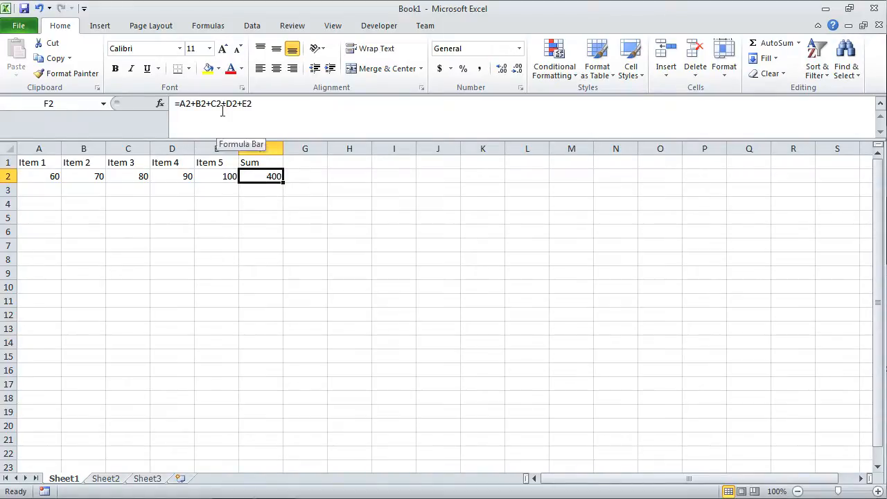
mouse_move(252, 194)
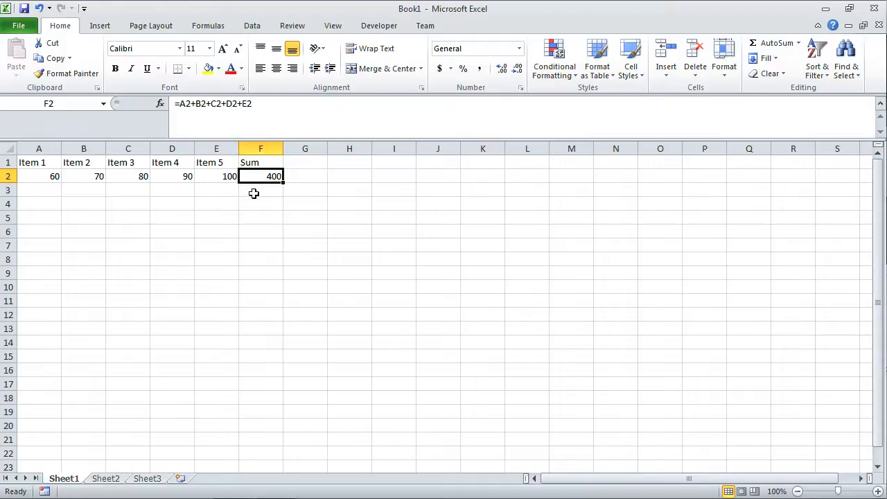
mouse_move(211, 114)
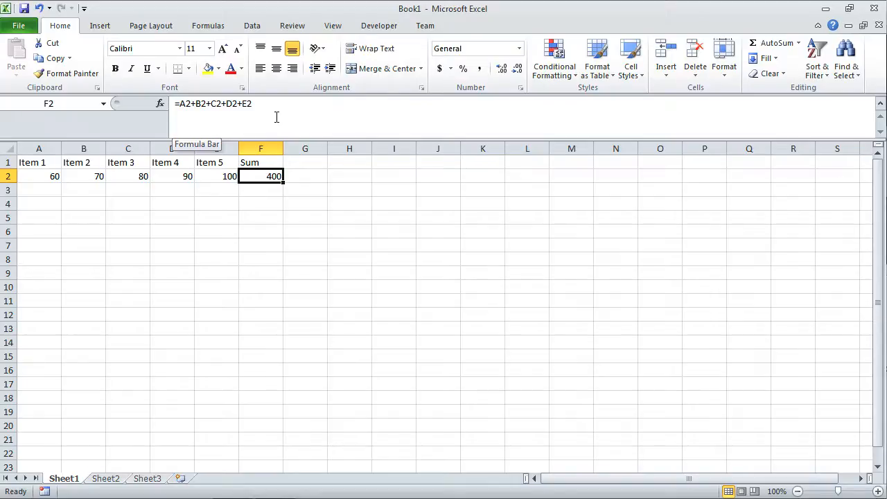
mouse_move(288, 230)
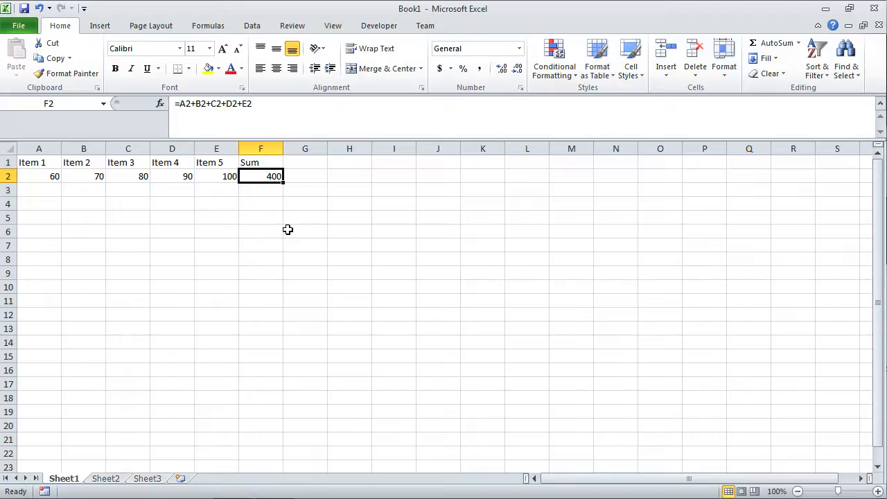
mouse_move(97, 197)
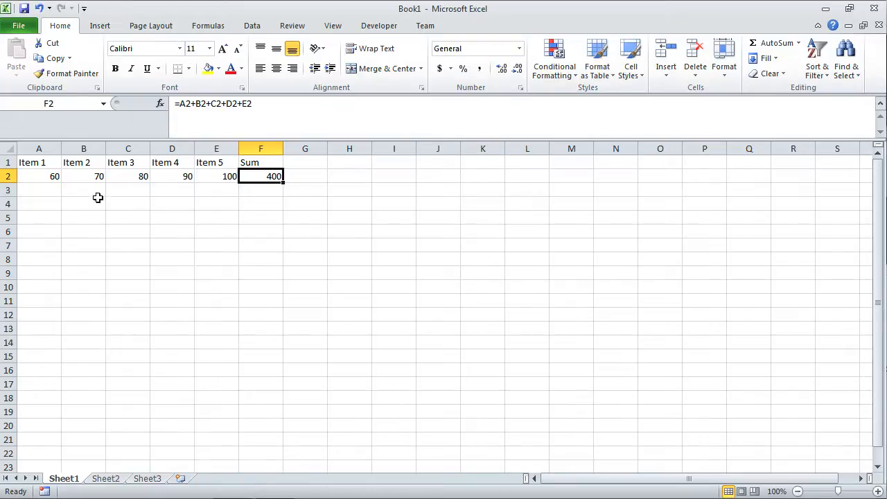
mouse_move(218, 241)
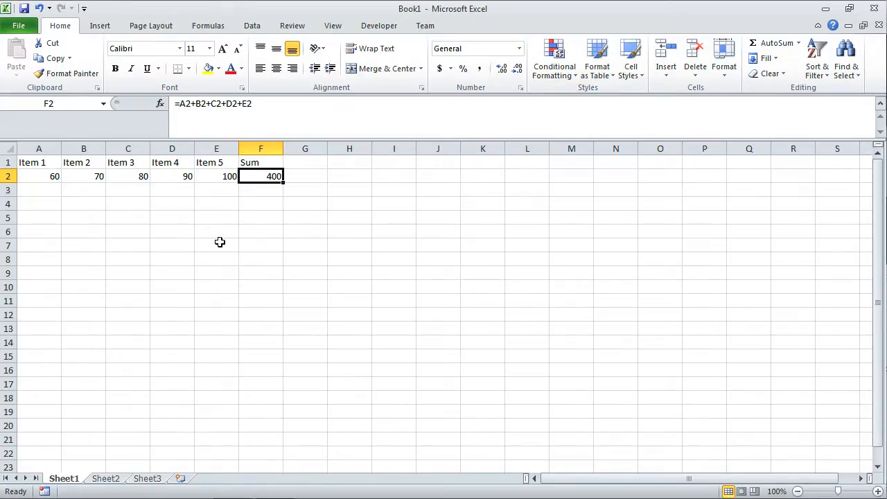
mouse_move(162, 205)
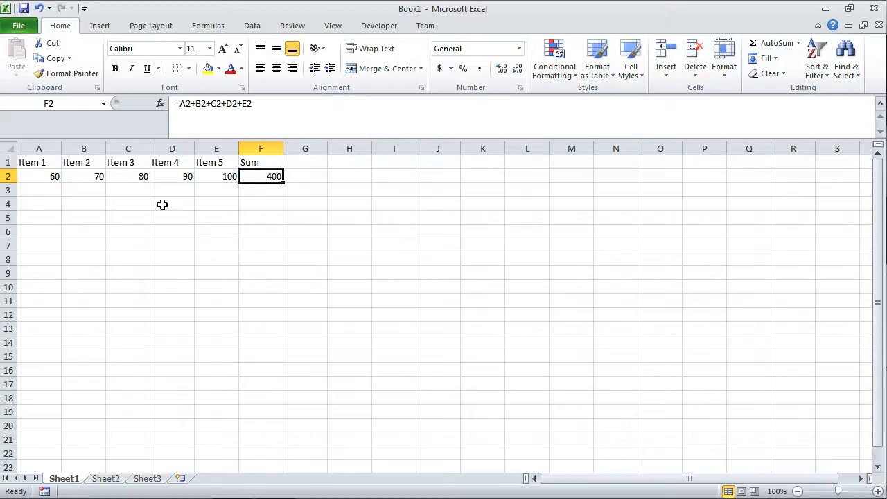
mouse_move(247, 263)
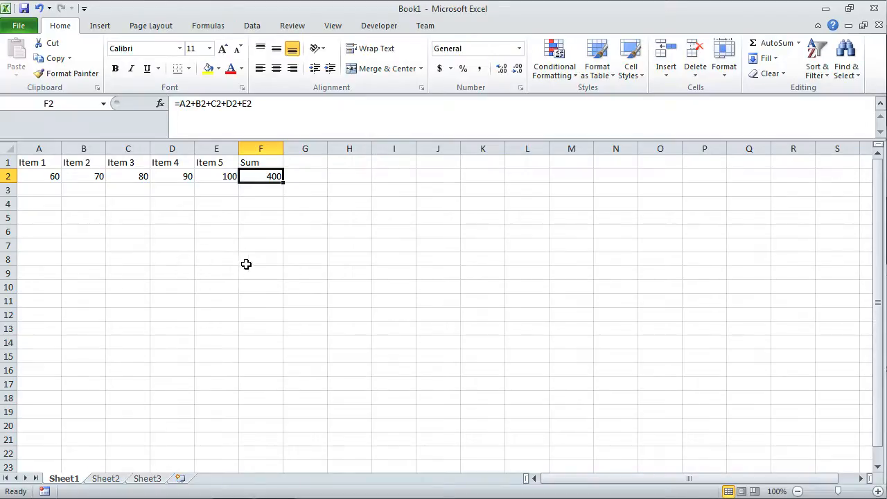
mouse_move(39, 149)
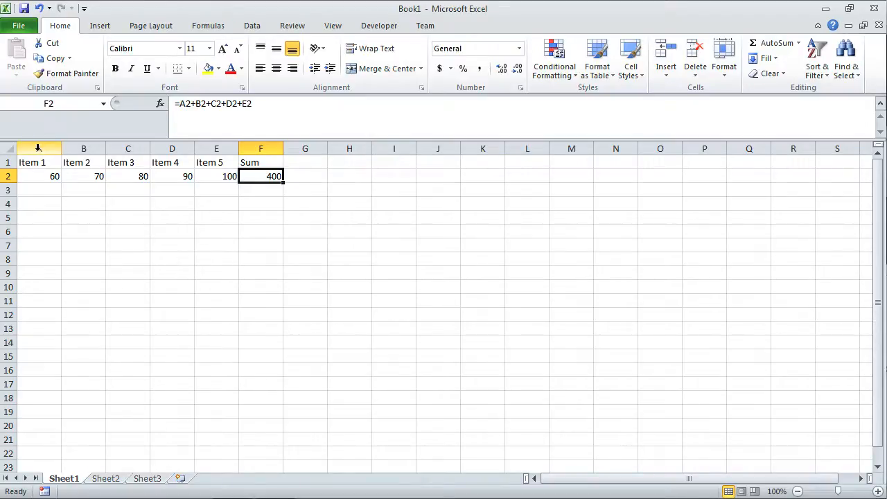
Insert an empty column before Item 1.
click(39, 149)
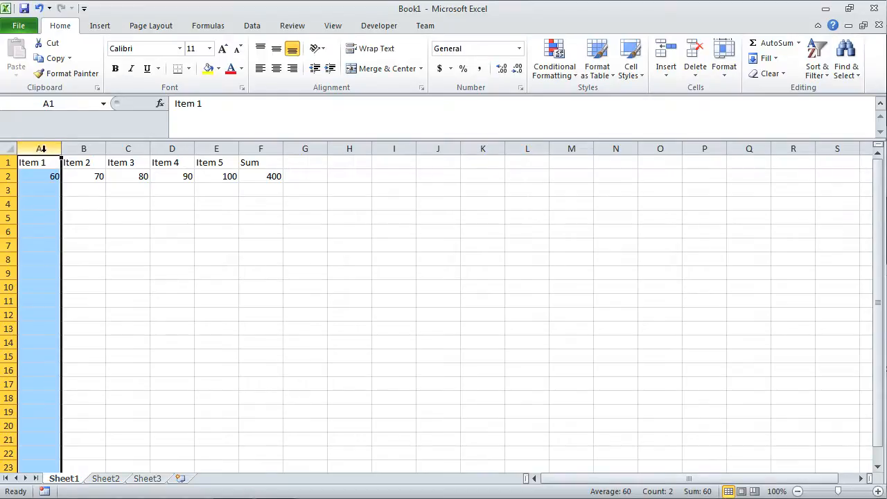
right_click(38, 148)
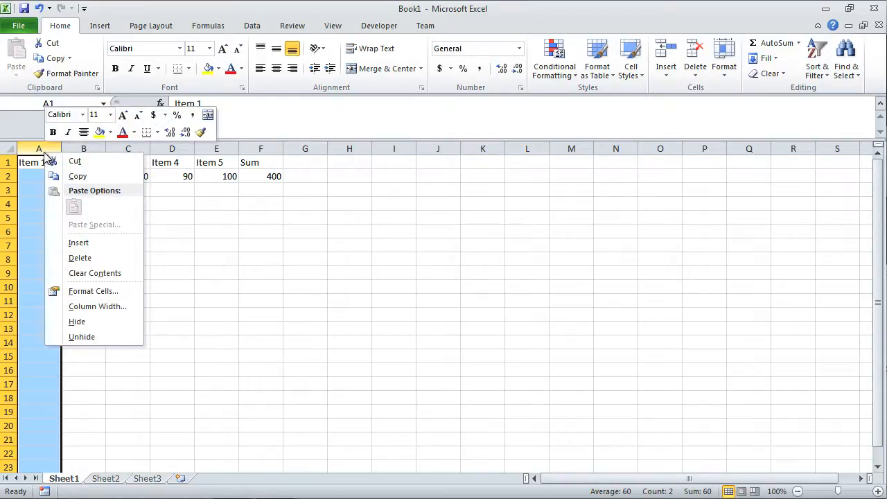
mouse_move(77, 243)
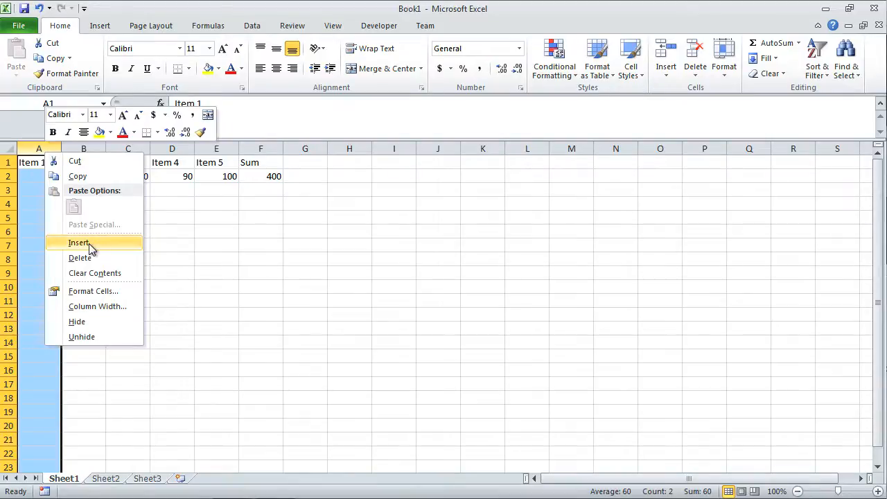
click(77, 241)
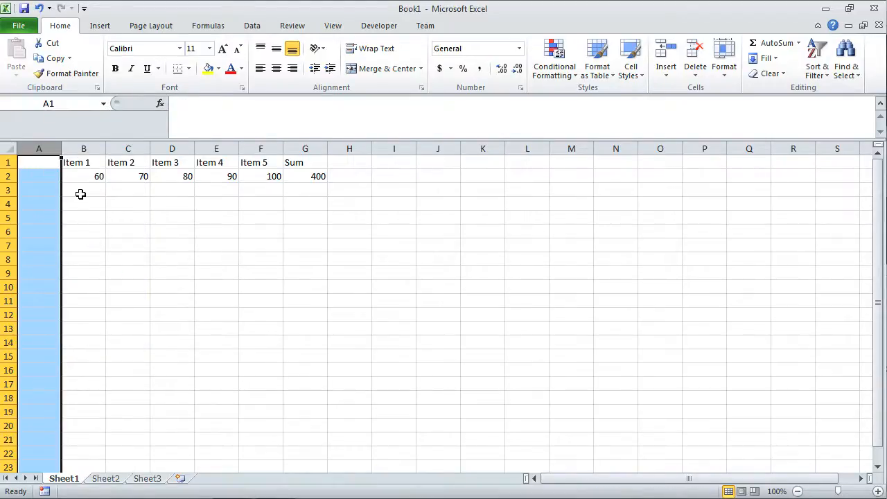
Head column A with Student and list Robert, Kristin, Joshua, Jackson and Rosie below.
click(39, 163)
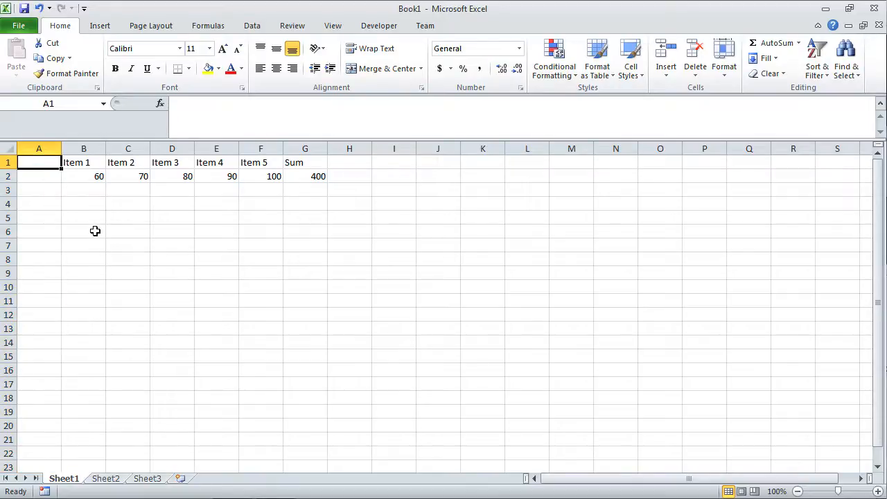
text(Student)
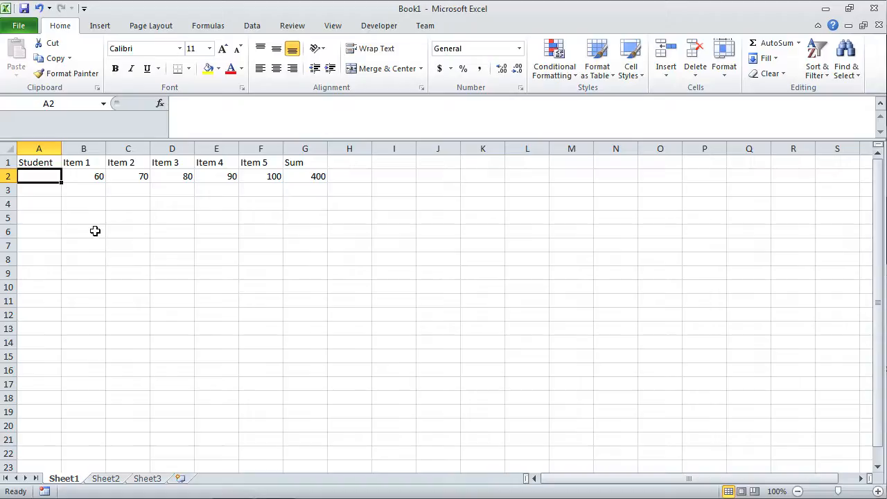
mouse_move(258, 183)
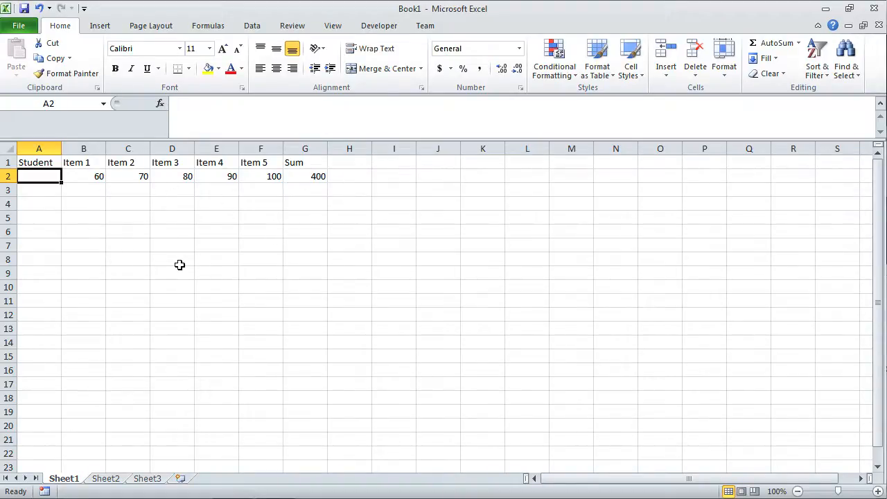
text(Robert)
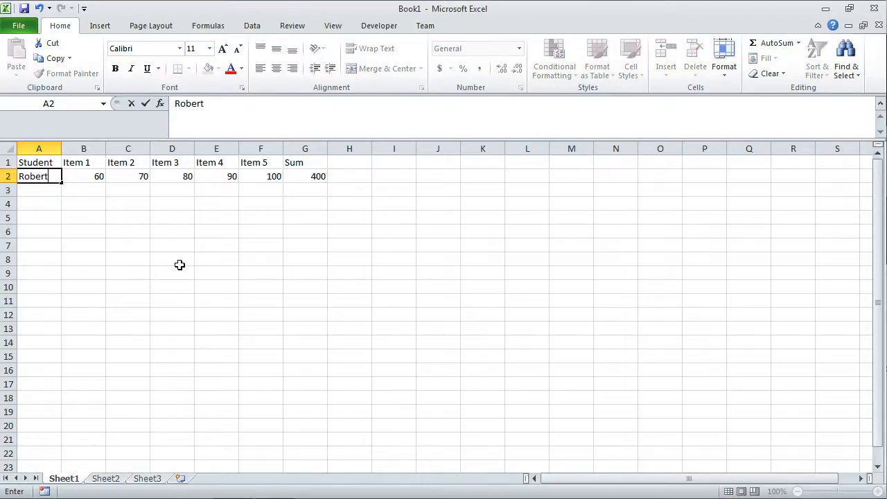
text(Krist)
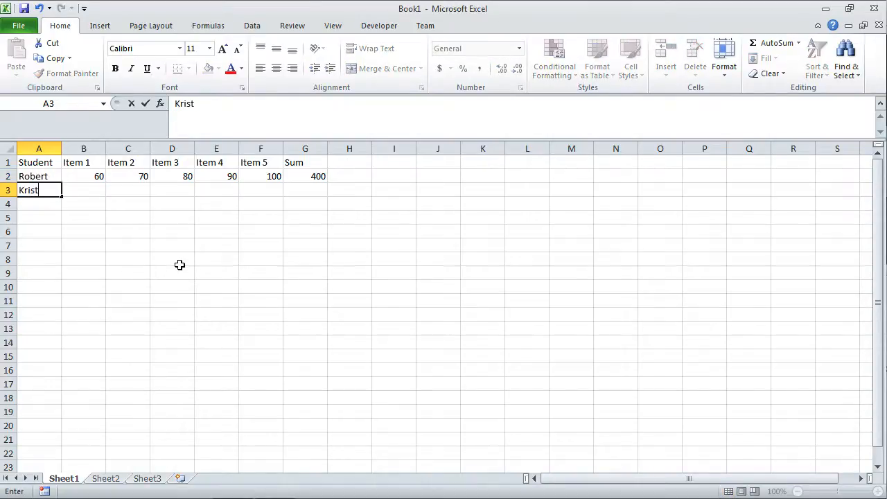
text(Joshua)
click(39, 218)
text(Jacks)
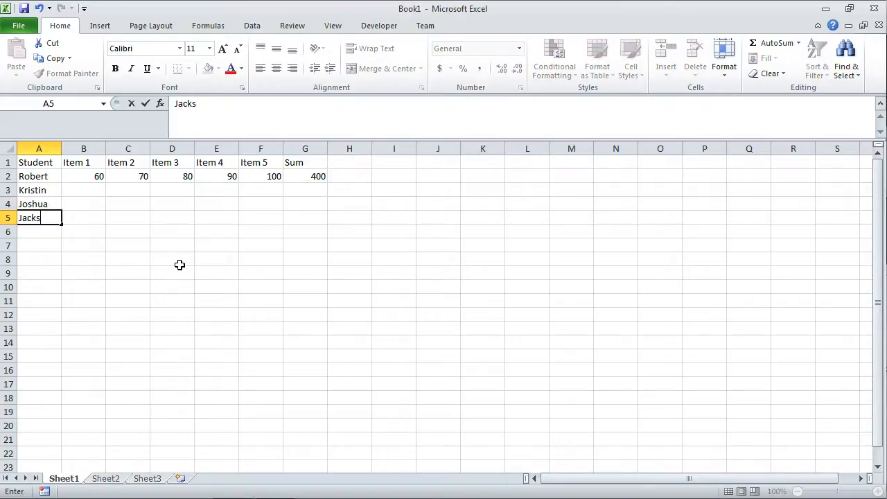
key(enter)
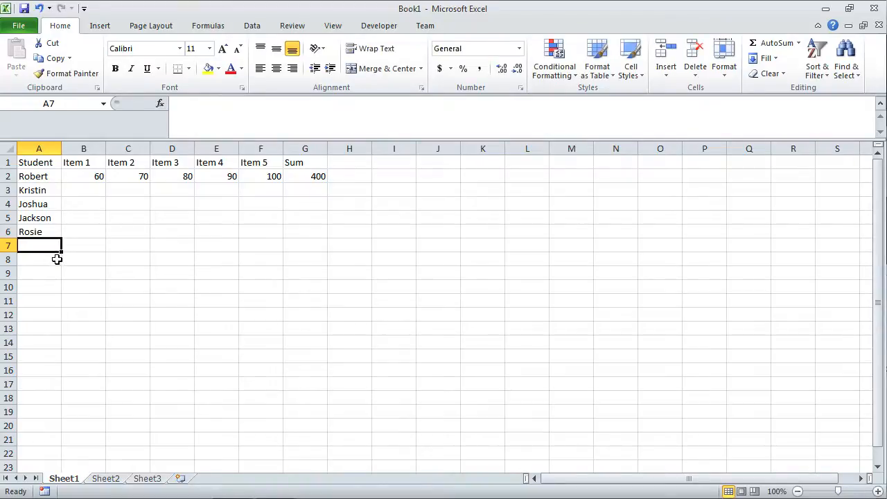
mouse_move(188, 249)
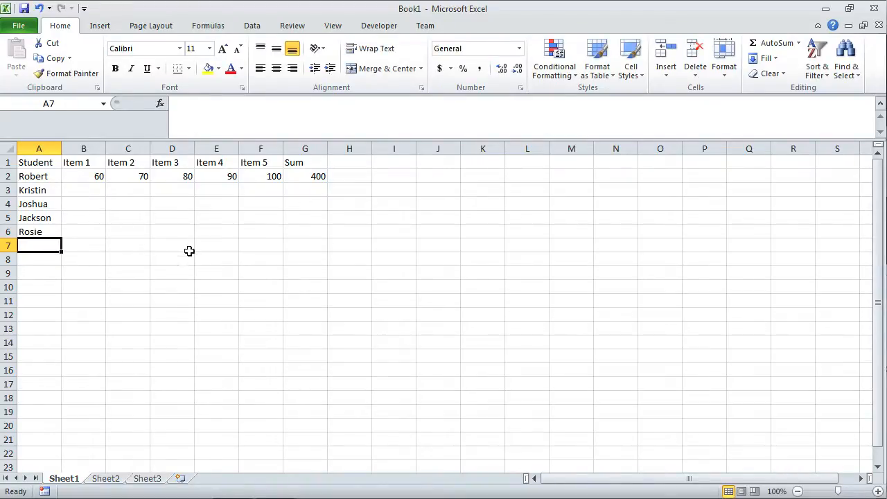
Enter the five item scores for Kristin, Joshua, Jackson and Rosie in rows 3–6.
click(83, 190)
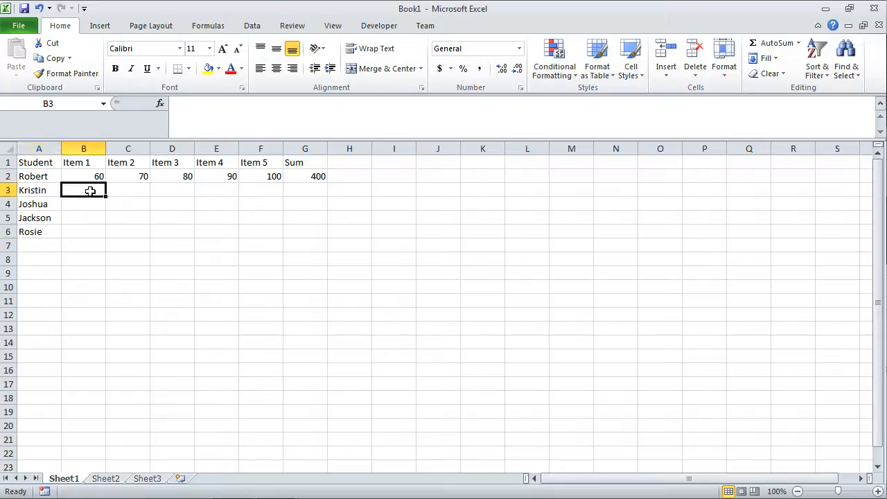
mouse_move(263, 318)
text(87)
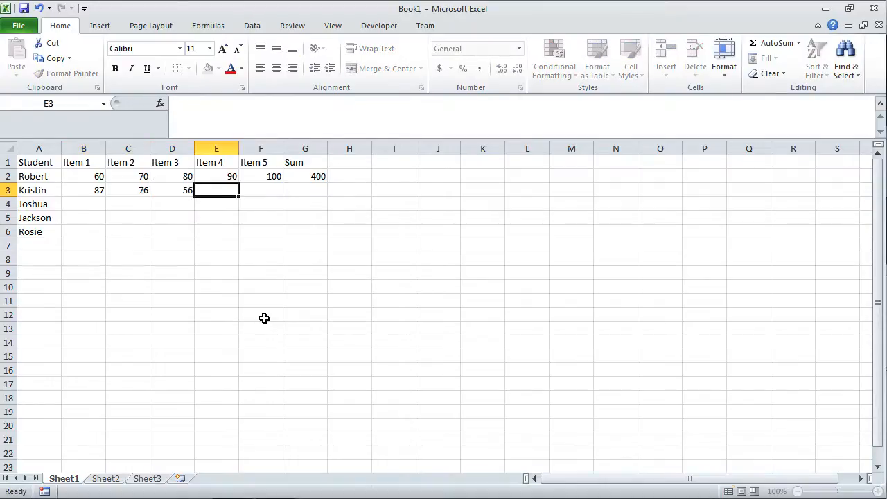
text(456)
click(216, 203)
text(90)
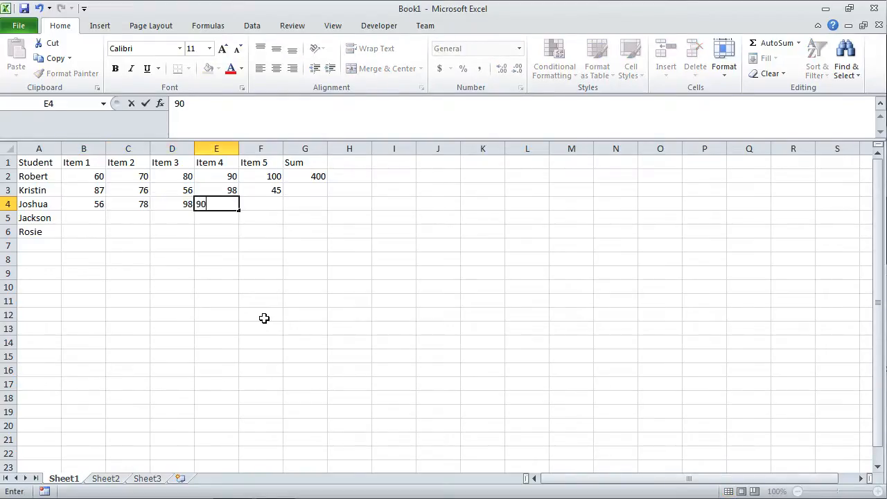
text(65)
click(172, 231)
text(45)
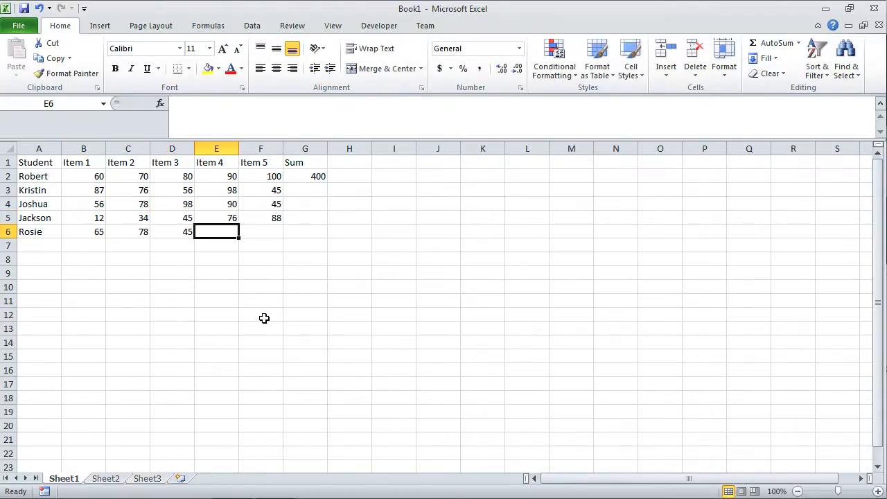
text(98)
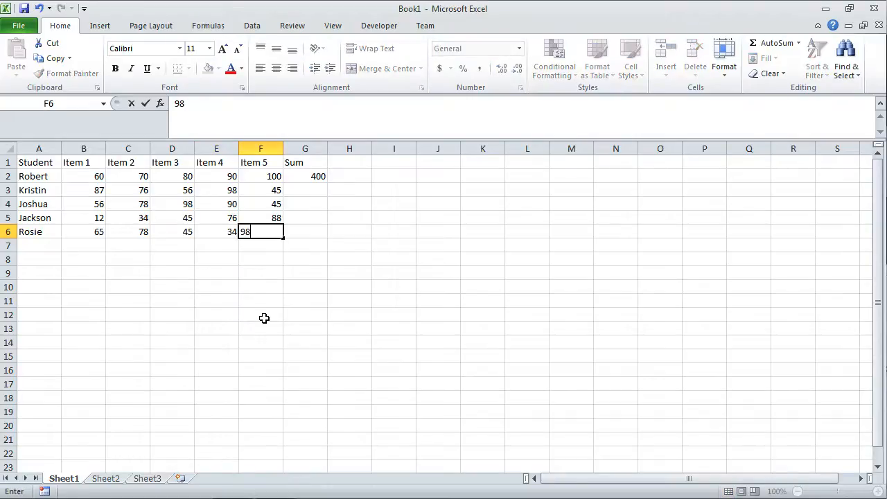
key(Return)
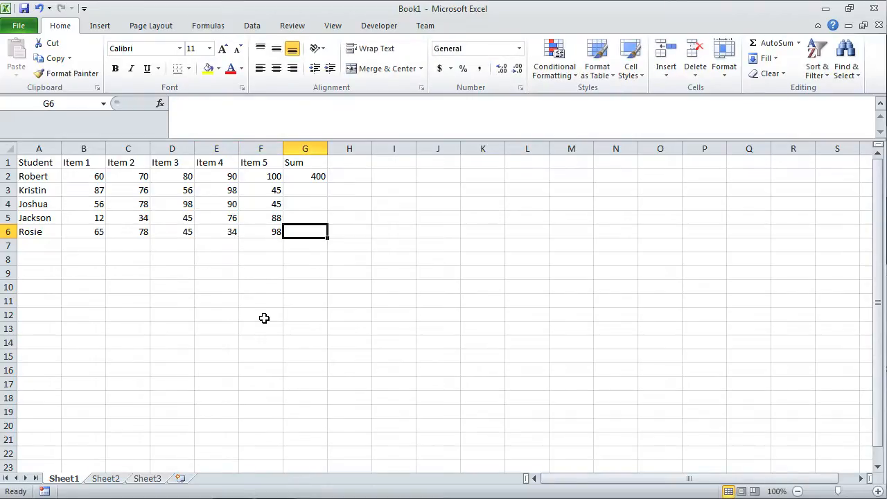
click(305, 190)
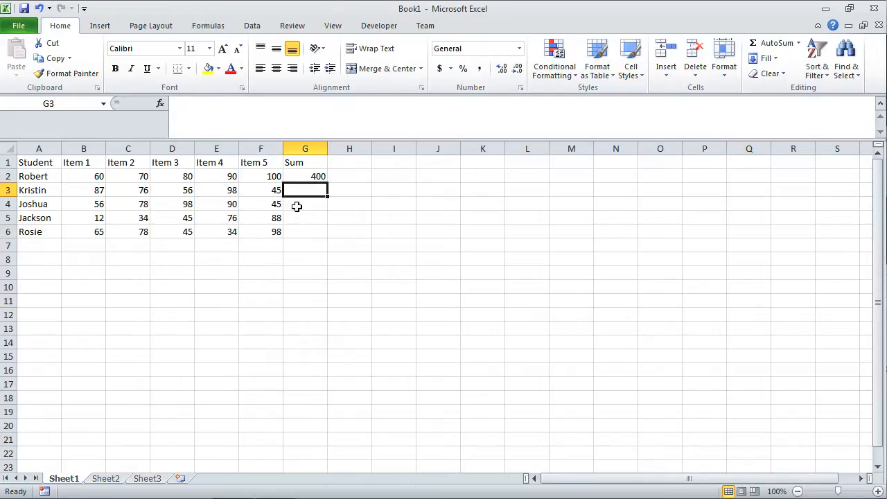
click(305, 232)
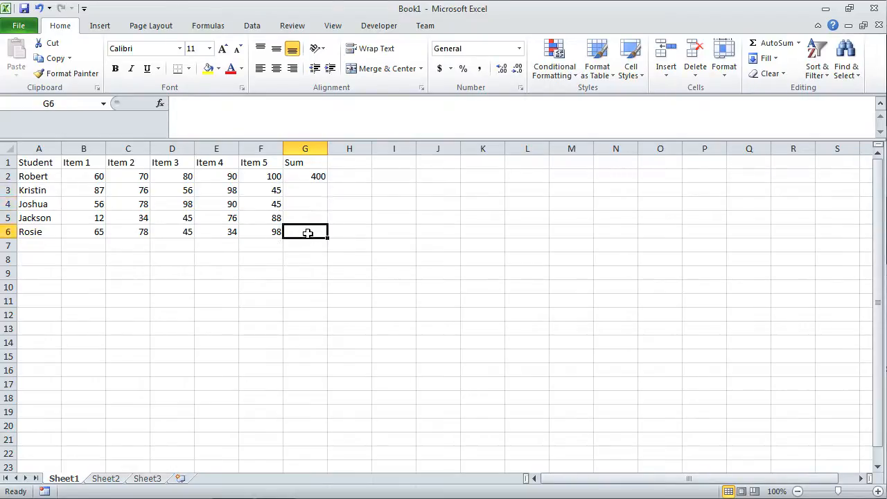
click(305, 176)
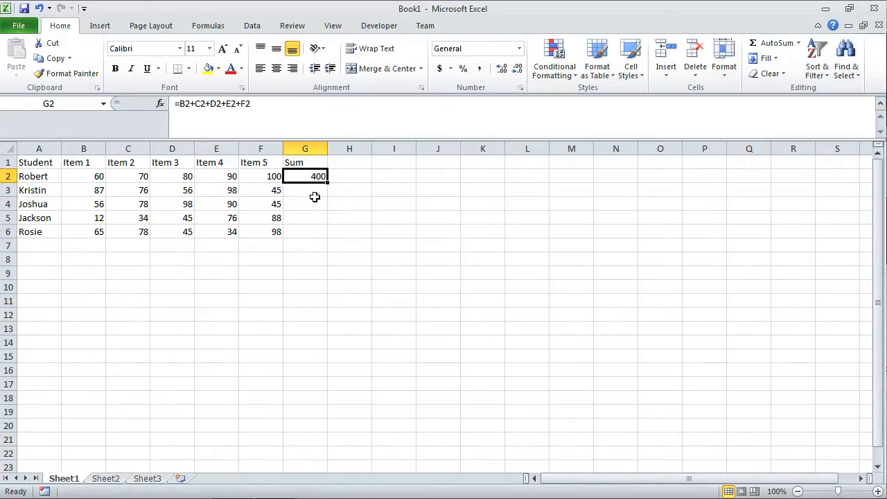
click(305, 189)
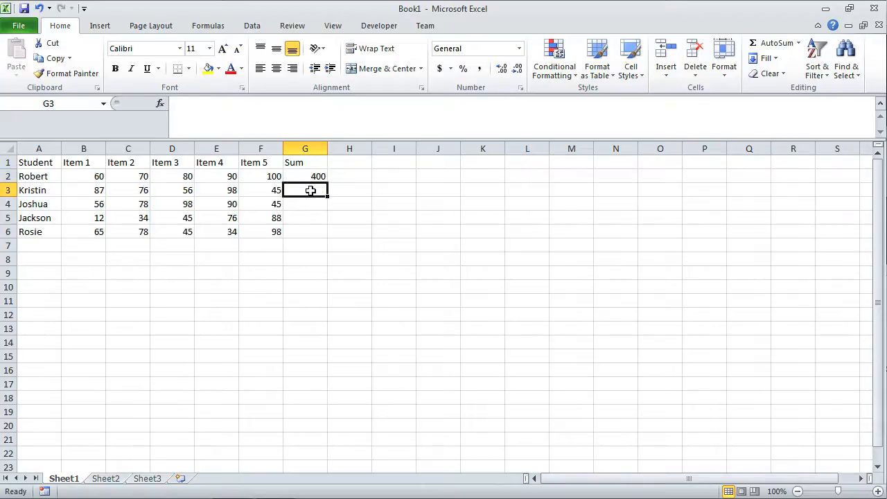
click(304, 176)
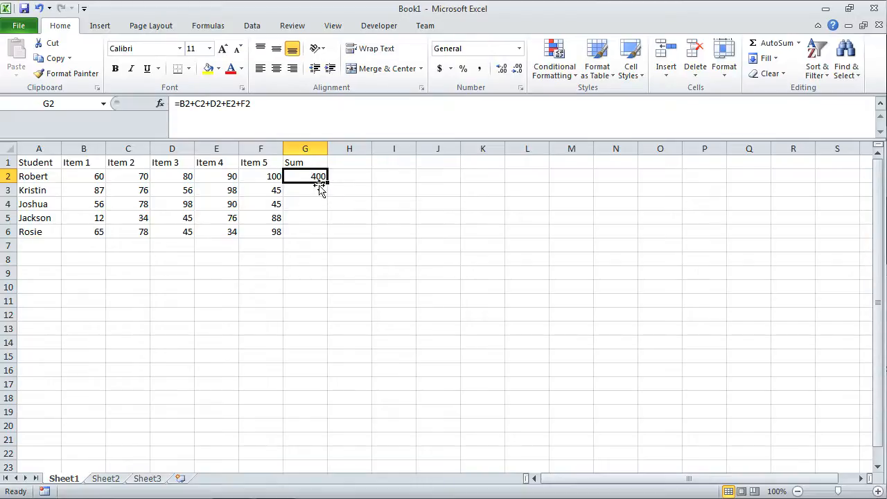
mouse_move(330, 185)
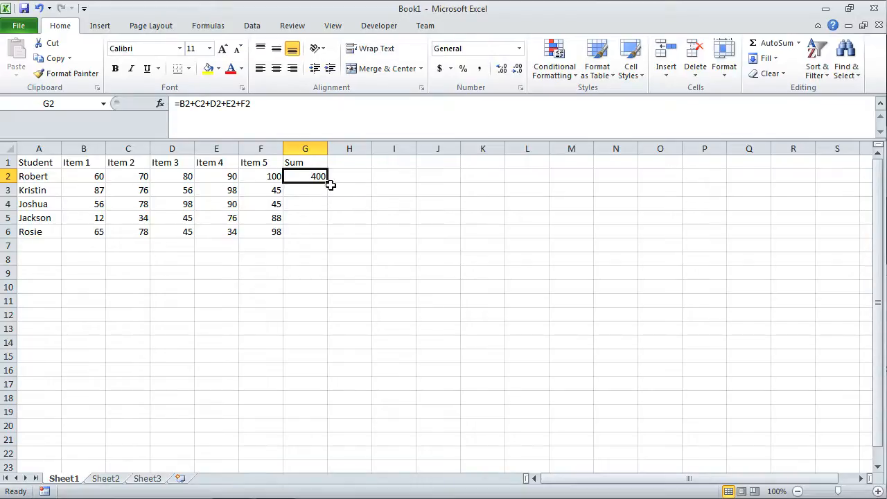
mouse_move(269, 203)
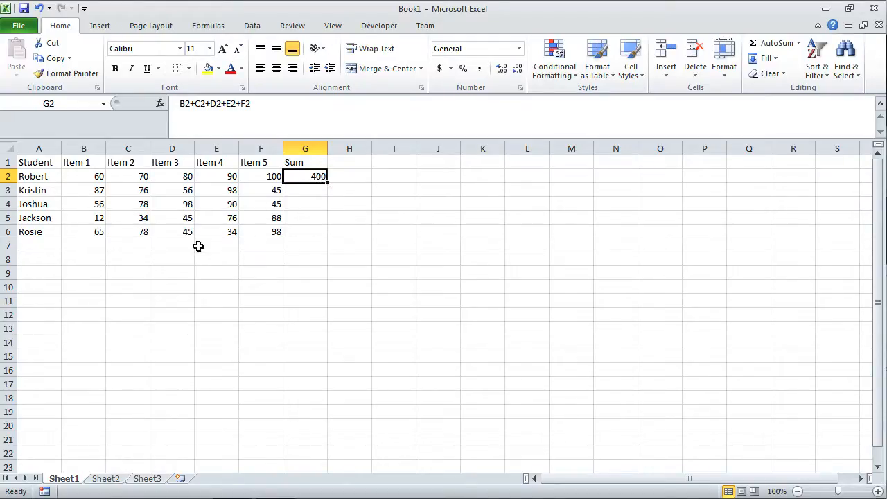
mouse_move(279, 270)
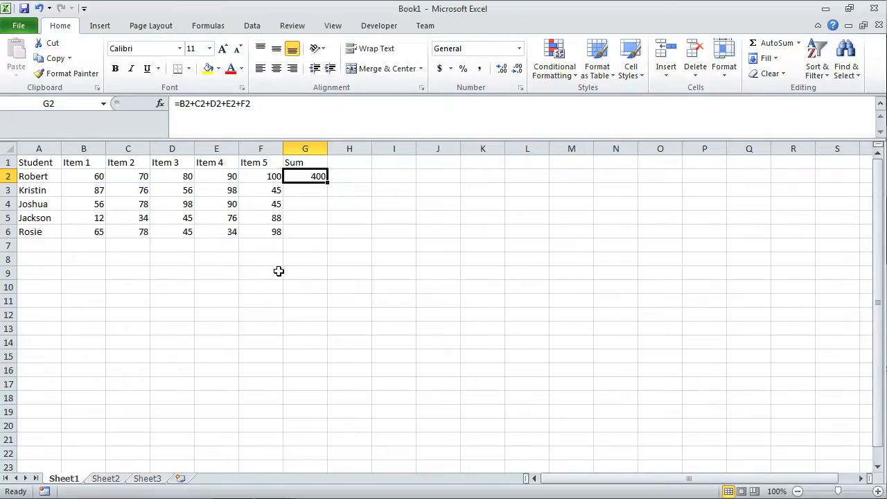
mouse_move(327, 183)
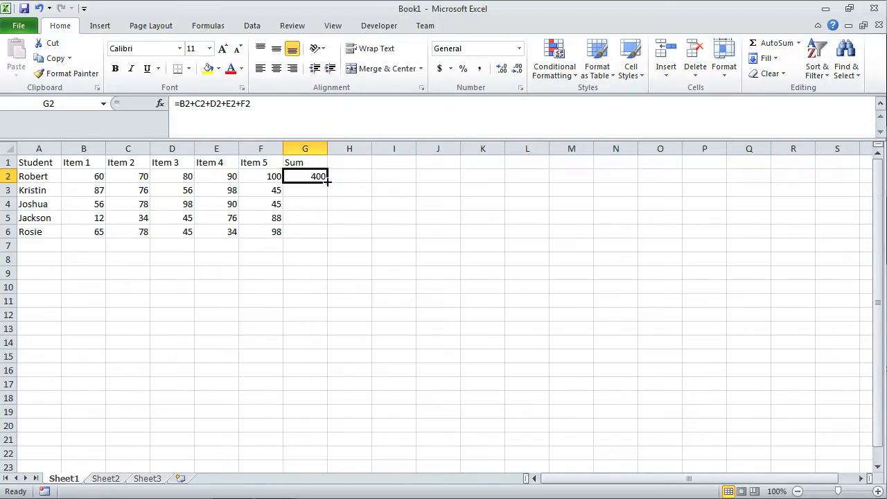
drag(319, 176, 319, 197)
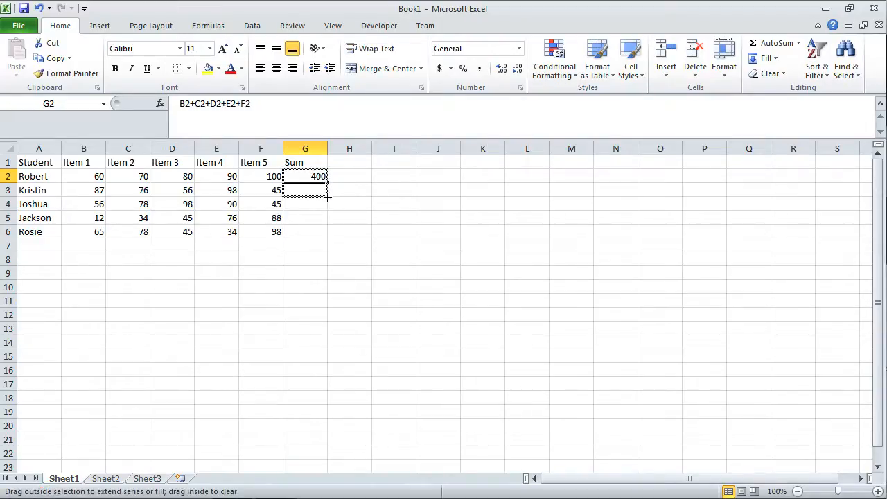
drag(327, 181, 305, 190)
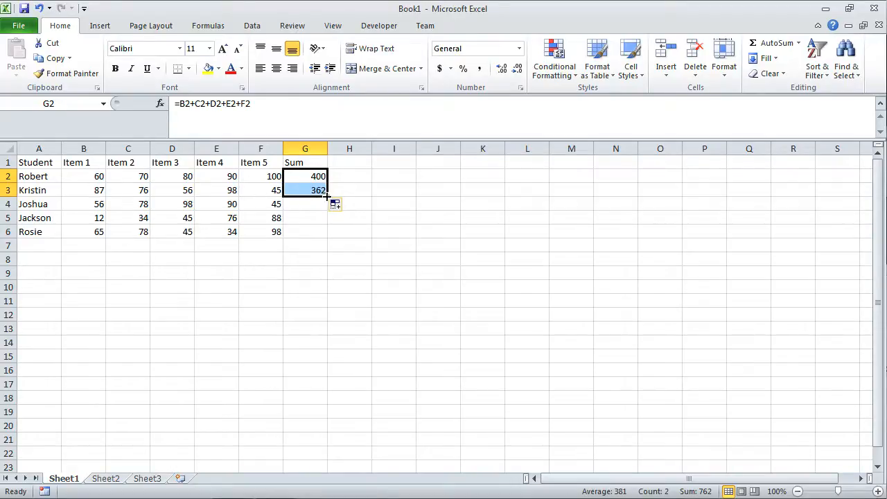
drag(326, 197, 326, 231)
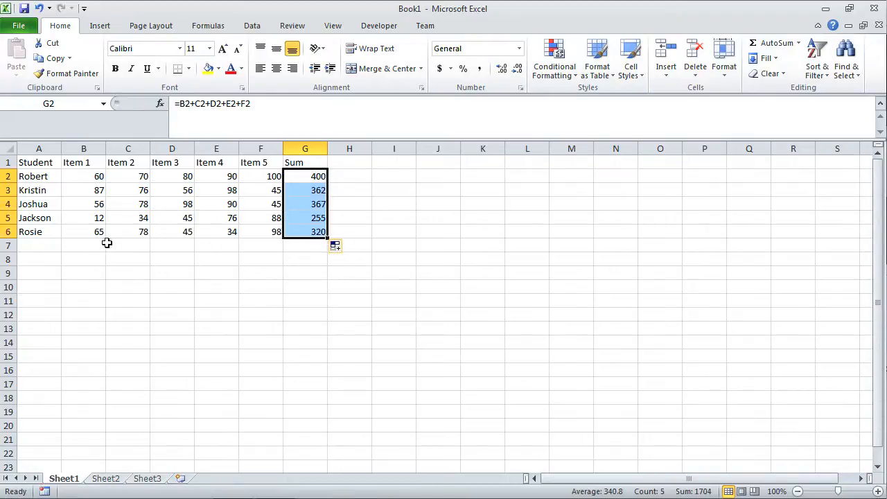
mouse_move(325, 176)
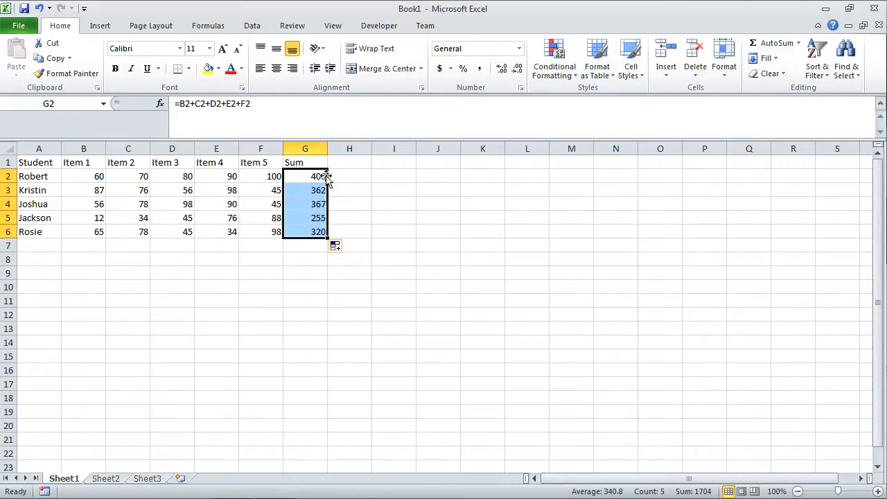
mouse_move(313, 276)
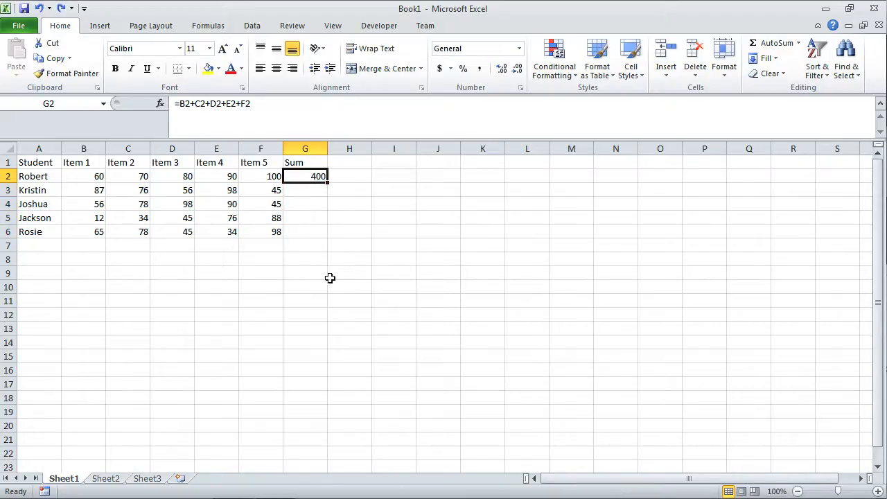
mouse_move(347, 287)
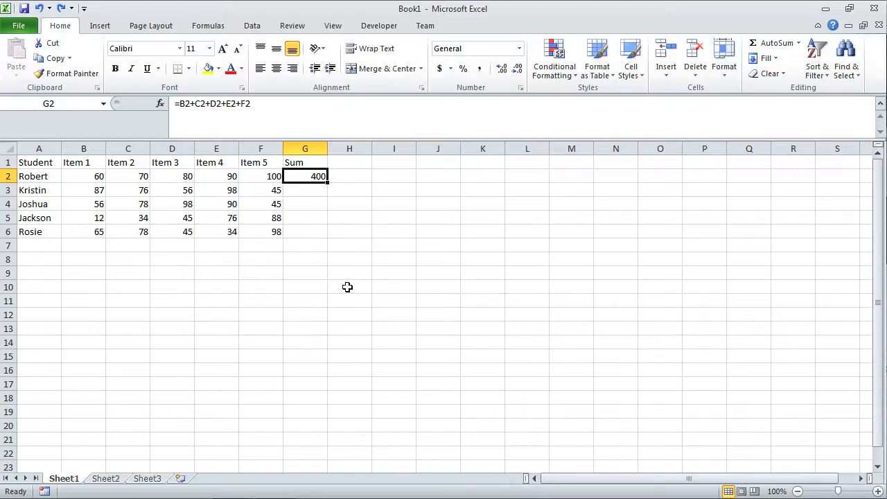
mouse_move(205, 104)
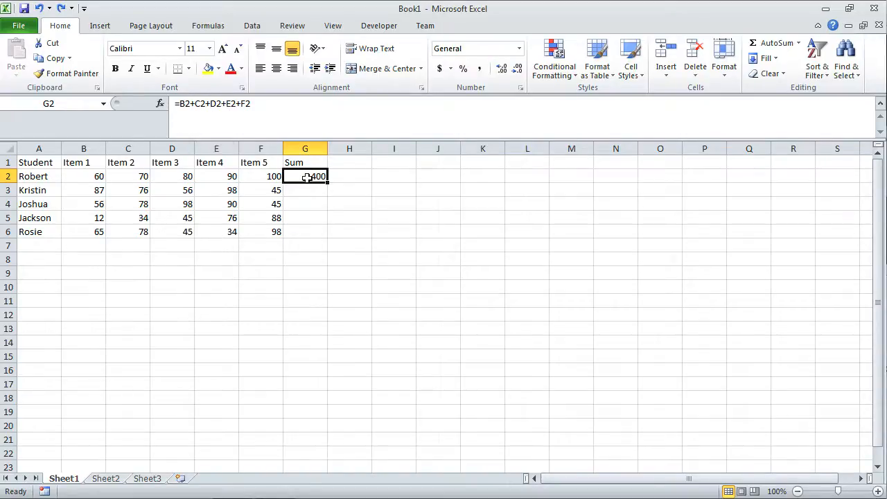
mouse_move(226, 180)
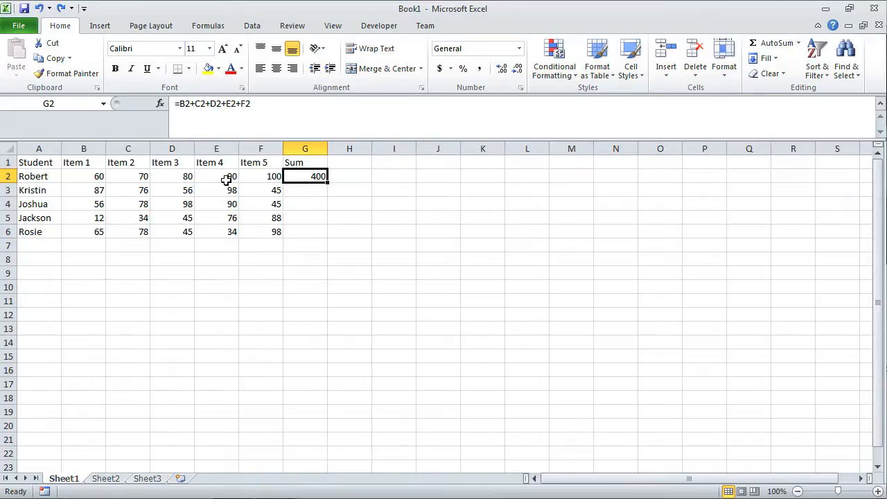
mouse_move(252, 105)
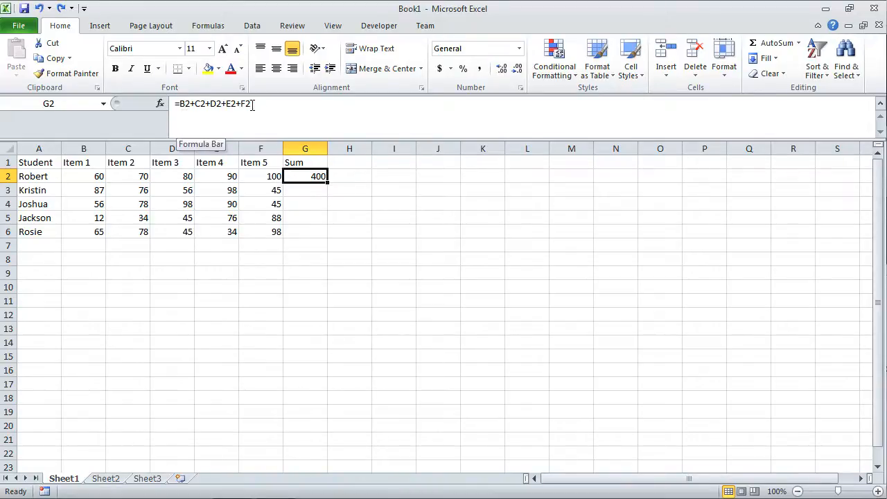
mouse_move(94, 176)
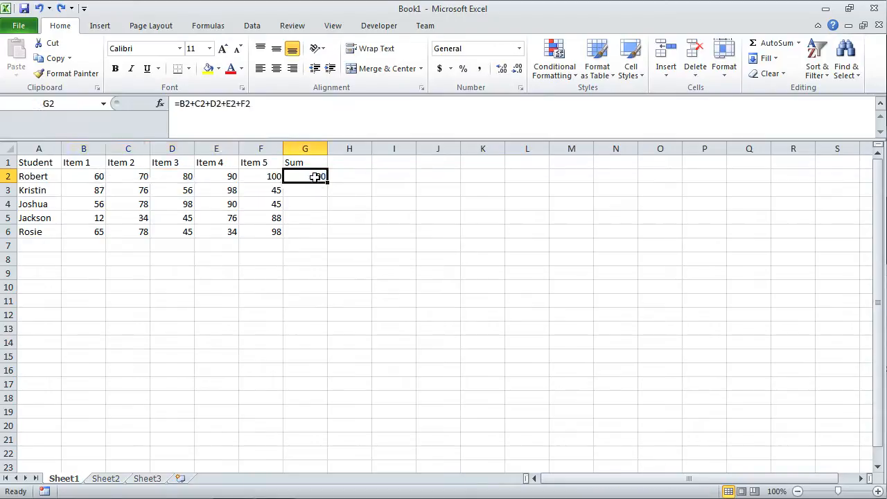
key(Return)
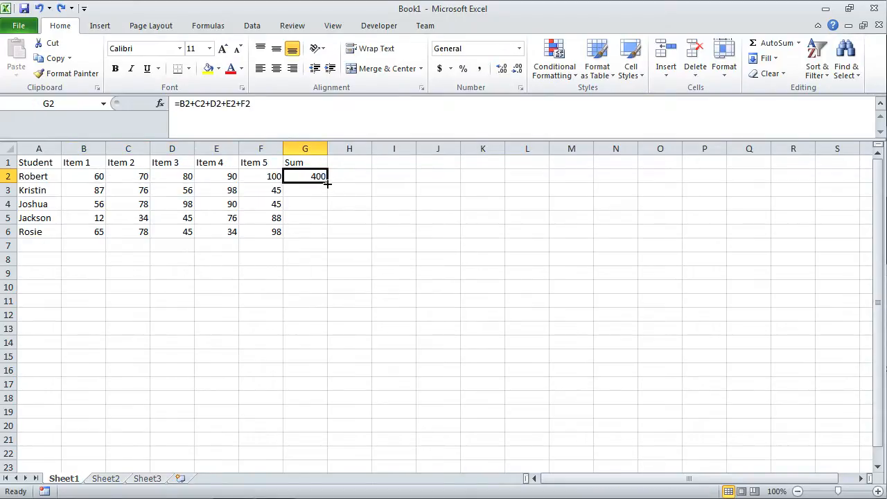
drag(316, 176, 316, 189)
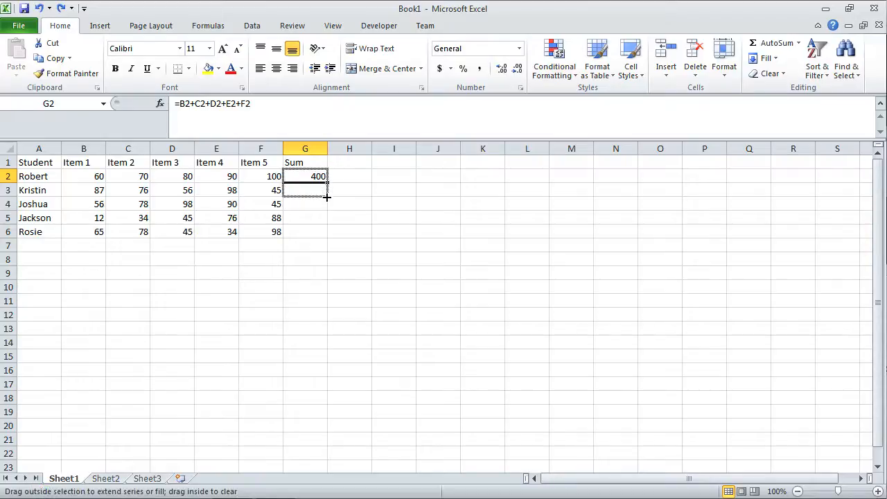
drag(305, 176, 304, 189)
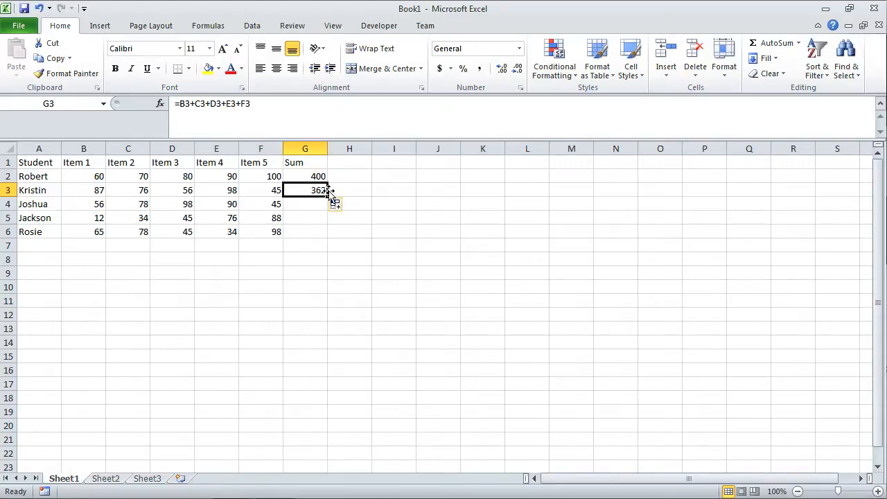
click(305, 176)
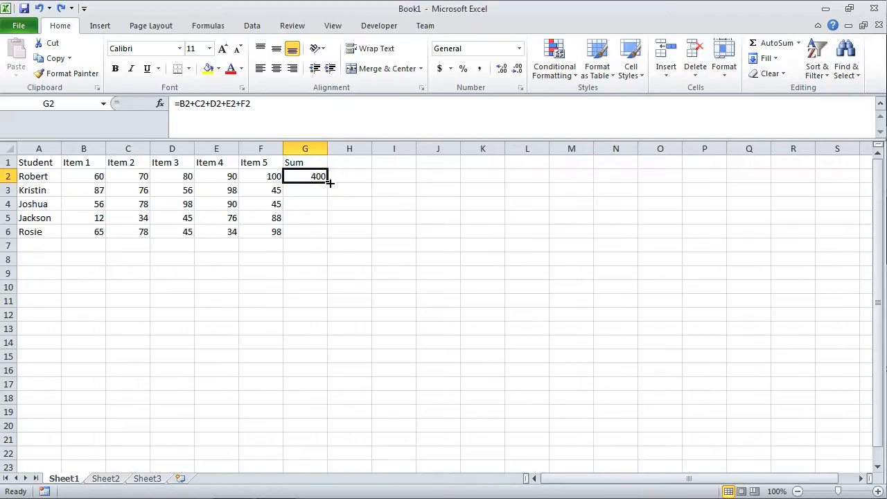
mouse_move(183, 122)
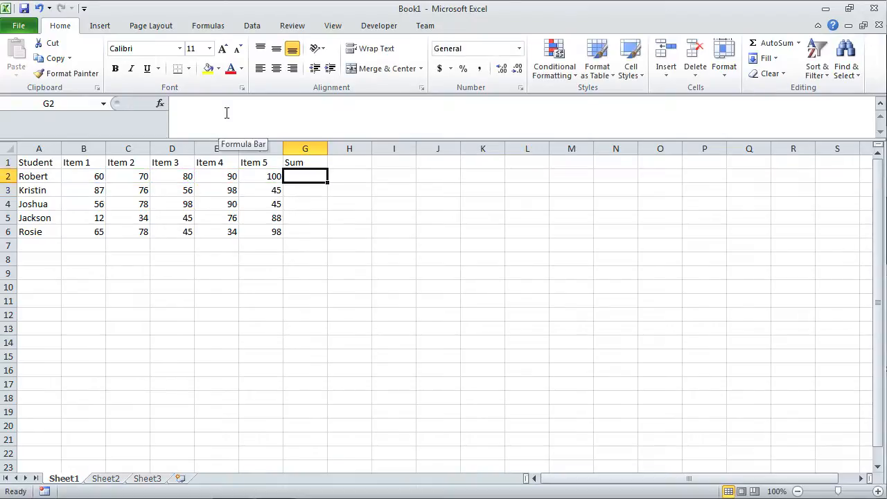
mouse_move(295, 190)
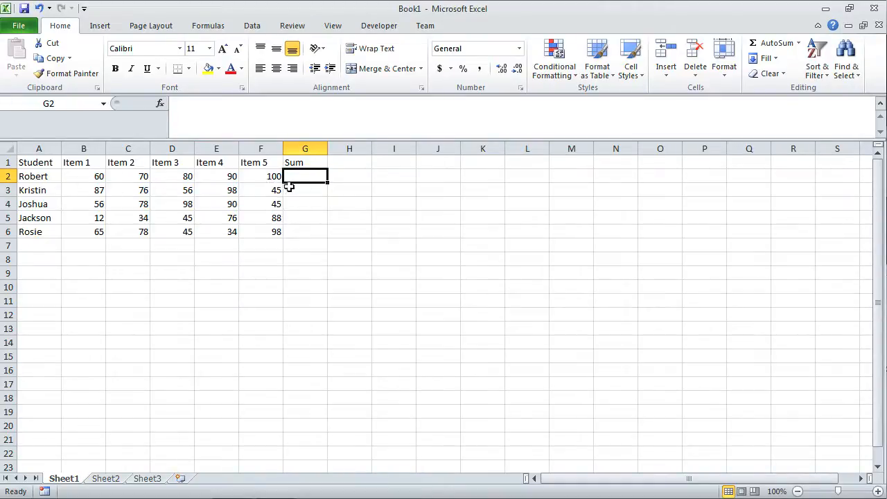
Rebuild Robert's sum in G2 by clicking B2 through F2 with +, then select the 400 to clear it.
text(=)
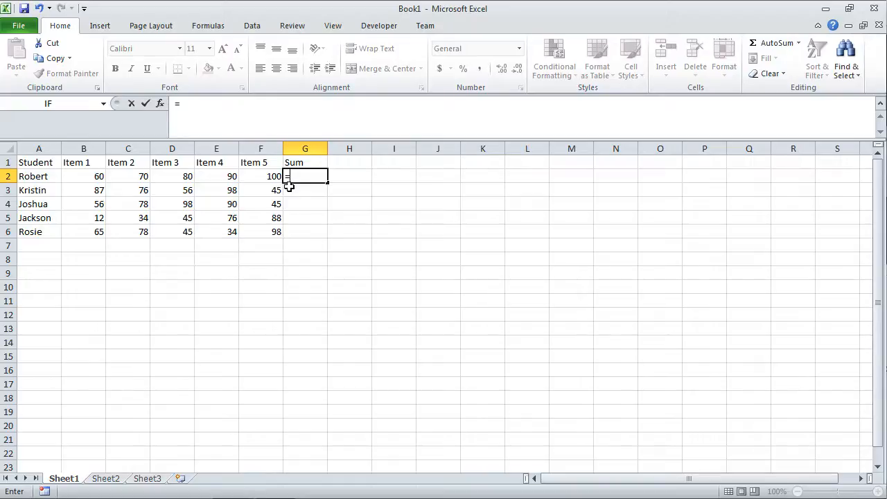
click(83, 176)
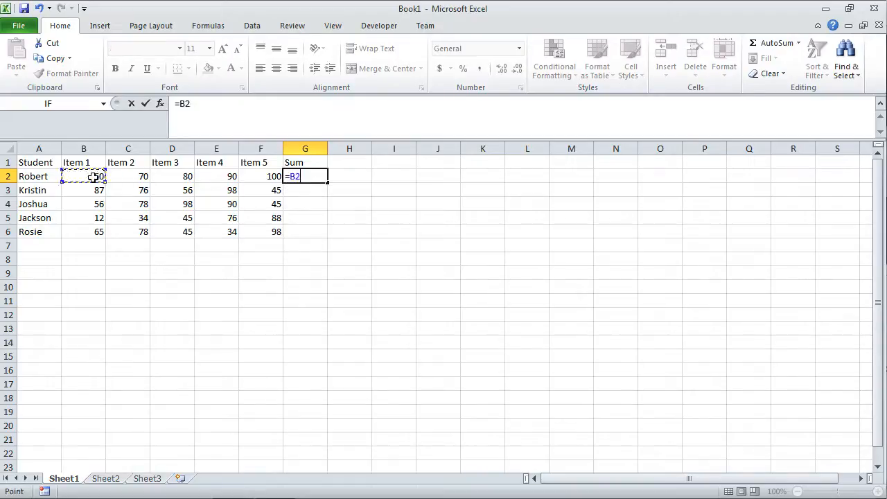
text(=)
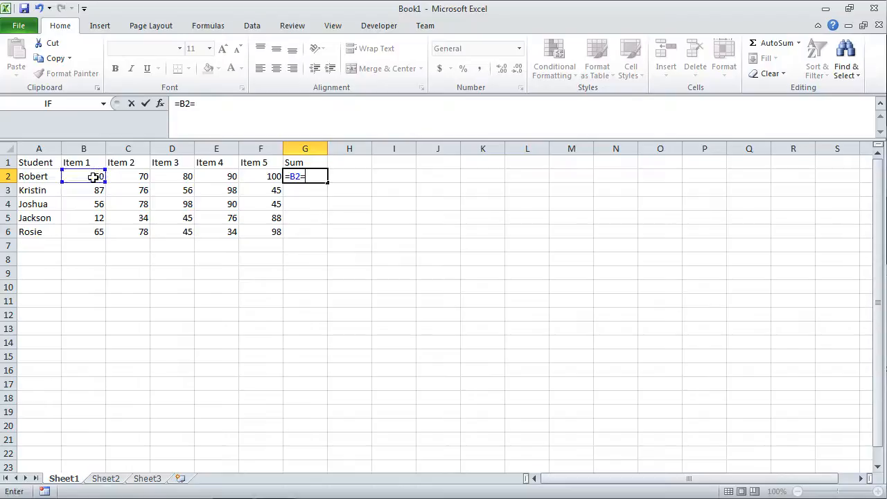
text(+)
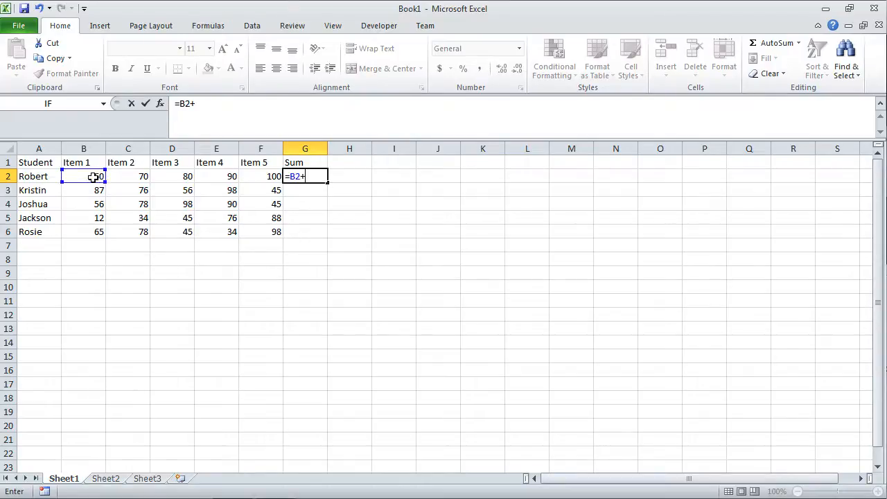
mouse_move(142, 176)
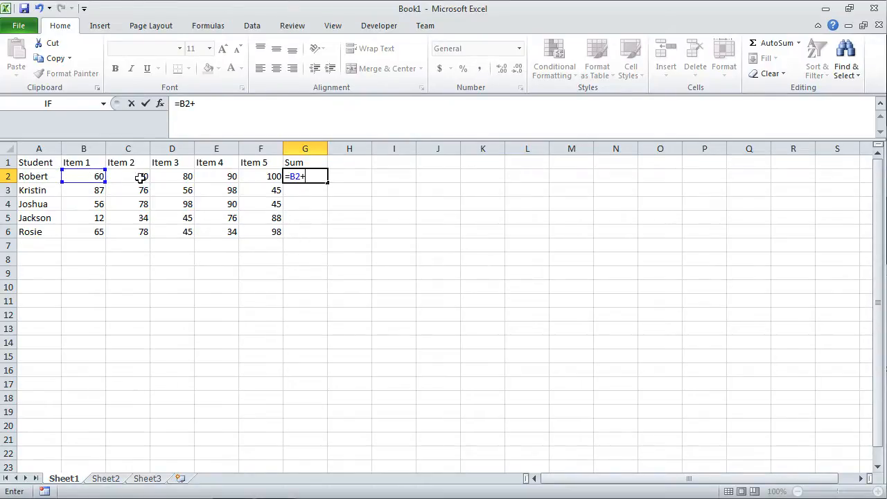
click(127, 176)
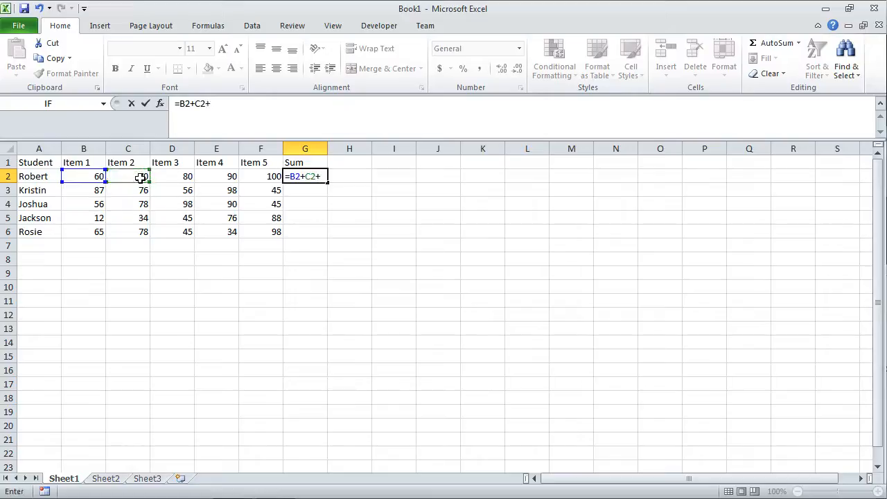
click(172, 176)
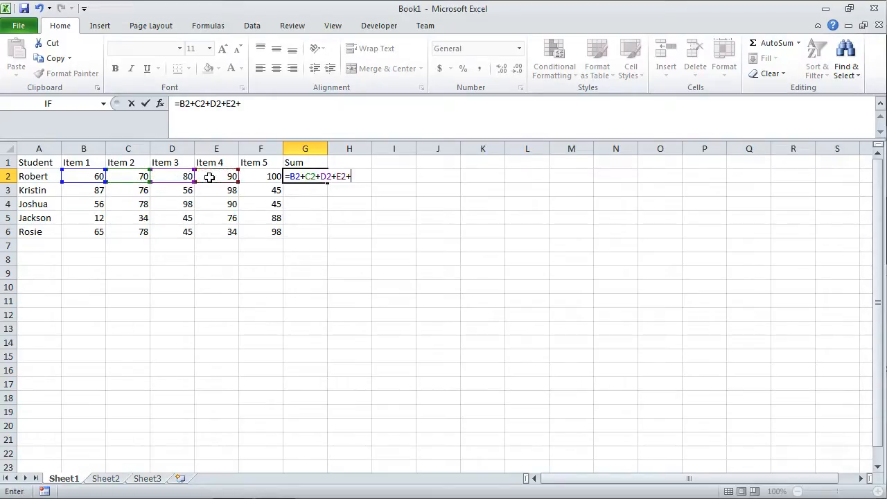
click(260, 176)
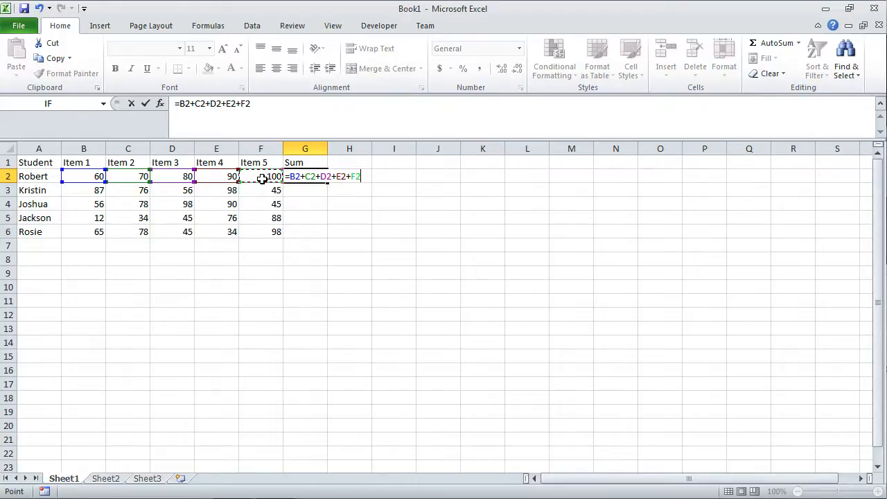
key(Return)
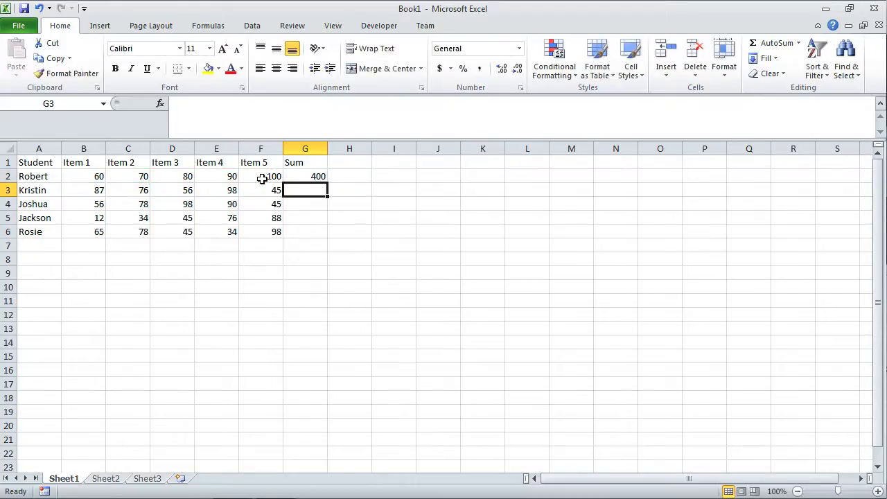
click(305, 176)
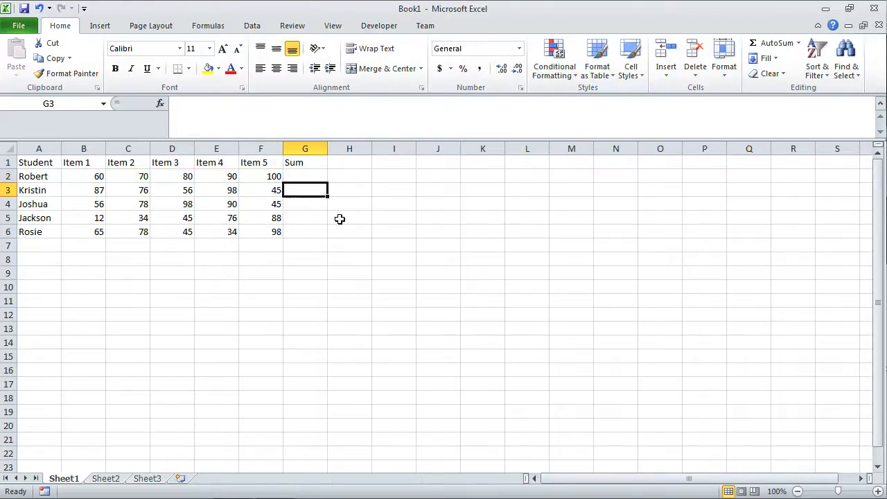
click(305, 176)
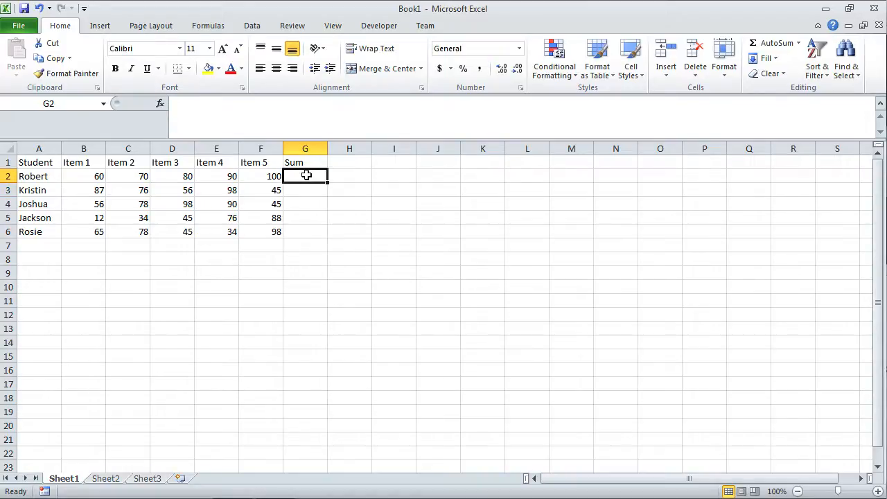
text(=)
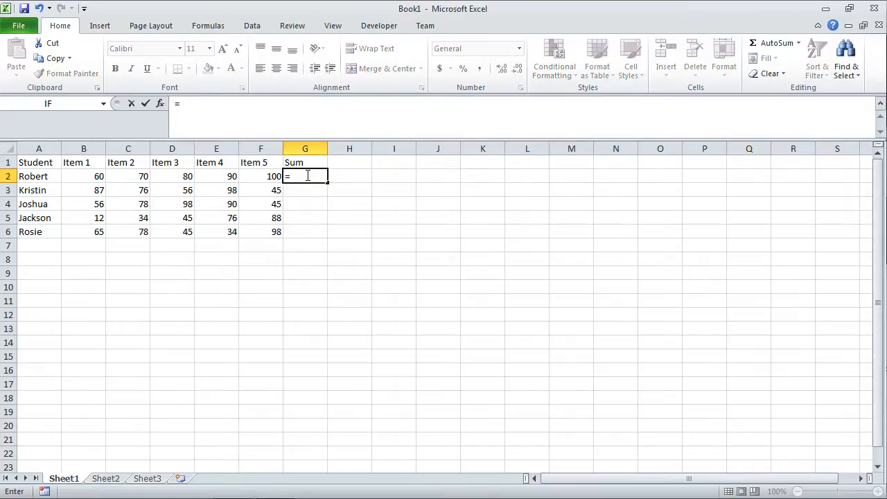
text(sum()
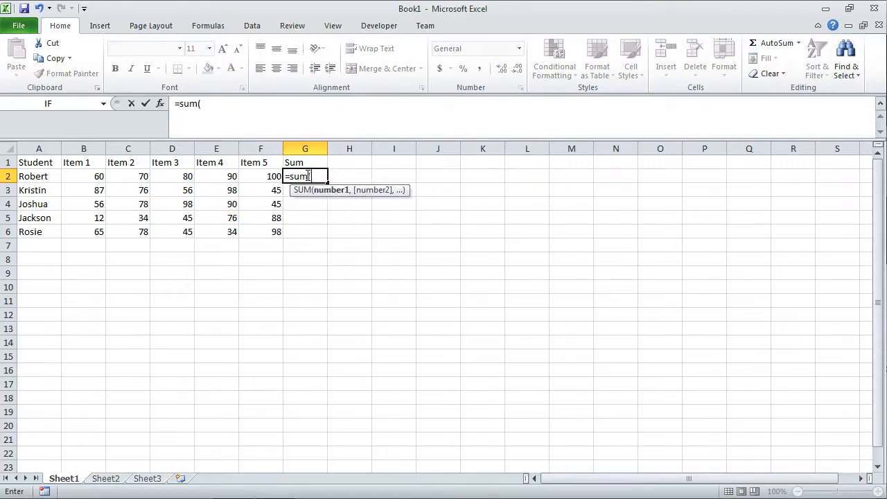
mouse_move(327, 205)
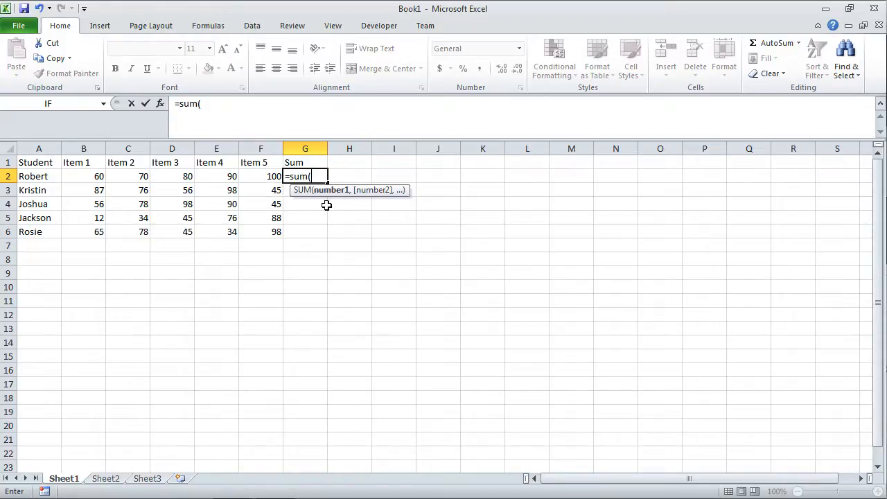
mouse_move(83, 172)
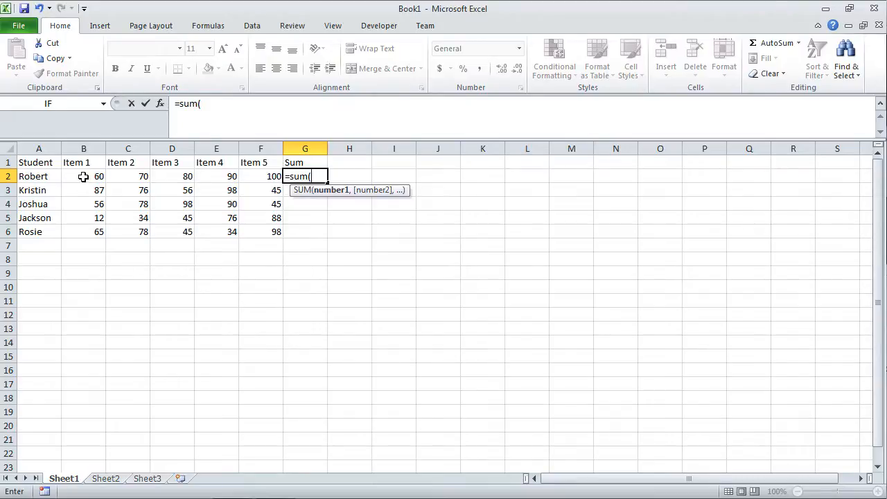
drag(84, 176, 127, 176)
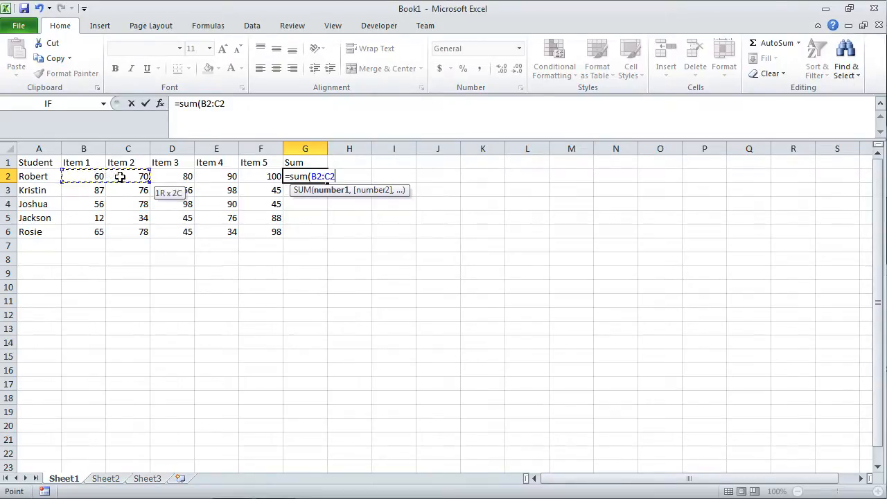
drag(144, 175, 229, 176)
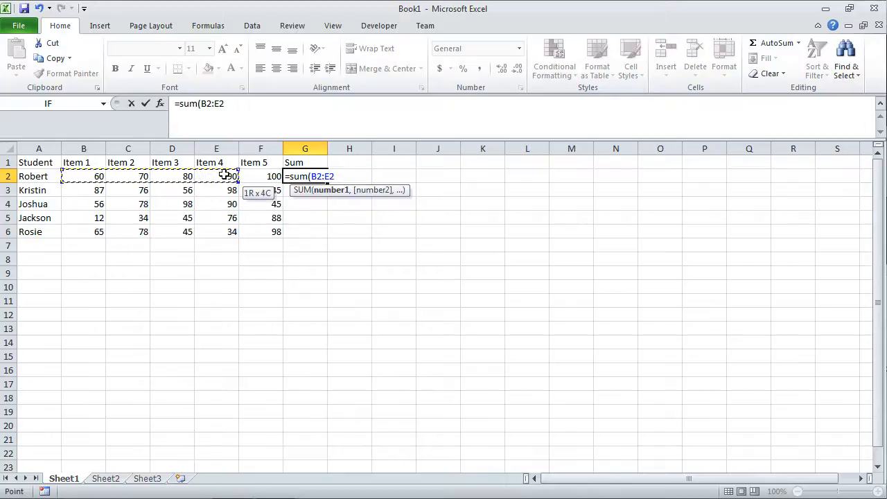
drag(225, 176, 261, 176)
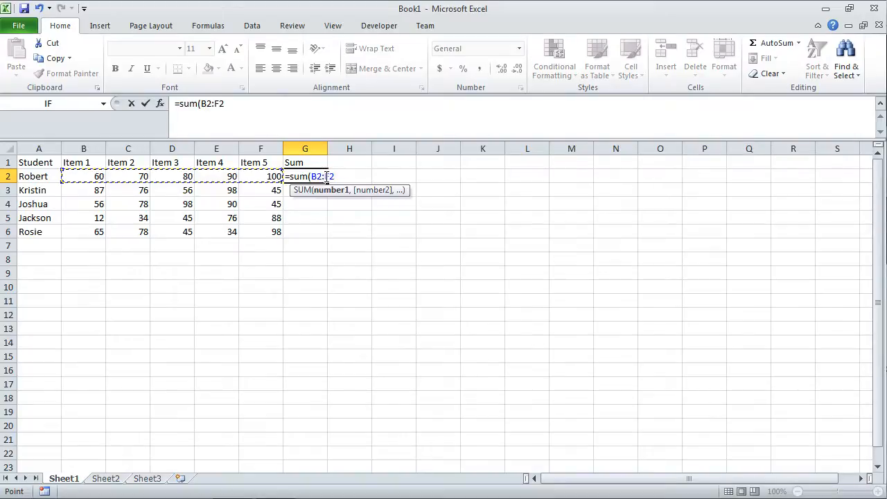
mouse_move(83, 176)
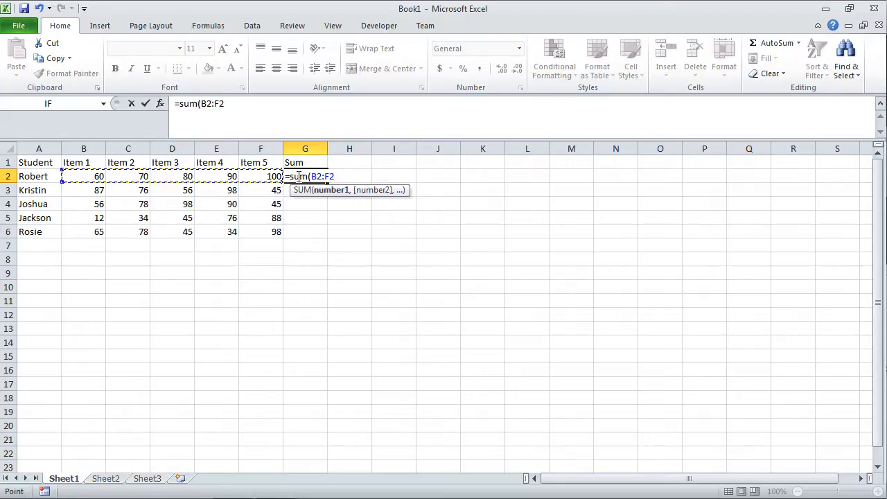
text())
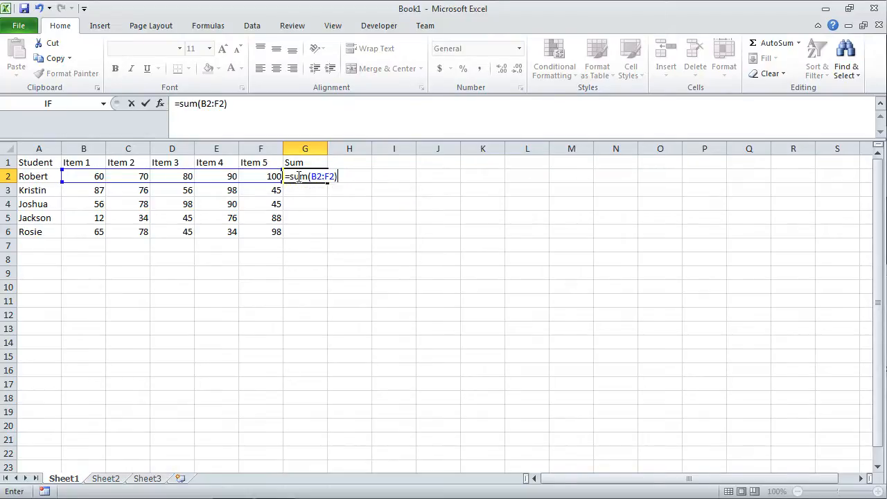
key(Return)
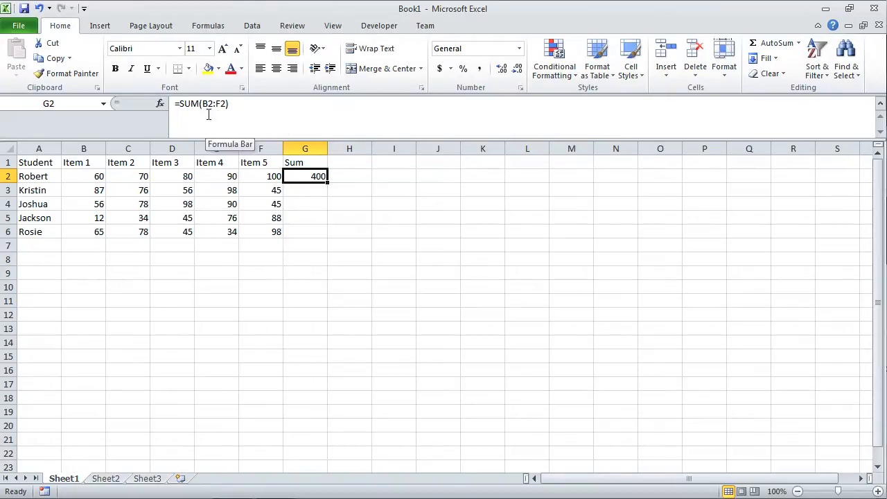
mouse_move(104, 183)
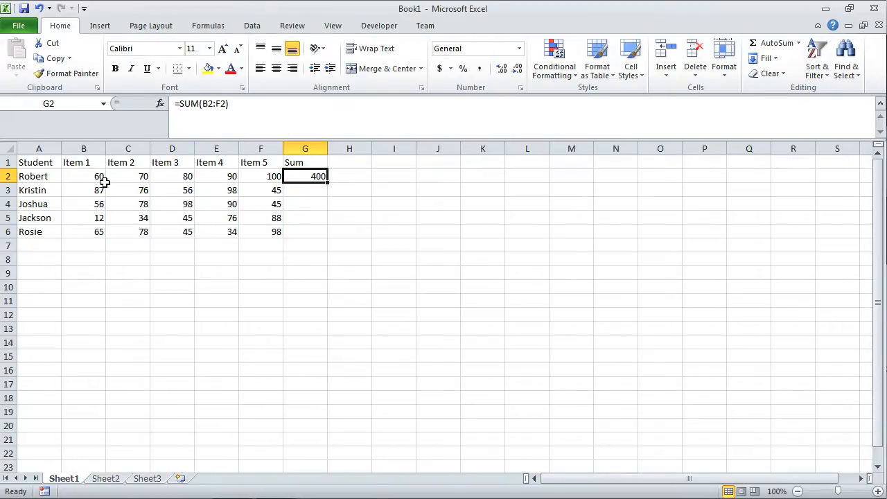
mouse_move(250, 176)
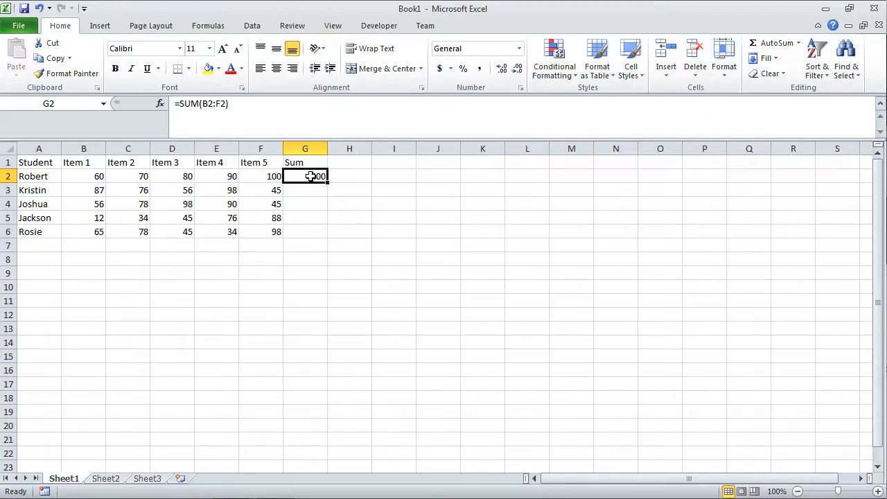
key(Delete)
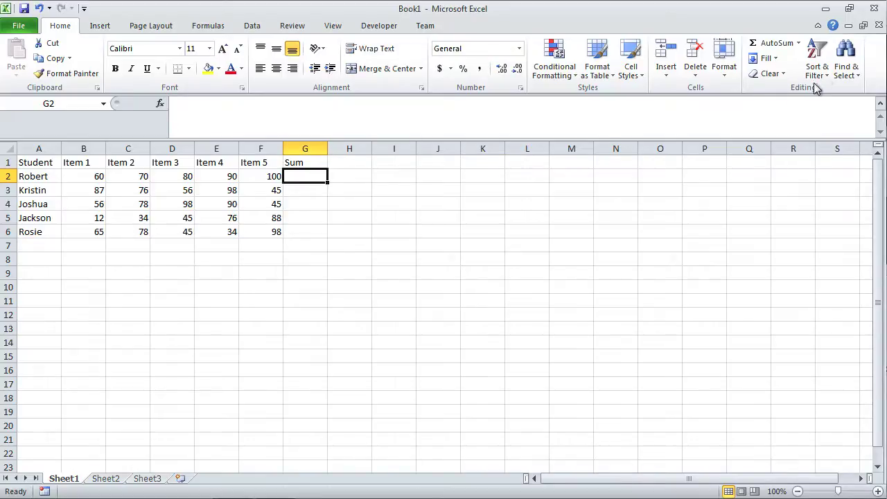
mouse_move(777, 43)
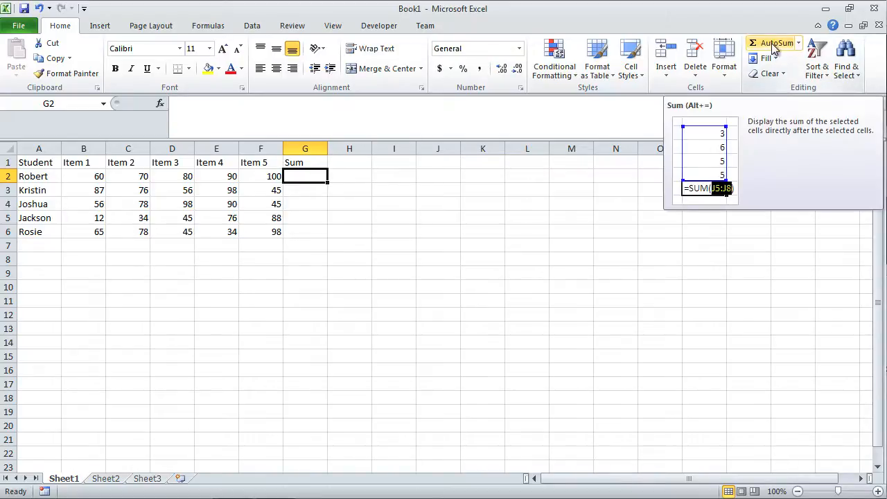
Use AutoSum to put =SUM(B2:F2) in Robert's Sum cell, giving 400.
click(798, 42)
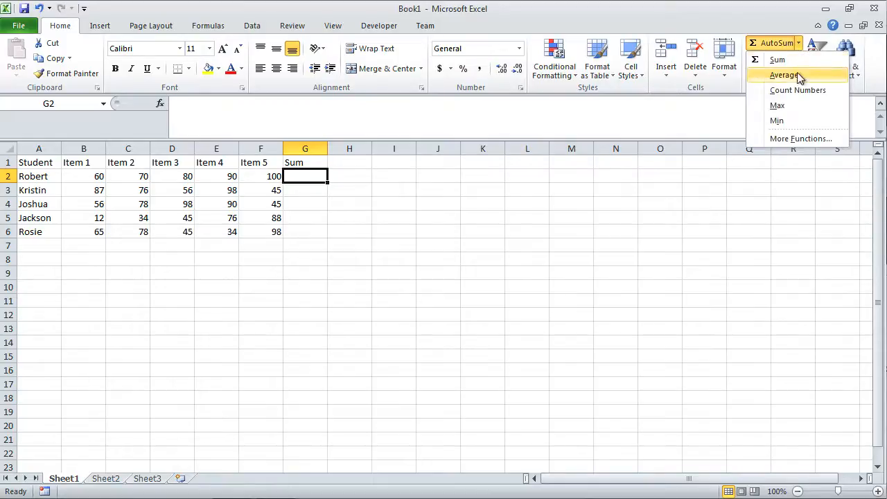
mouse_move(792, 151)
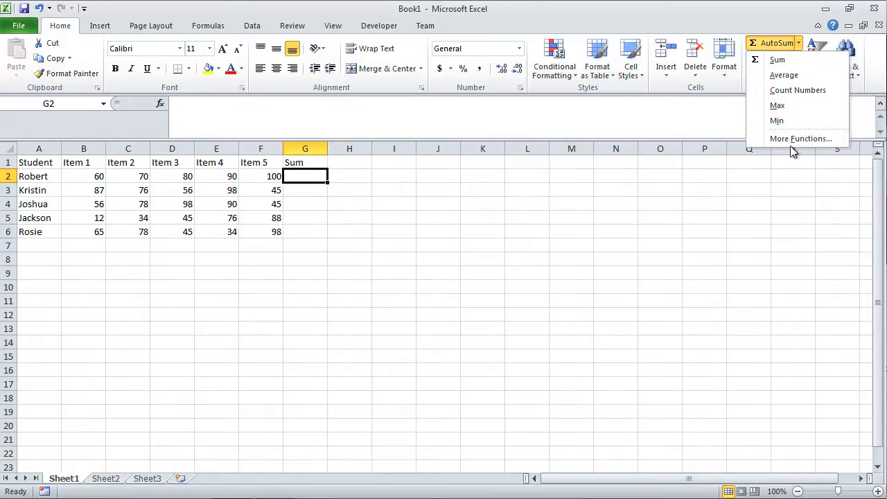
mouse_move(800, 139)
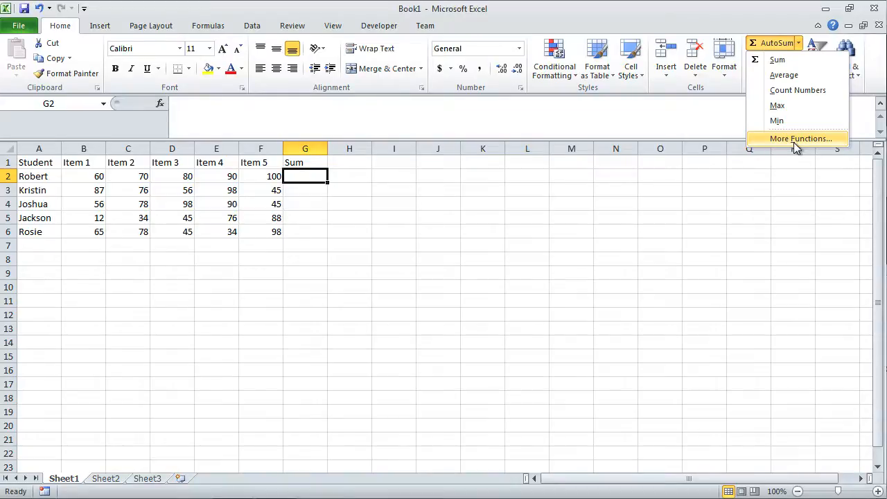
click(775, 60)
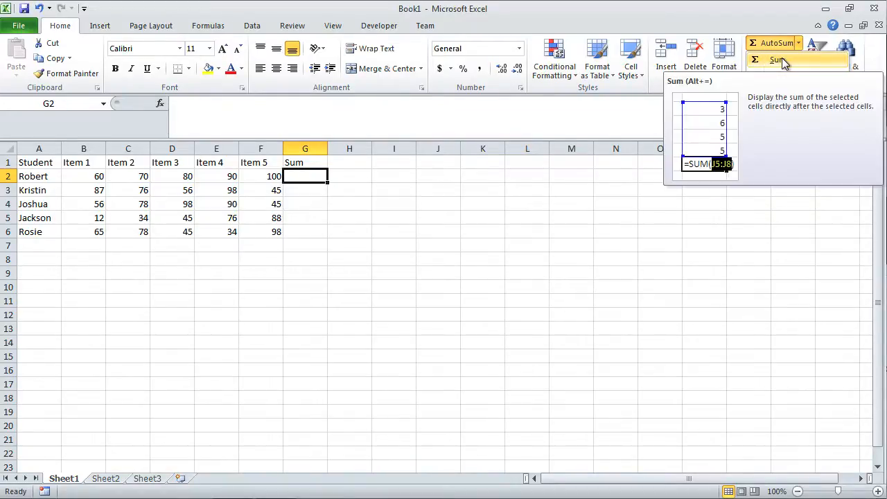
click(774, 59)
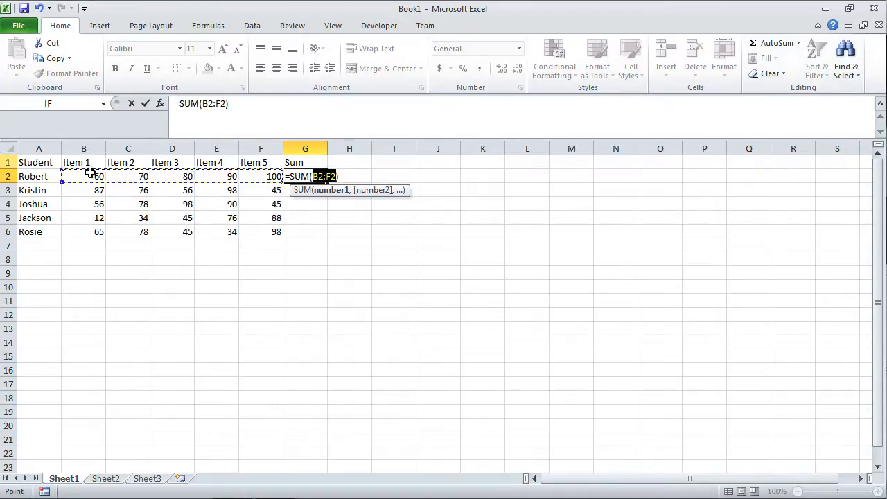
mouse_move(161, 176)
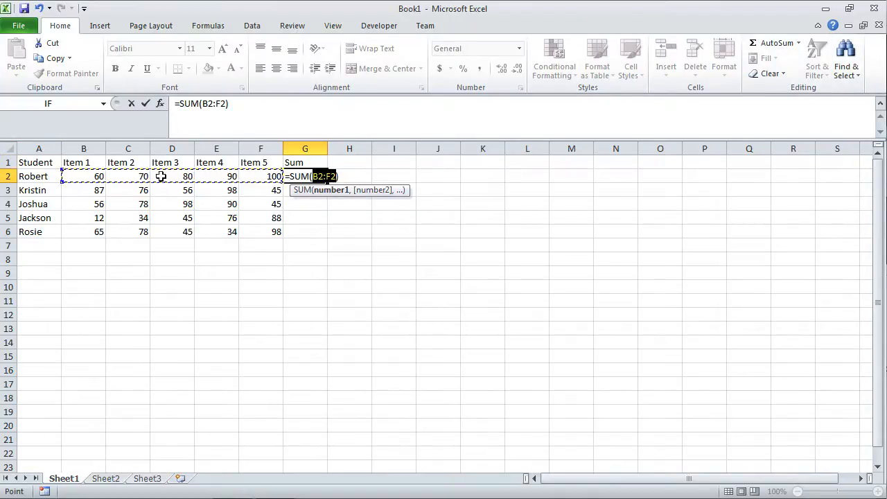
mouse_move(251, 183)
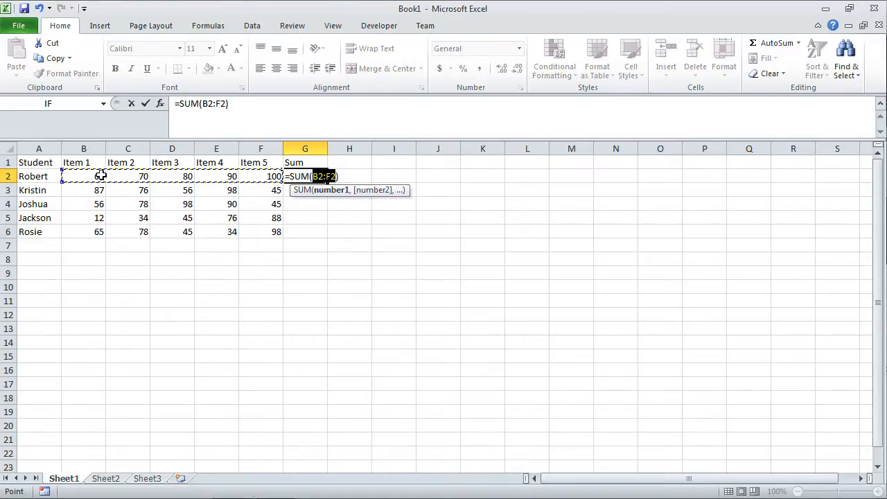
mouse_move(271, 176)
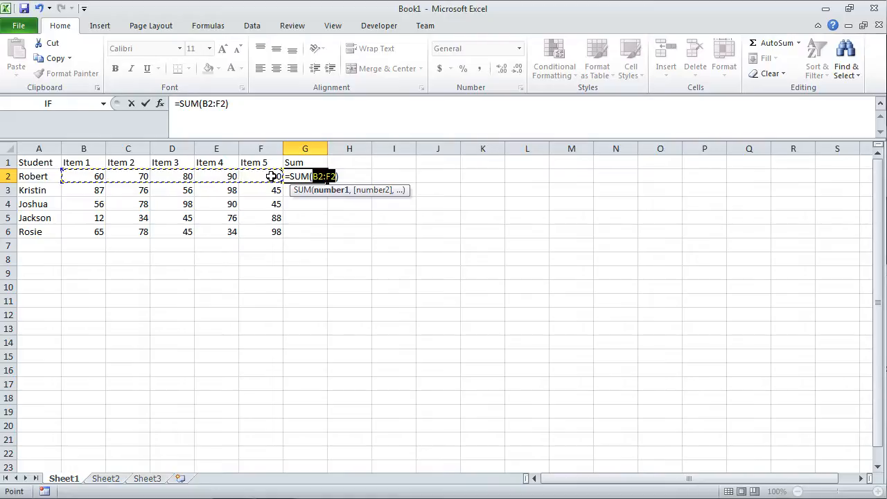
key(Return)
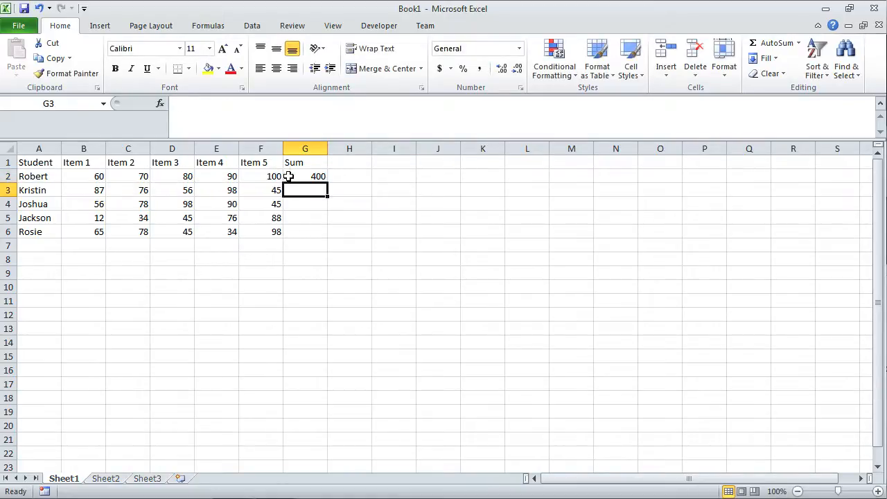
AutoSum Kristin's scores B3:F3 into G3, giving 362.
click(305, 176)
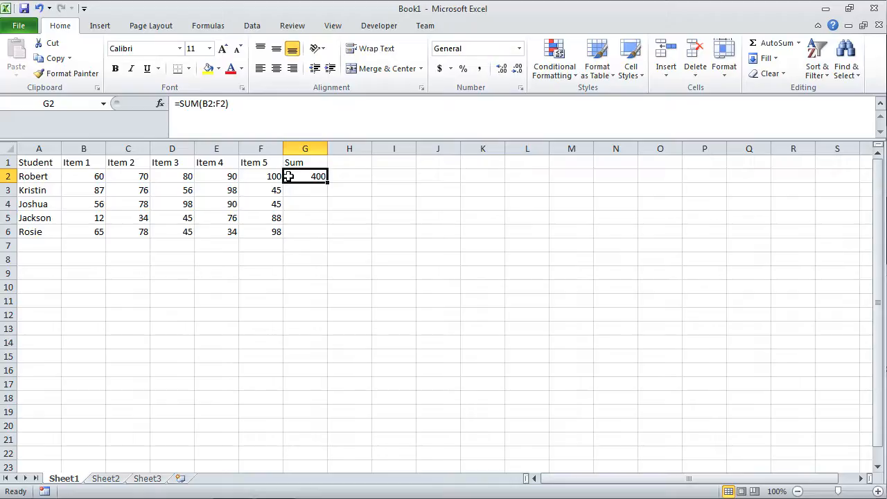
mouse_move(314, 191)
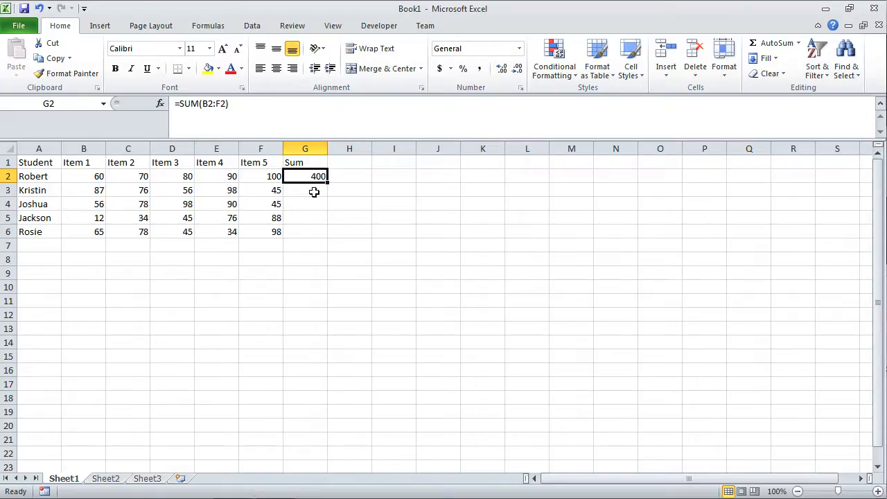
click(305, 189)
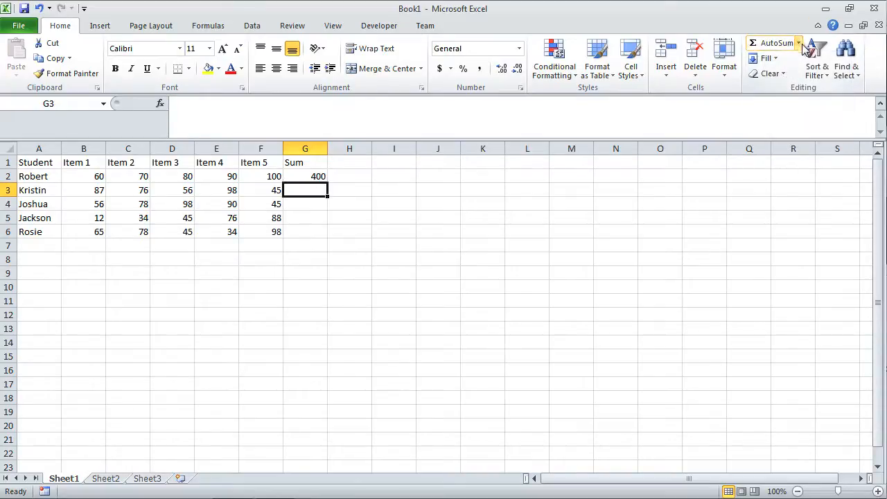
click(776, 43)
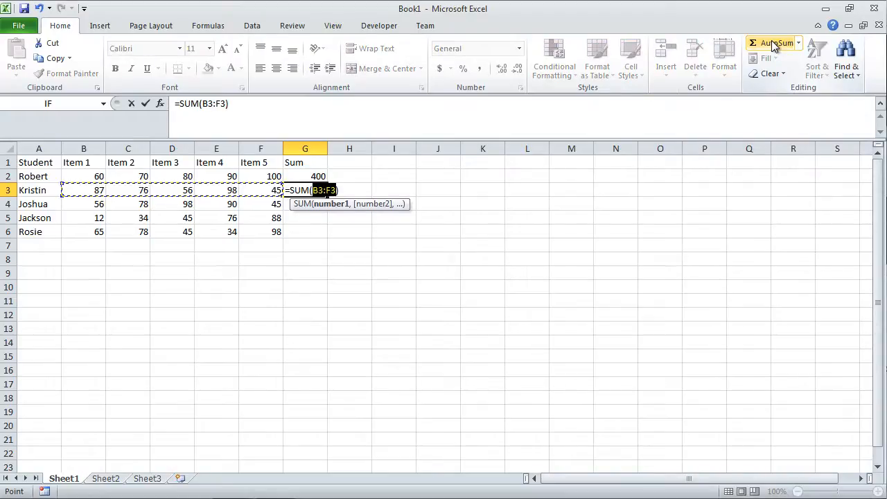
mouse_move(50, 185)
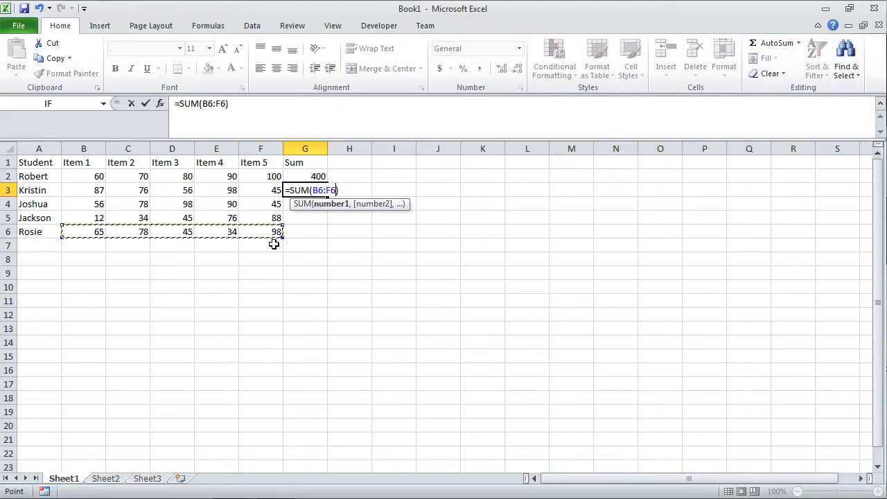
drag(84, 190, 172, 190)
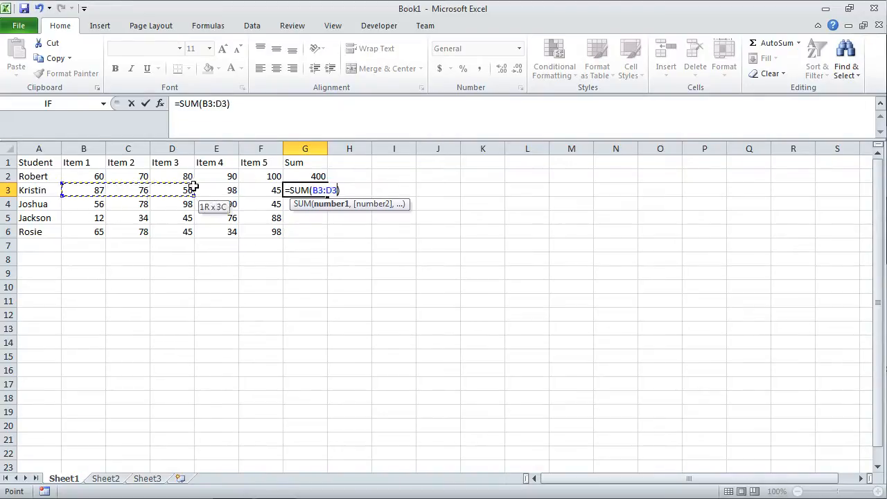
drag(187, 190, 260, 190)
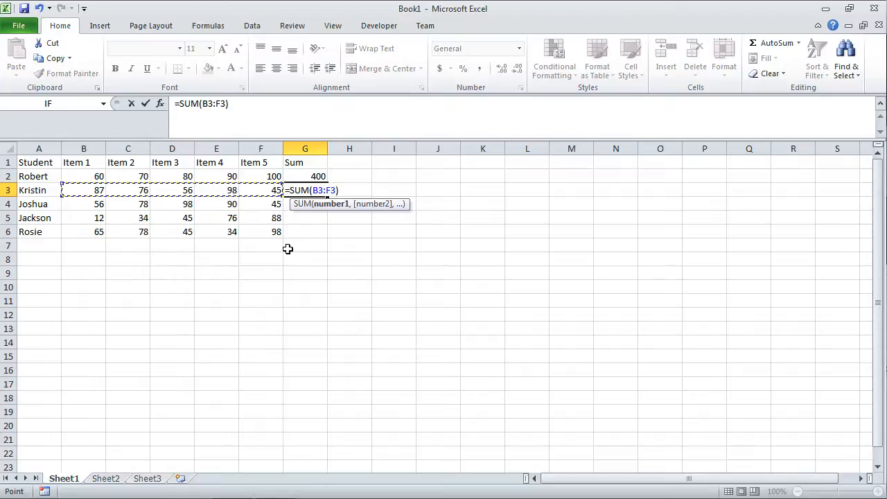
key(Return)
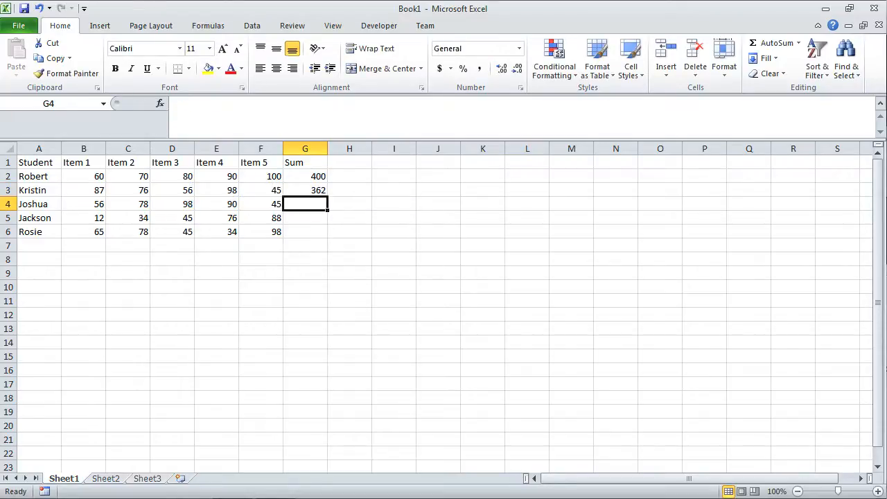
mouse_move(260, 199)
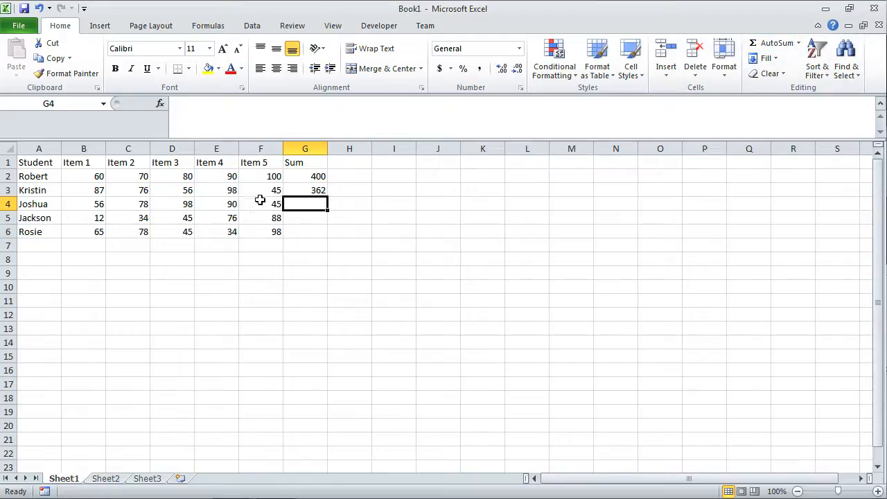
mouse_move(816, 56)
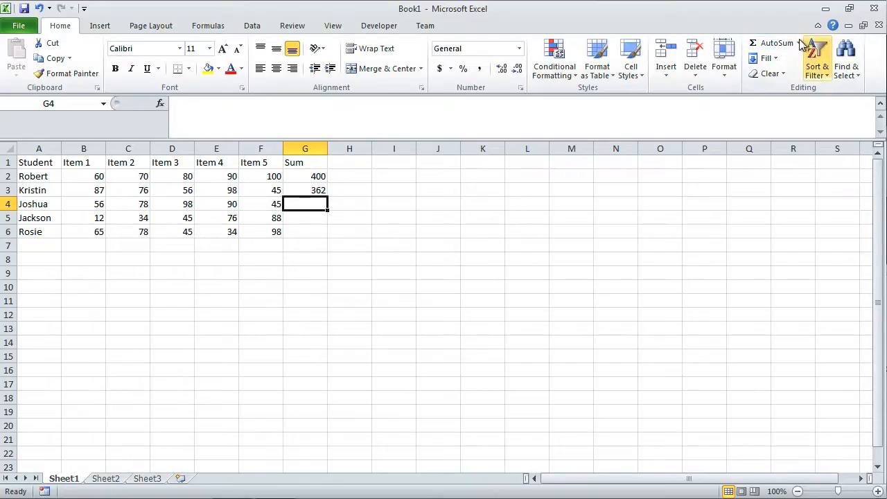
Enter =SUM(B4:F4) in G4 so Joshua's total shows 367.
click(776, 43)
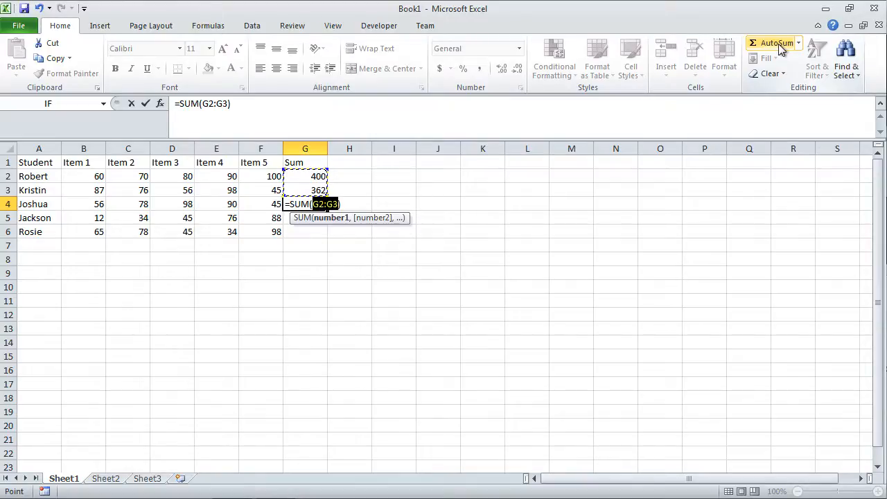
mouse_move(114, 208)
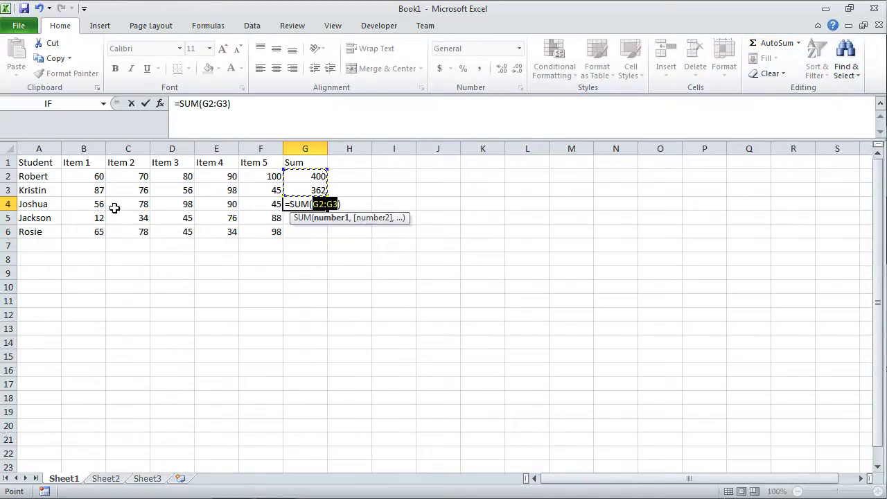
click(84, 204)
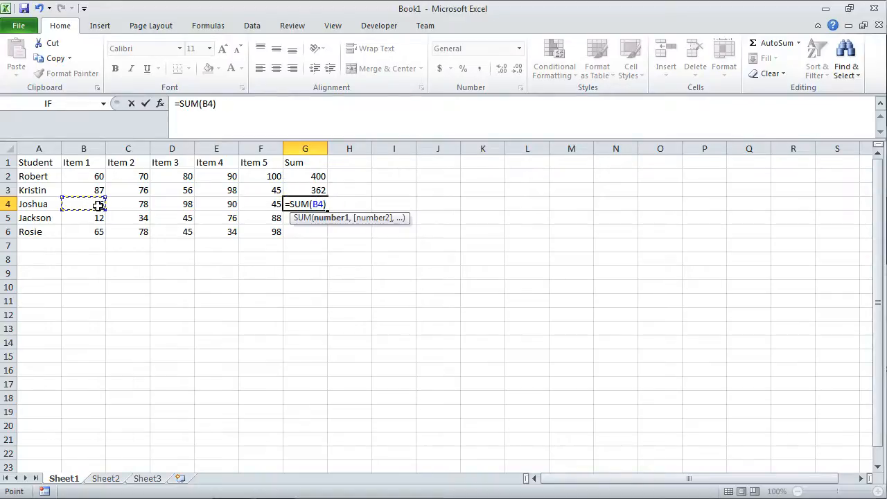
drag(83, 204, 260, 203)
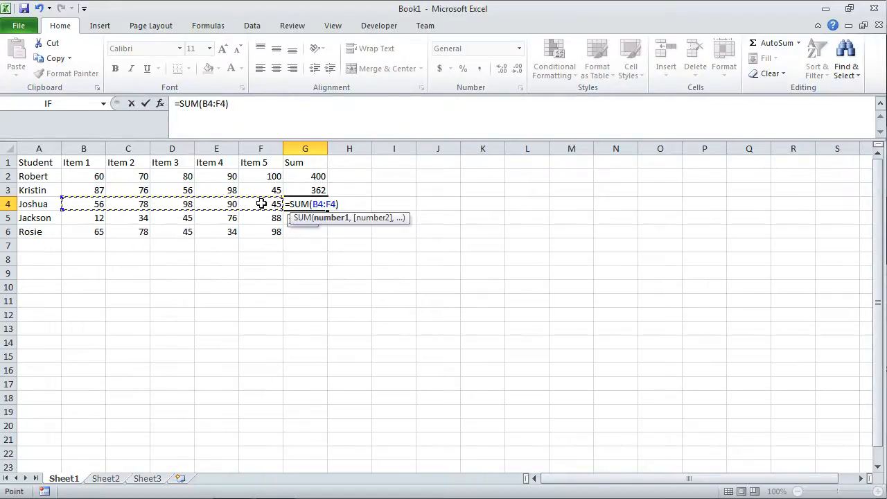
mouse_move(298, 226)
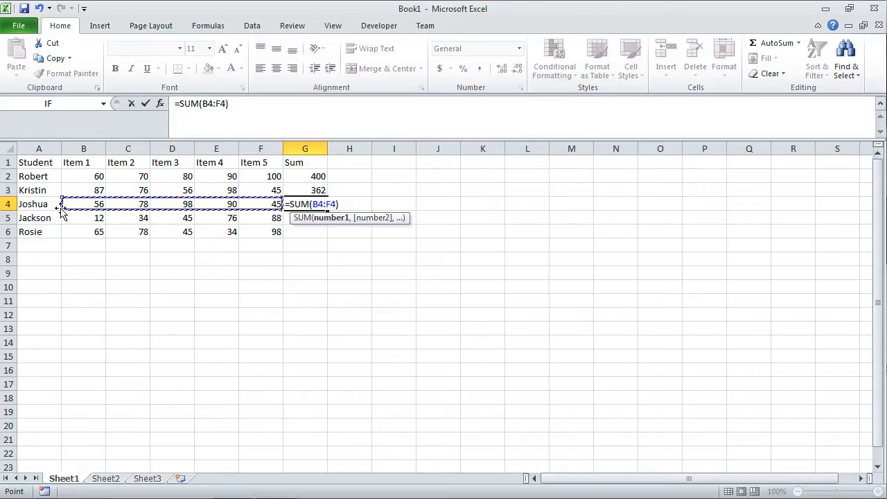
mouse_move(214, 203)
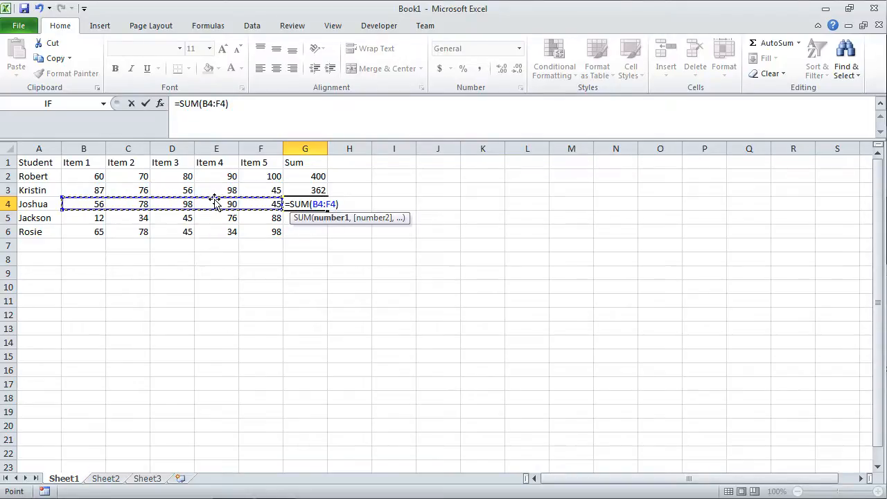
key(Return)
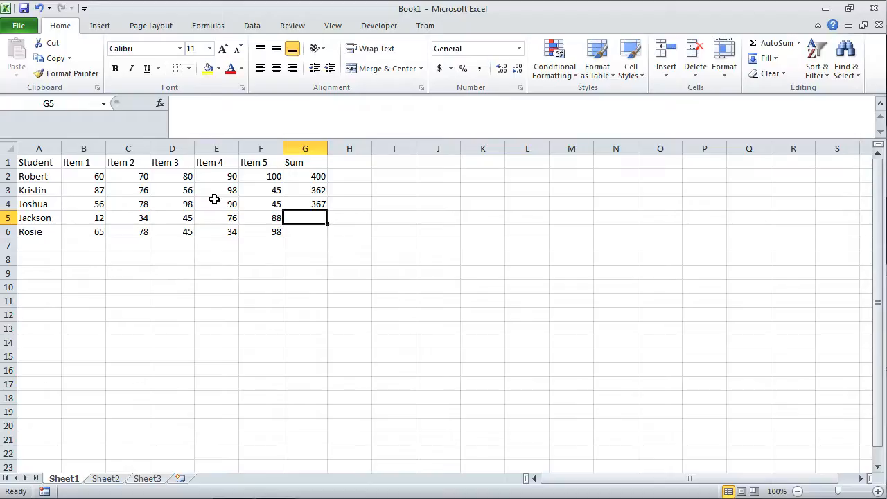
Fill the G2 Sum formula down to G6 giving totals 400, 362, 367, 255, 320.
click(305, 189)
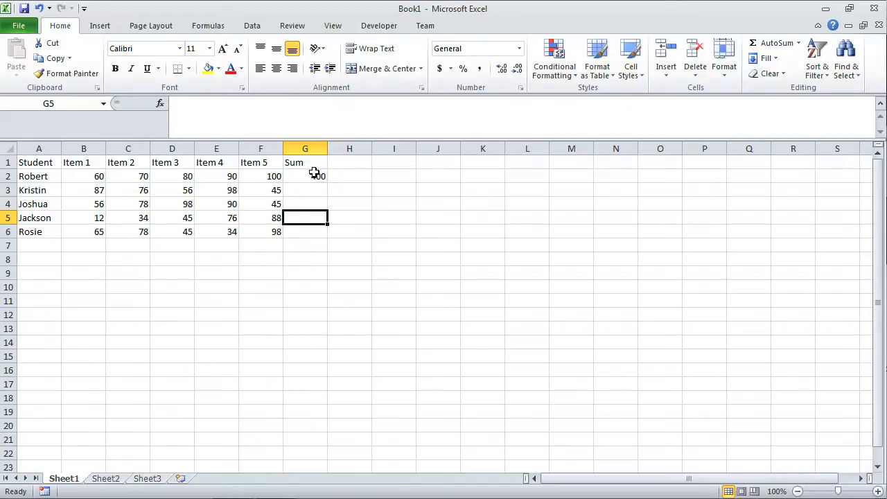
click(305, 176)
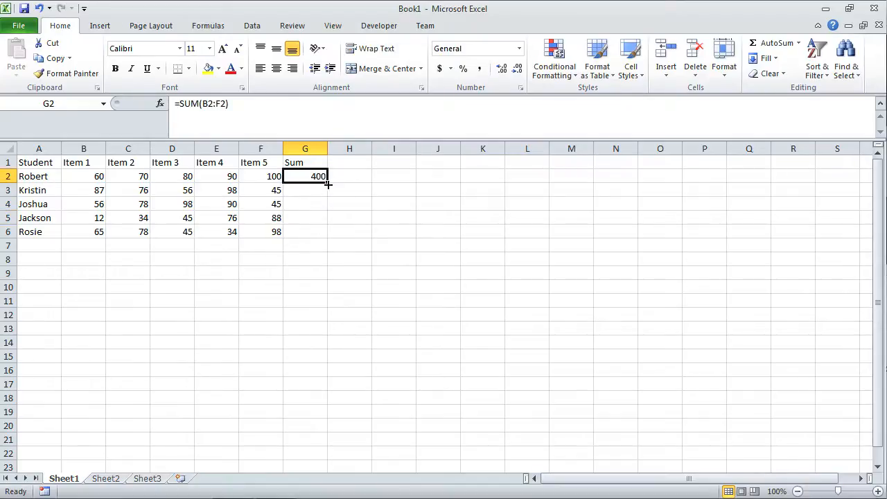
drag(319, 176, 319, 231)
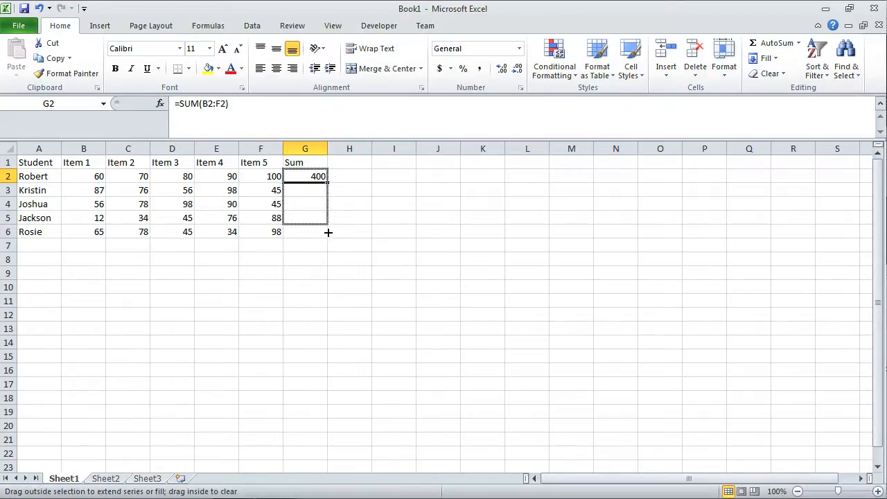
drag(305, 176, 305, 232)
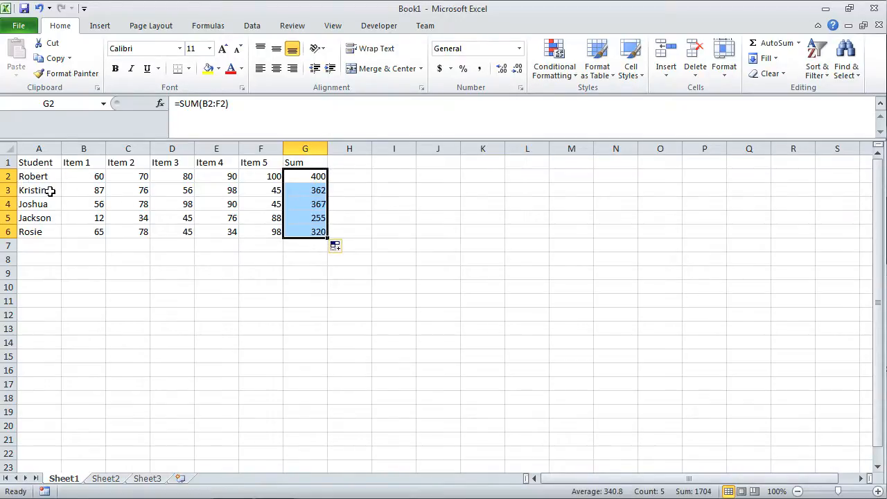
mouse_move(316, 183)
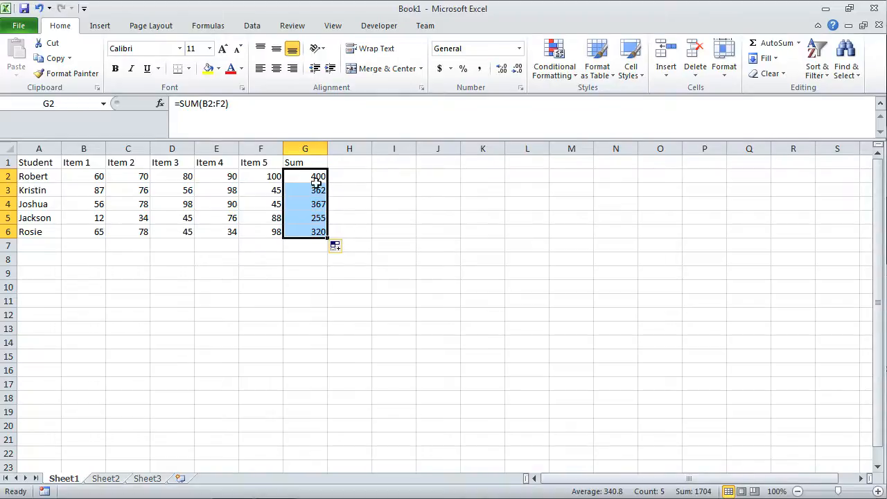
mouse_move(313, 274)
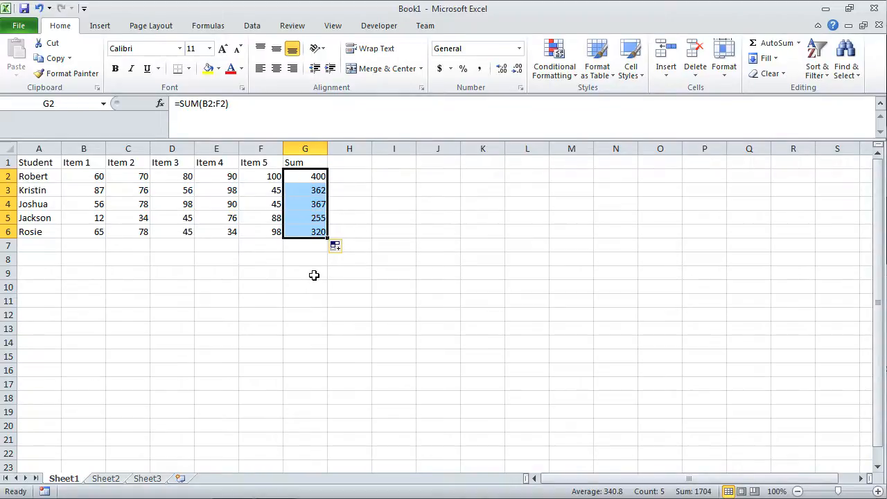
mouse_move(314, 265)
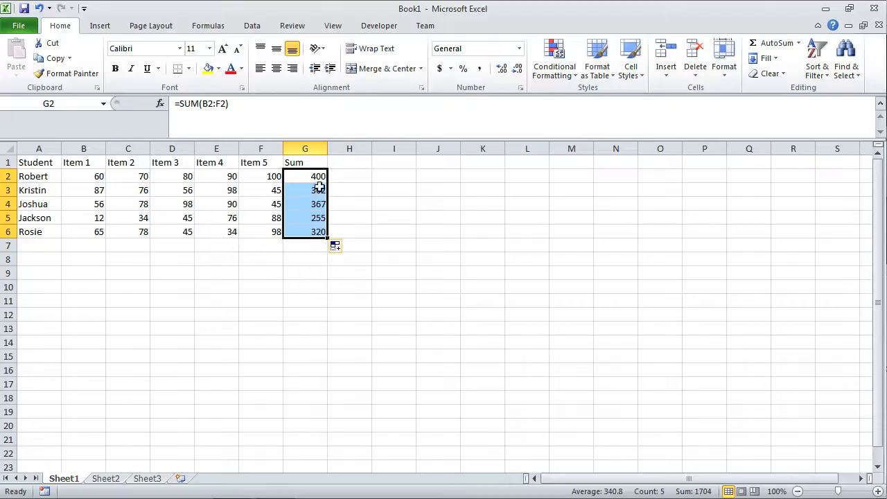
mouse_move(182, 110)
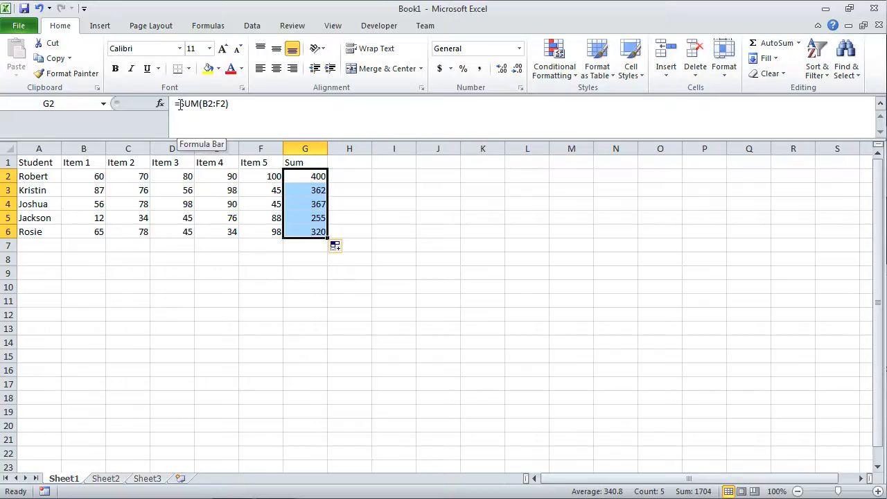
mouse_move(349, 164)
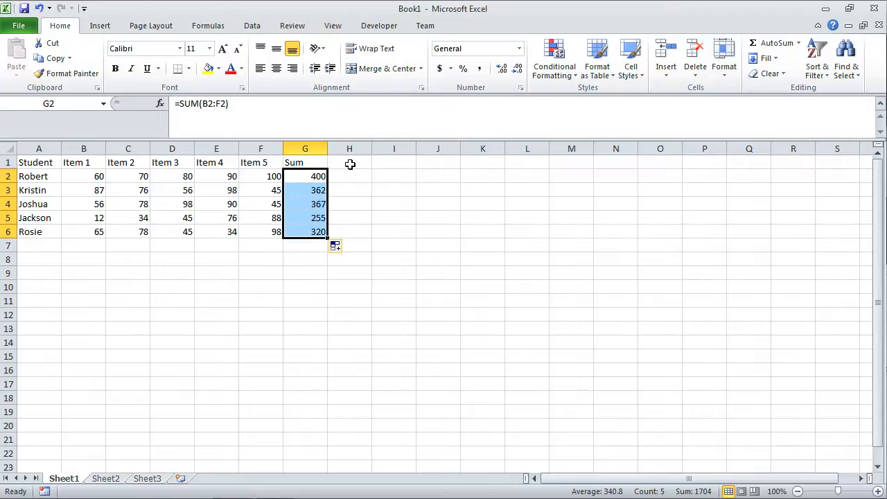
Label cell H1 'Percent' as the heading beside Sum.
click(349, 162)
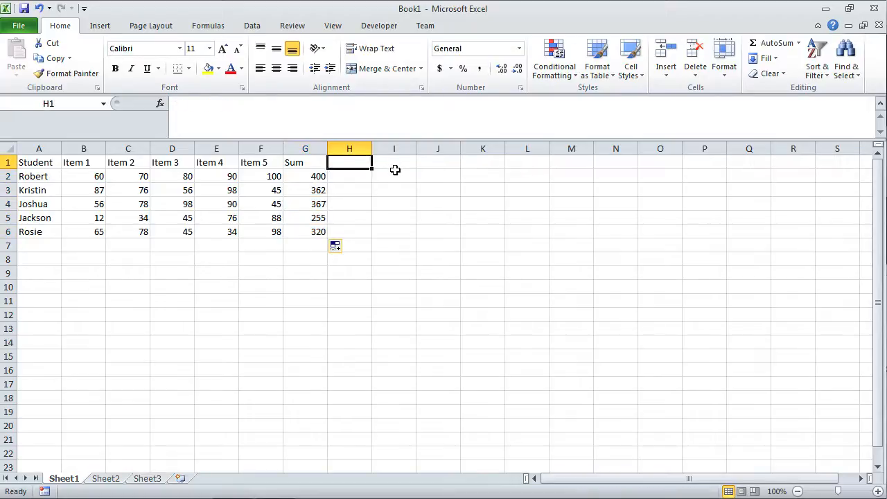
text(Percent)
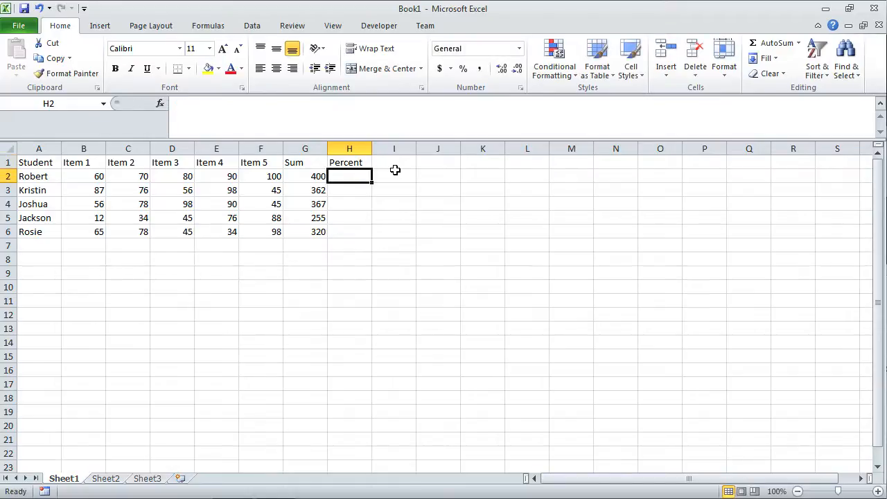
mouse_move(385, 174)
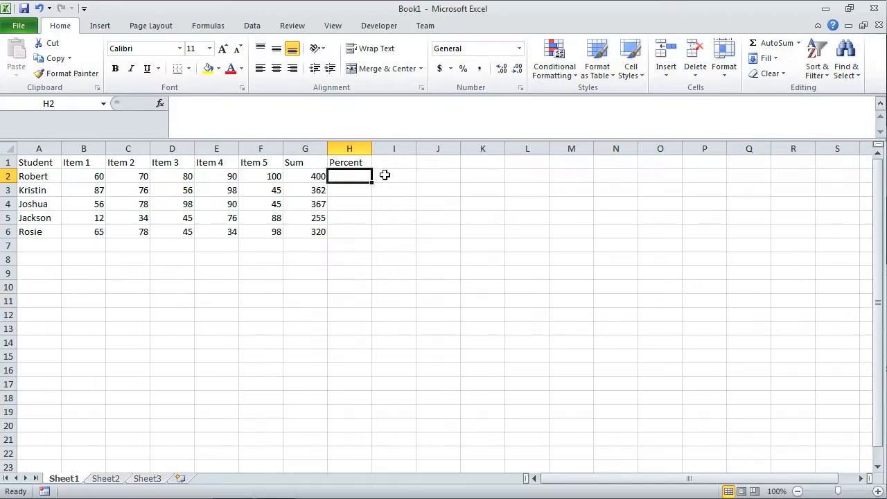
mouse_move(311, 178)
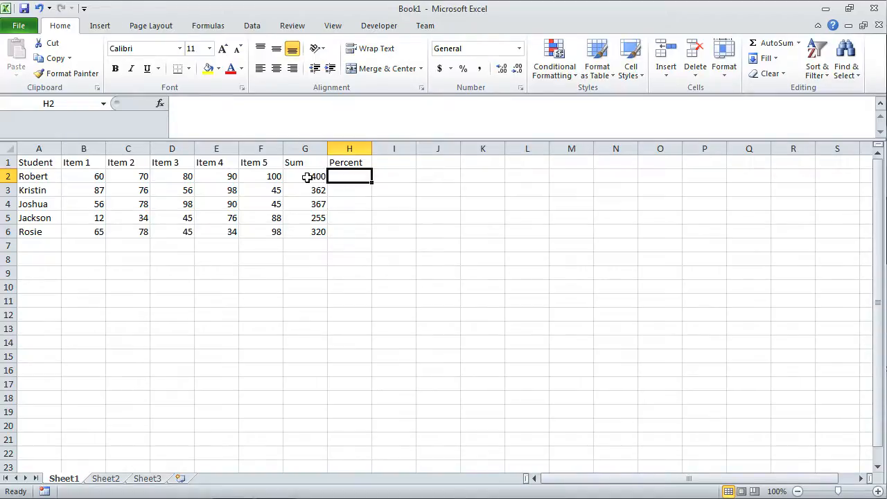
mouse_move(66, 165)
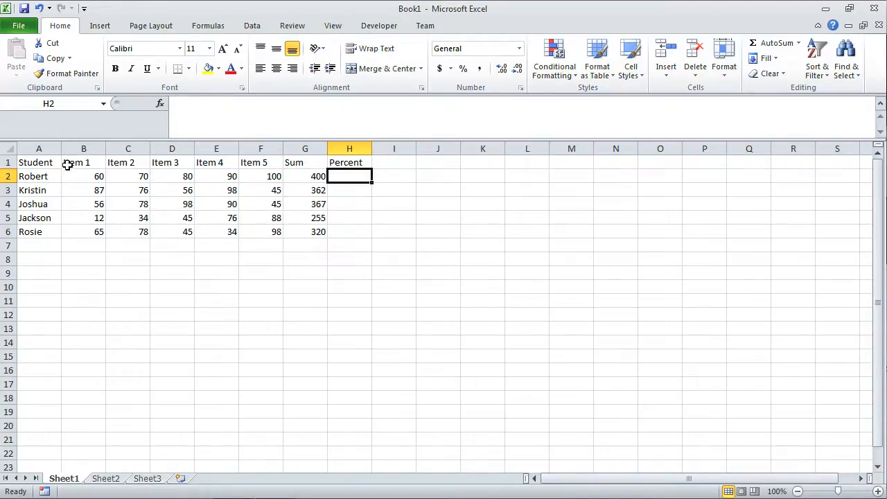
Replace Item 1 with Quiz 1 in B1 and fill across to Quiz 5 in F1.
click(83, 163)
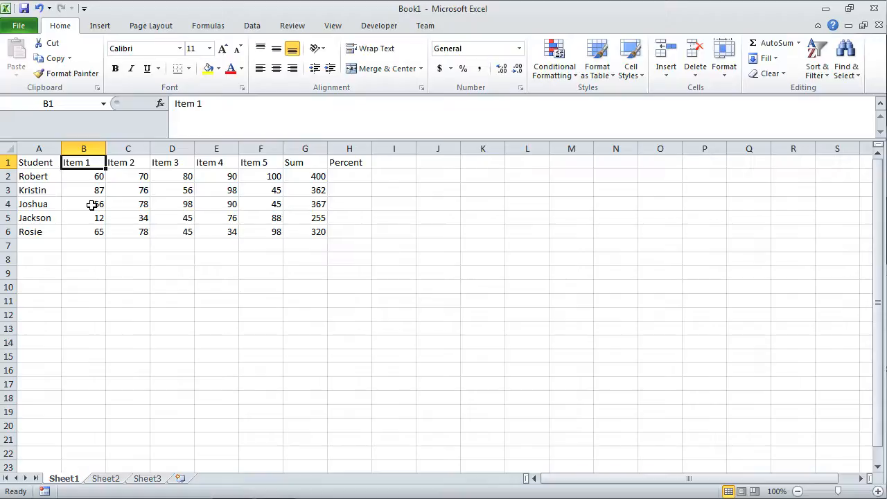
text(Quiz 1)
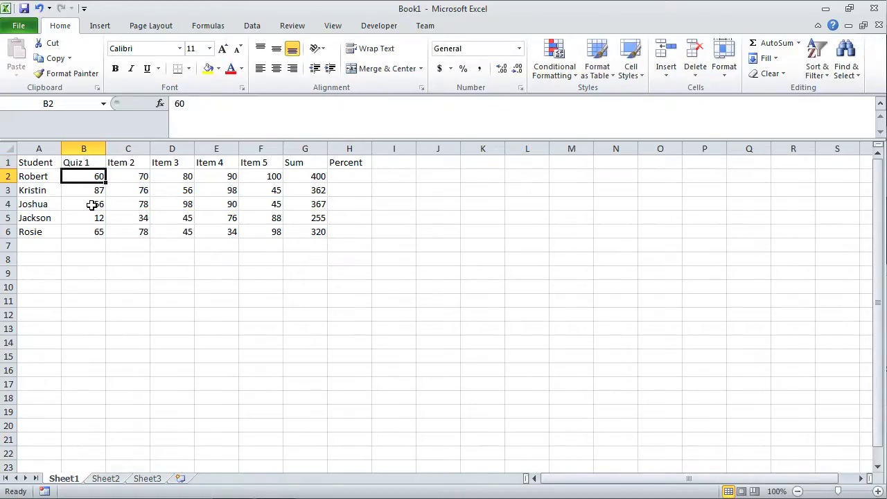
click(83, 163)
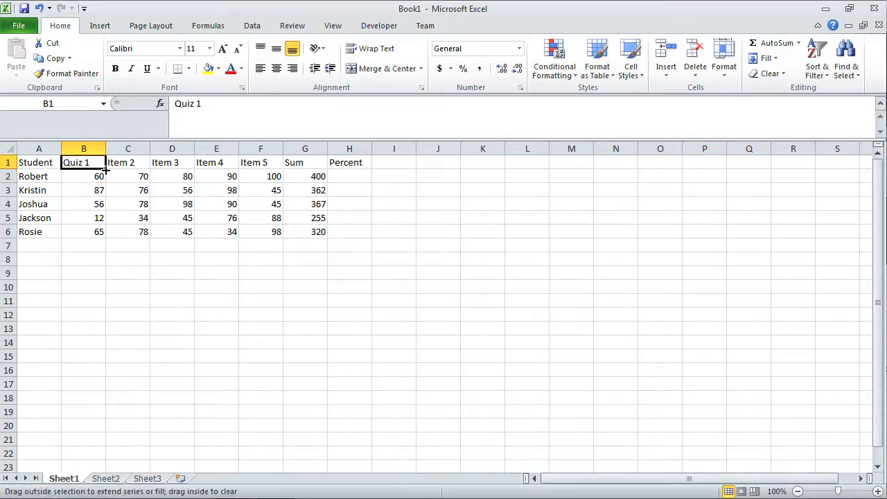
drag(104, 169, 270, 169)
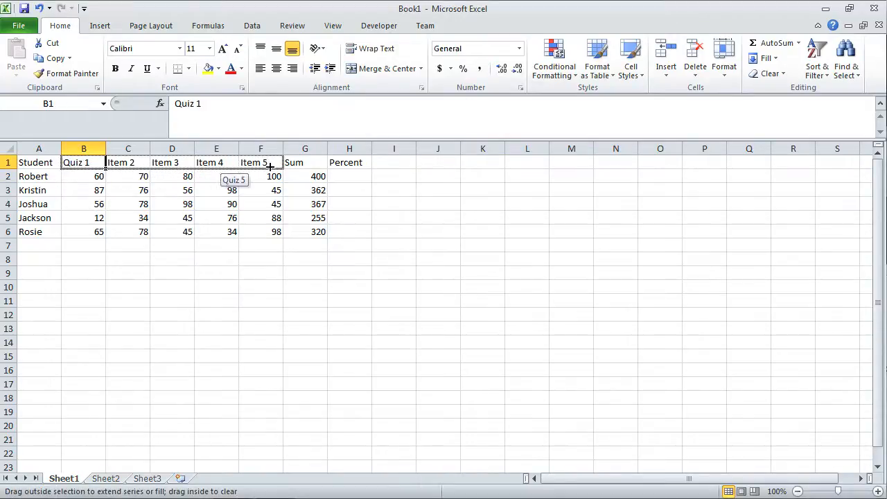
drag(83, 162, 261, 162)
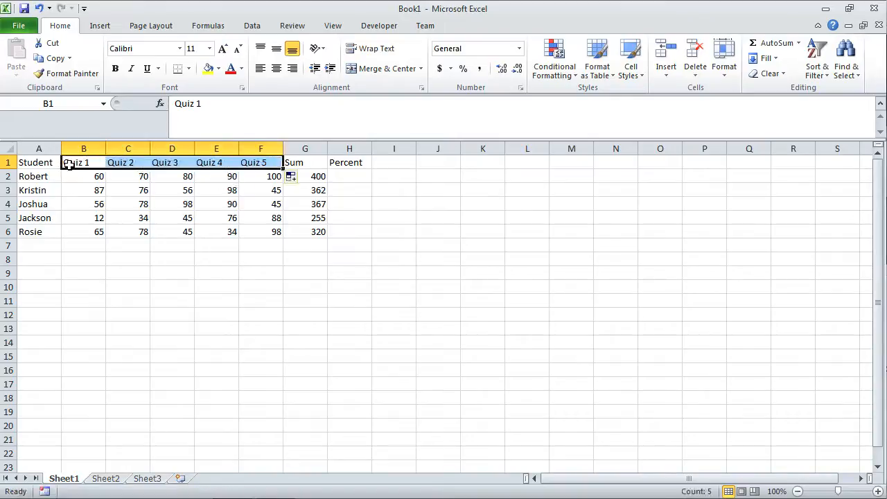
mouse_move(252, 329)
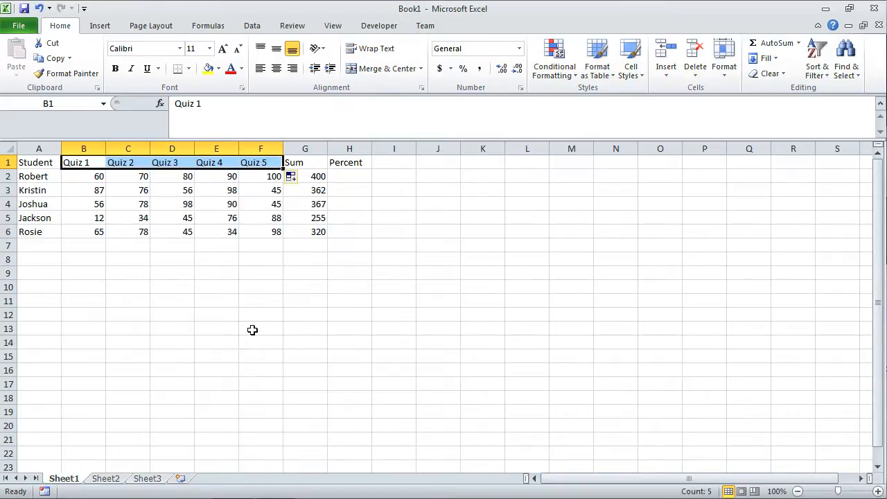
Enter =G2/500 in H2 so Robert's Percent shows 0.8.
click(349, 175)
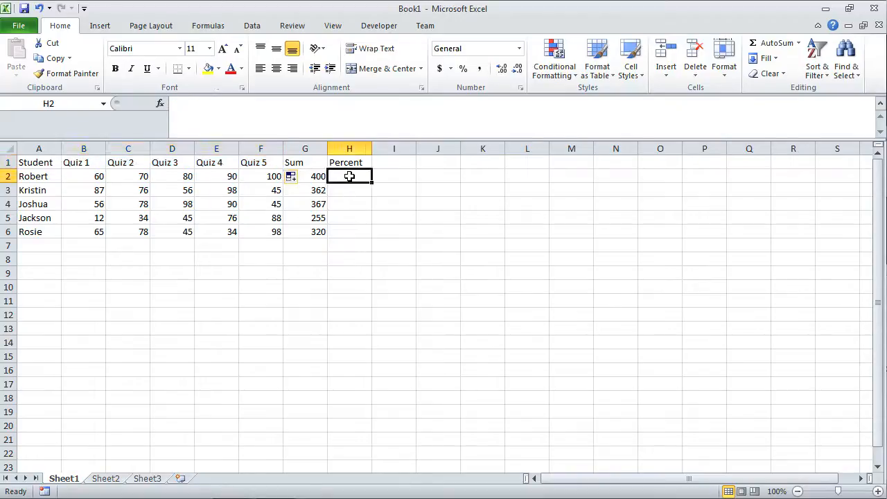
mouse_move(376, 277)
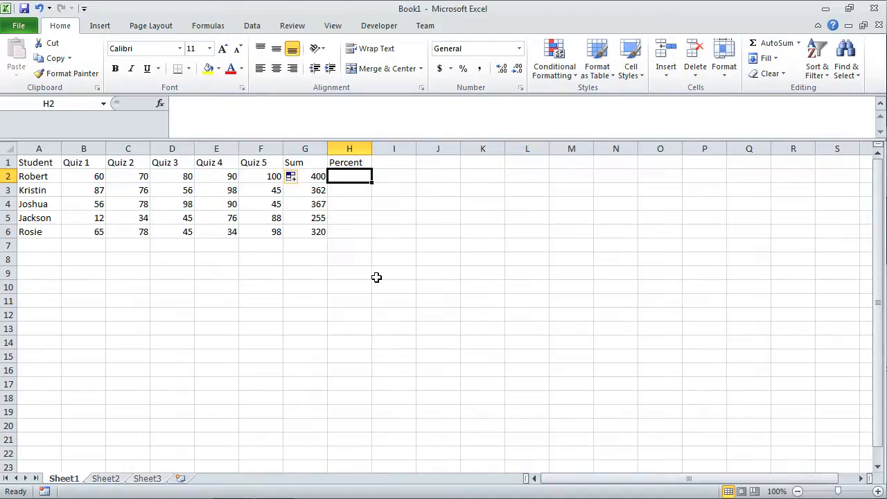
click(305, 175)
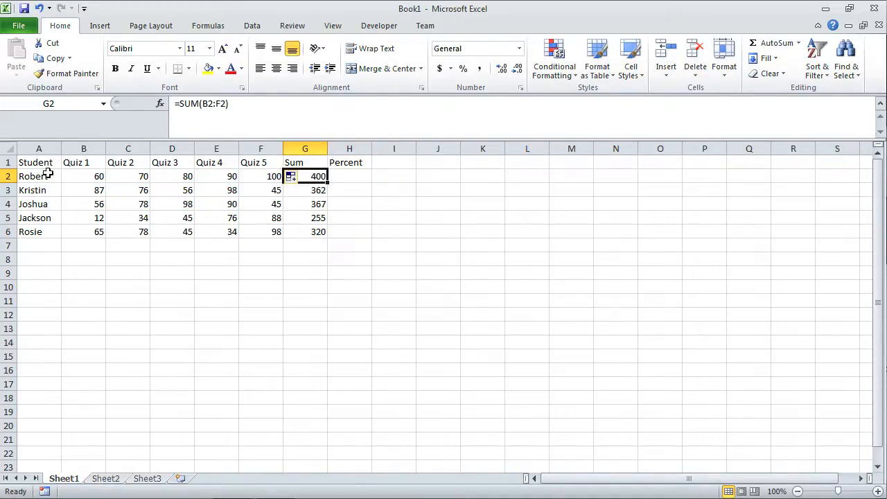
mouse_move(86, 179)
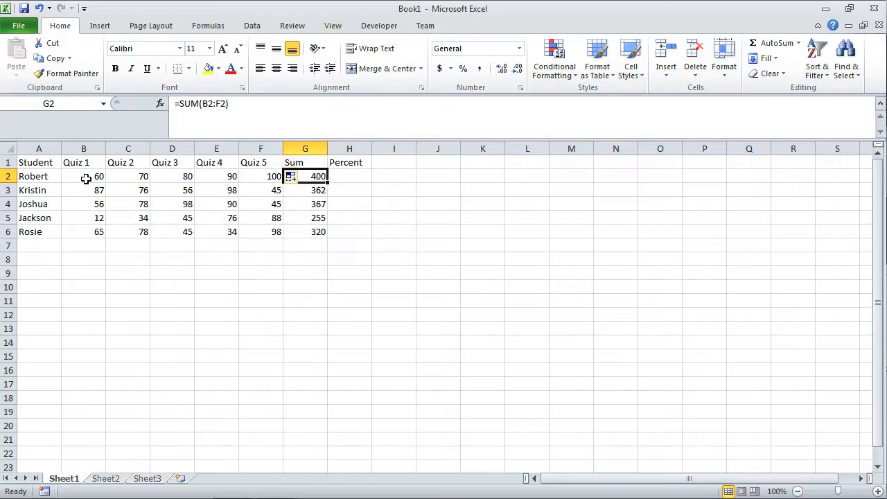
mouse_move(341, 174)
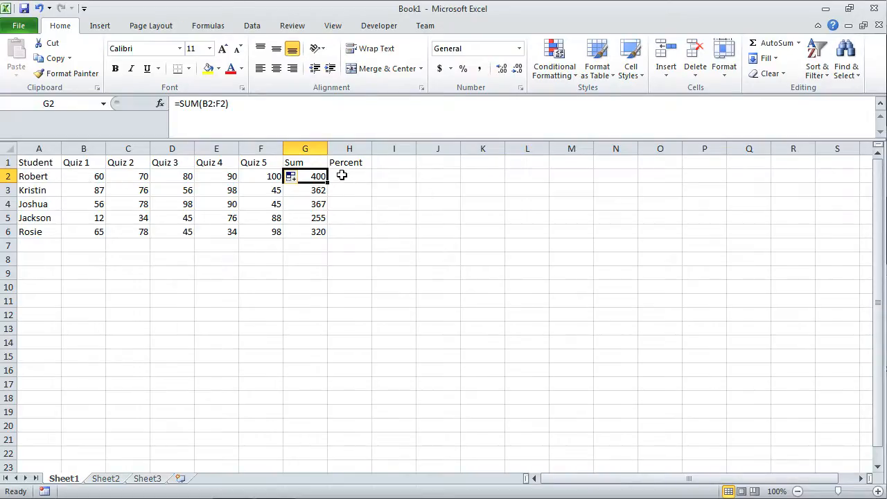
click(349, 174)
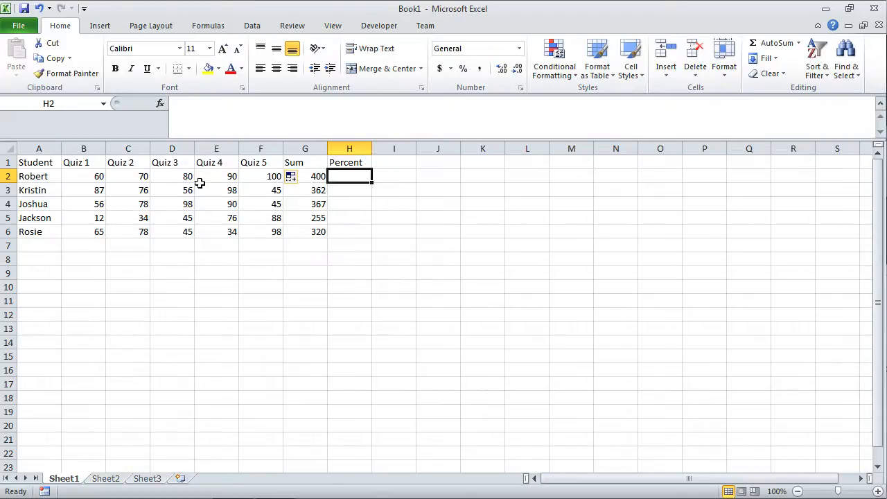
mouse_move(347, 295)
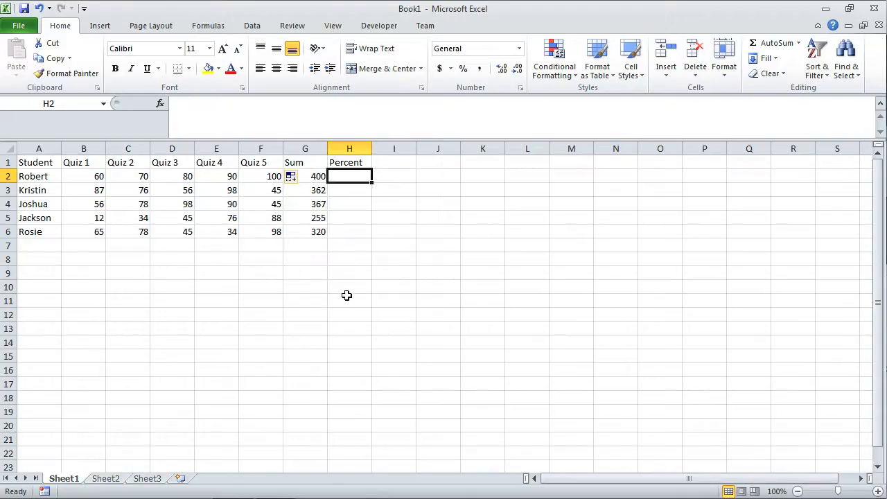
text(=)
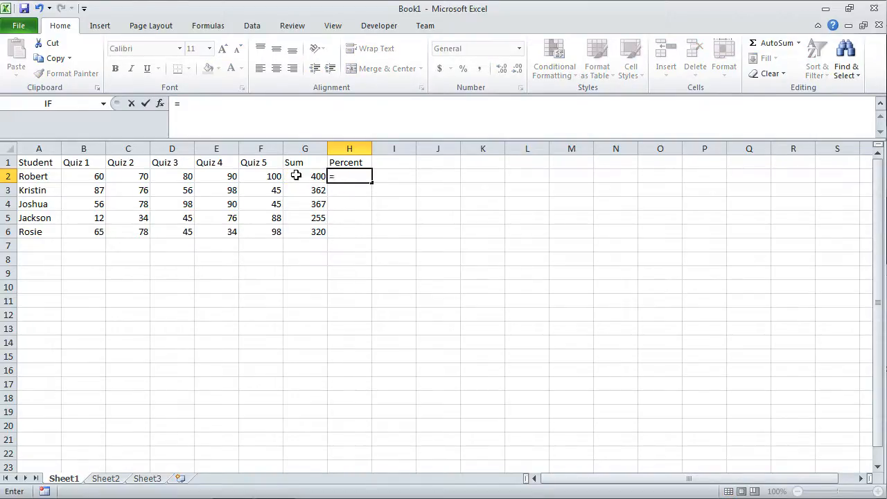
click(305, 176)
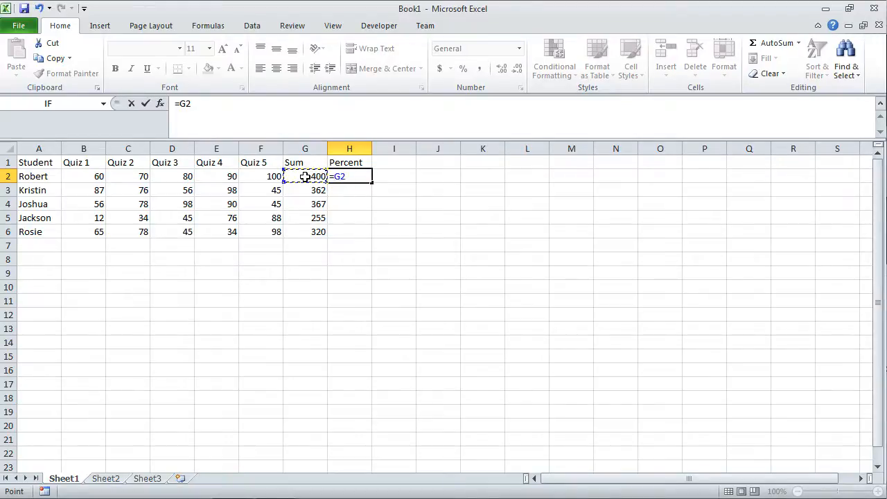
text(/)
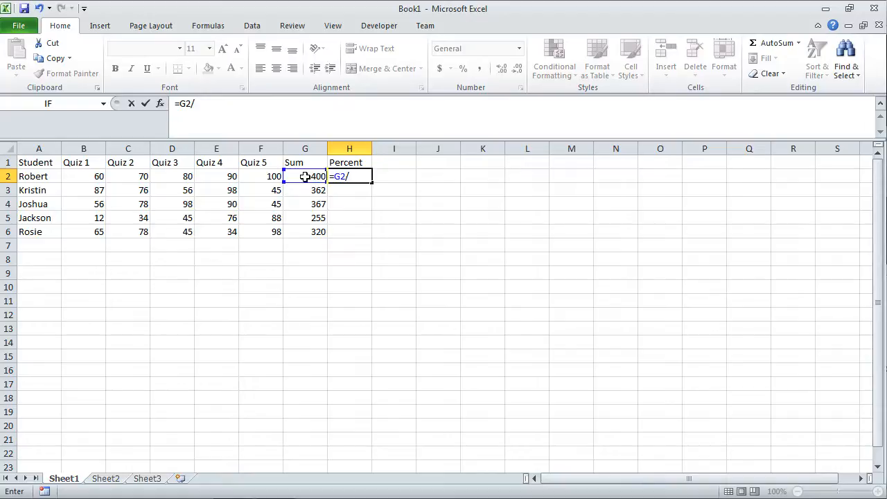
text(500)
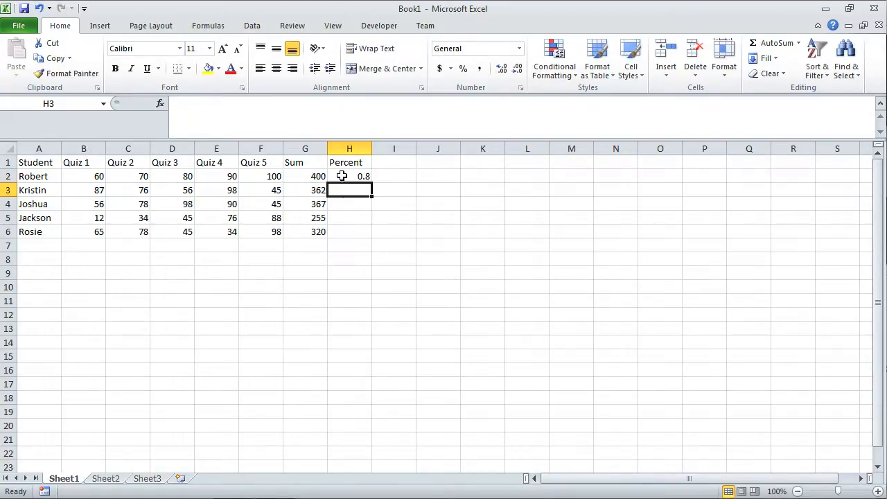
Apply Percent Style to H2 so Robert's 0.8 displays as 80%.
click(349, 176)
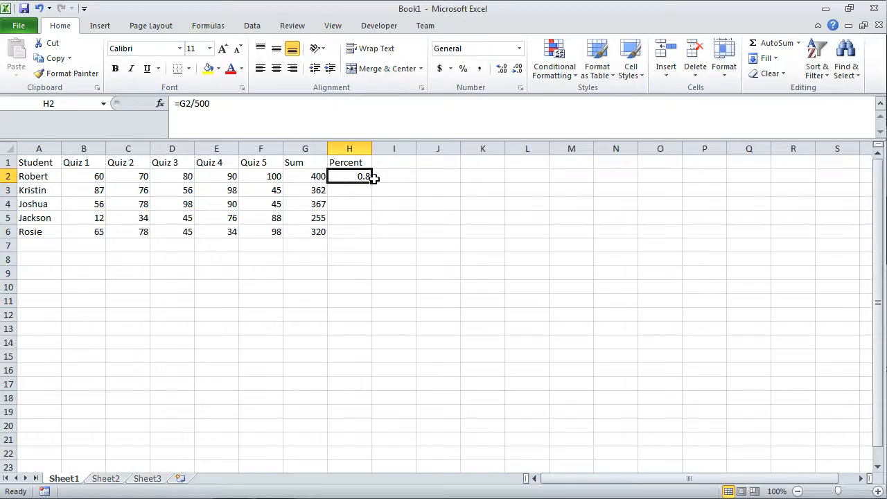
mouse_move(394, 169)
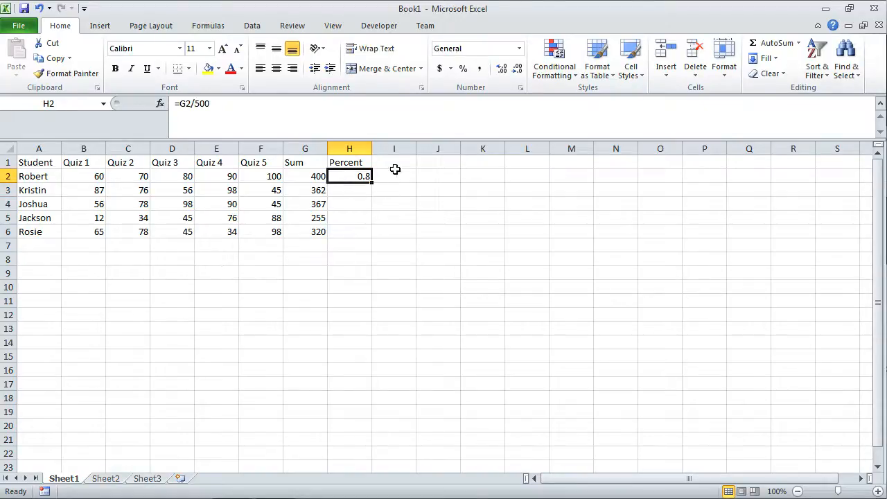
mouse_move(360, 199)
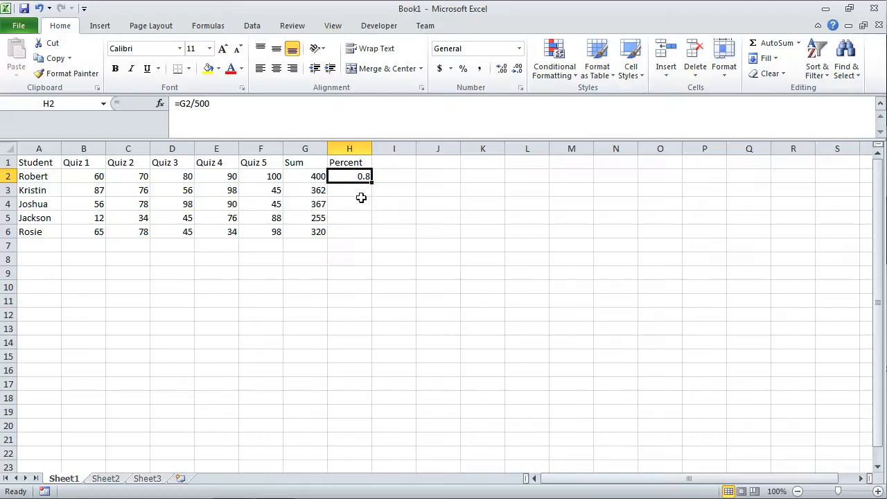
mouse_move(388, 176)
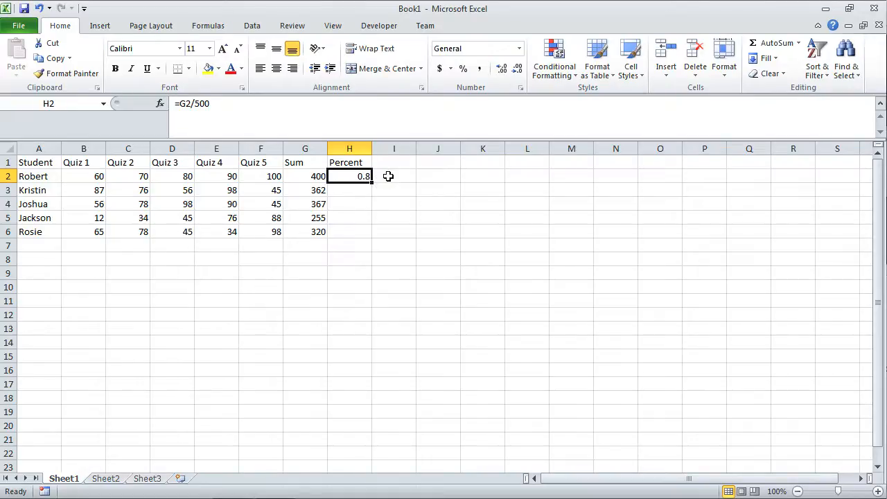
mouse_move(377, 203)
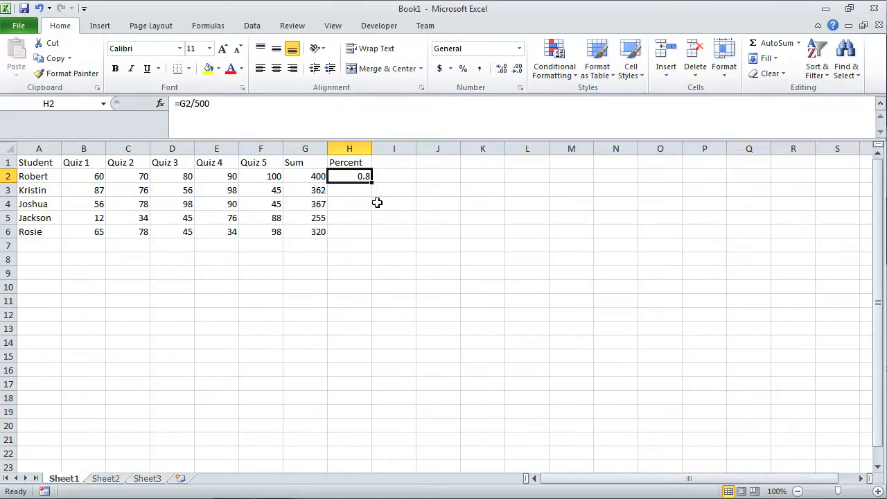
mouse_move(315, 189)
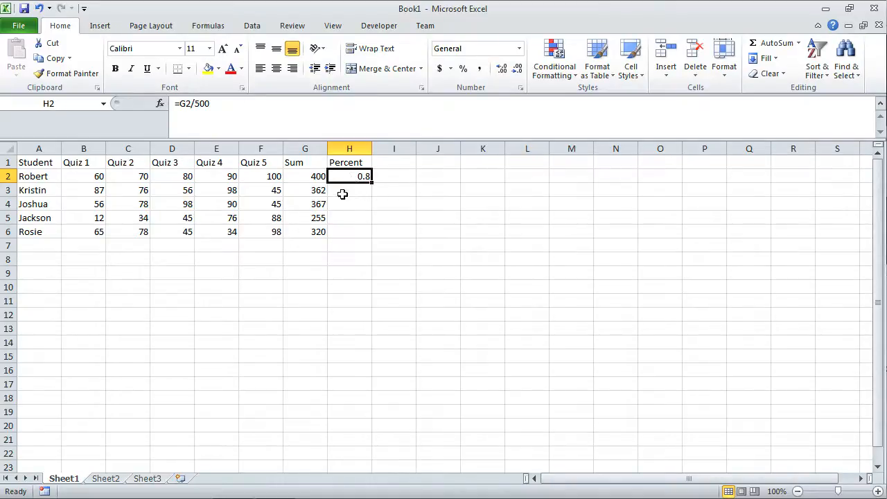
mouse_move(485, 97)
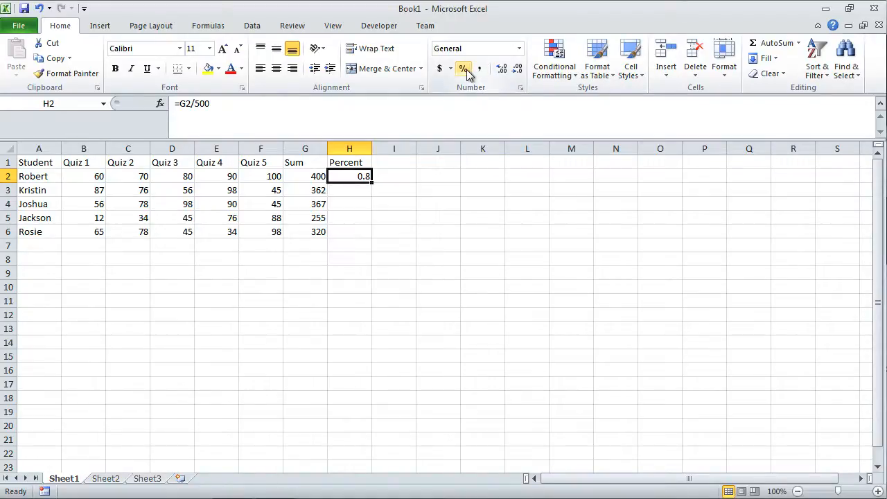
mouse_move(463, 68)
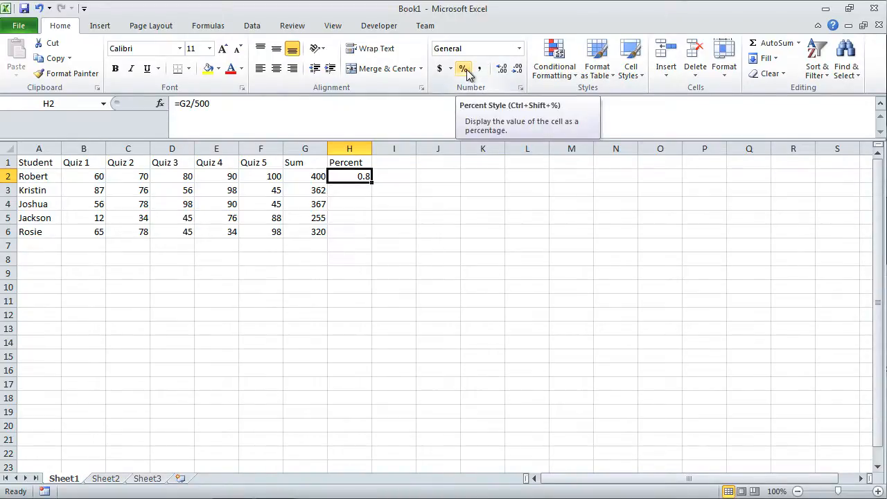
click(462, 69)
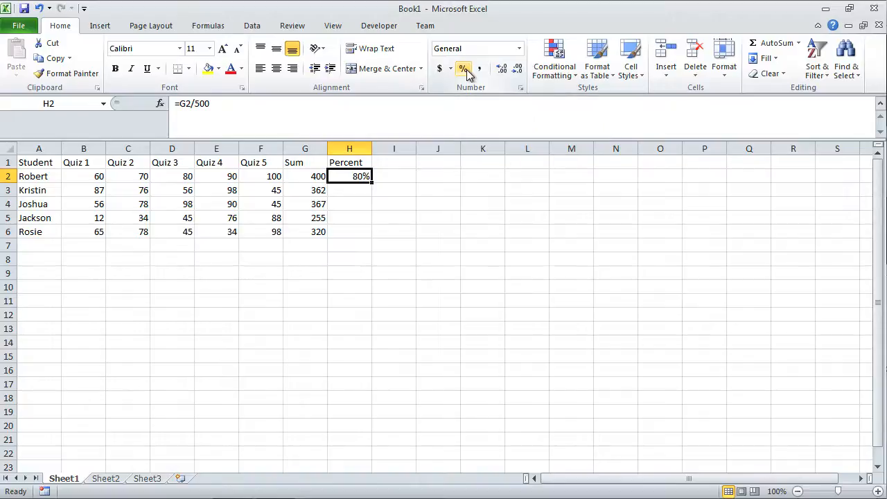
click(462, 67)
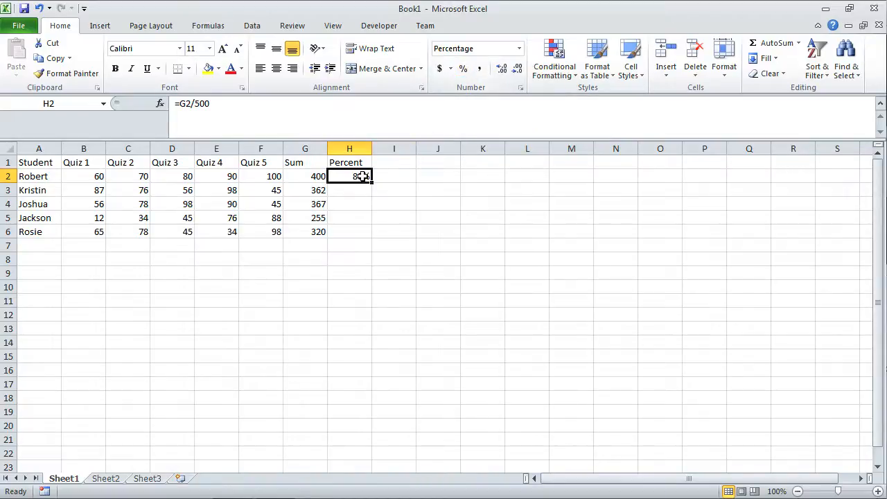
click(461, 68)
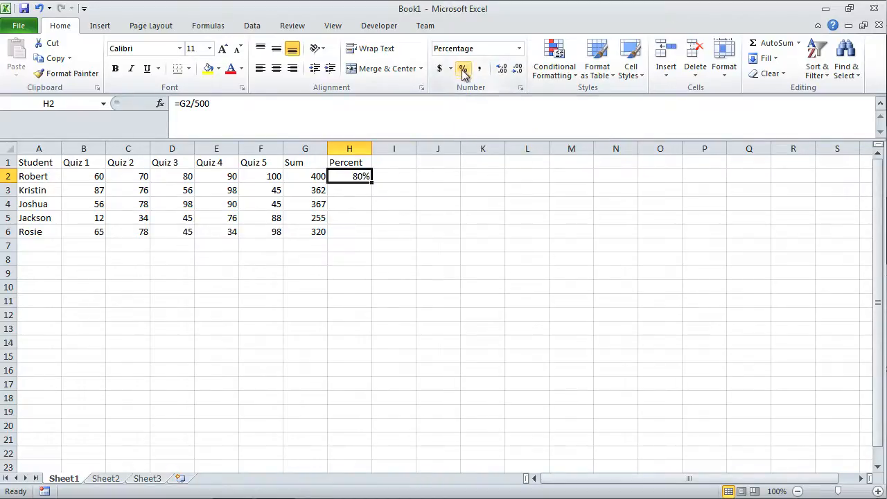
mouse_move(463, 68)
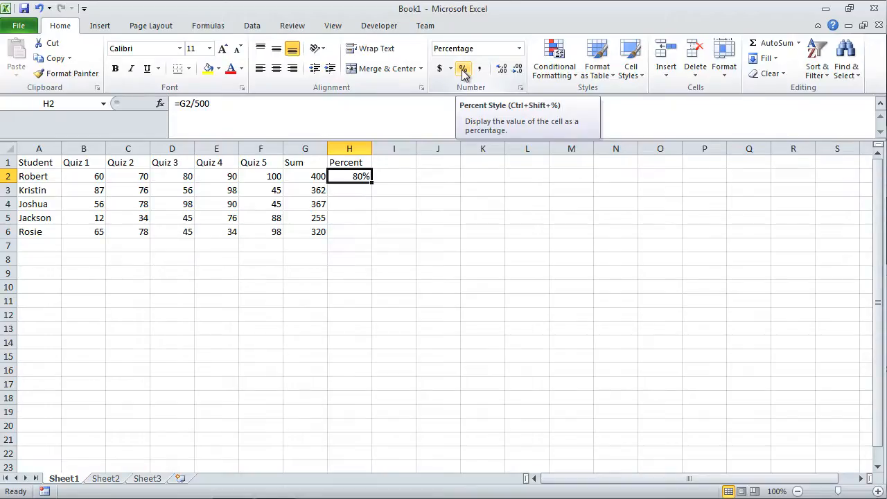
mouse_move(346, 187)
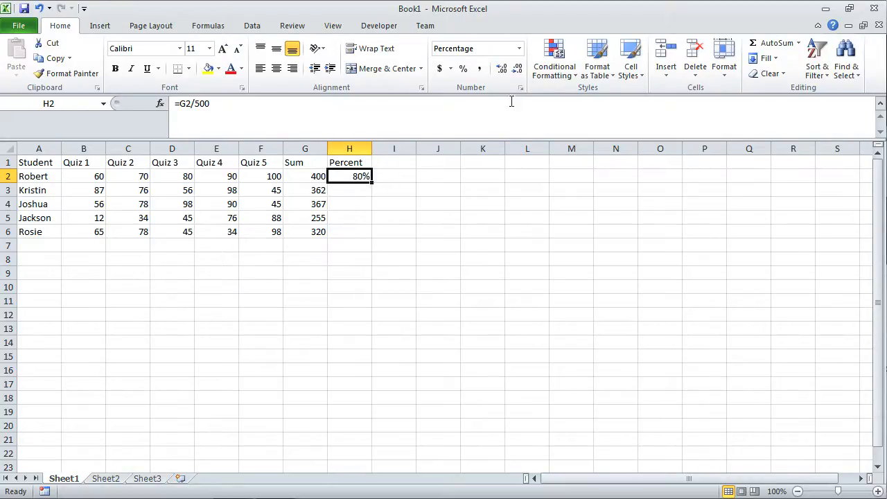
mouse_move(502, 68)
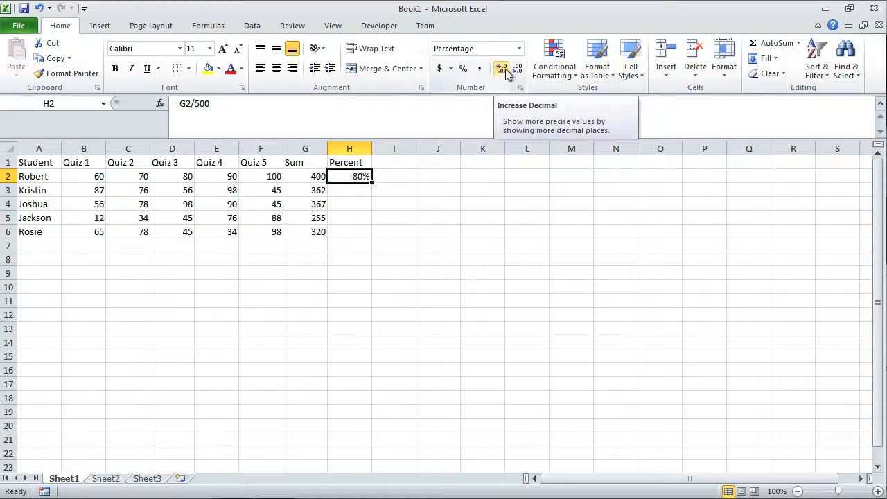
mouse_move(517, 70)
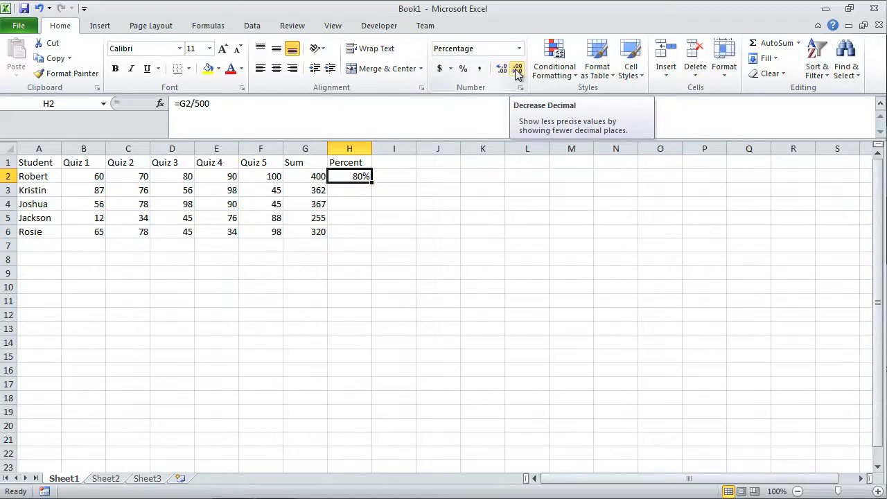
mouse_move(502, 69)
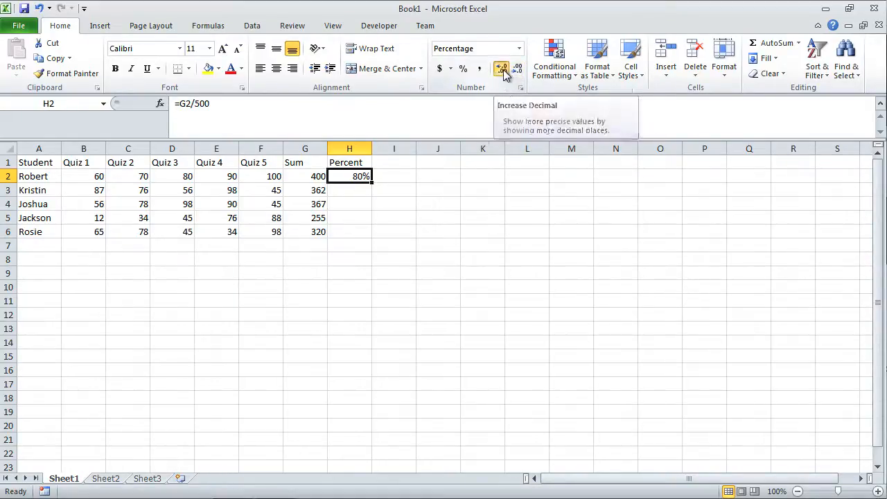
Adjust H2's decimals so the percentage reads 80.0% after briefly showing 80.00%.
click(502, 68)
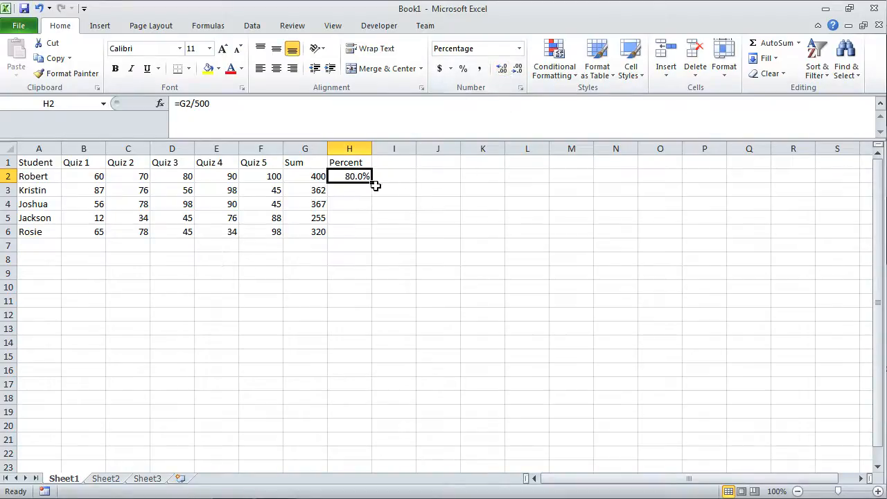
mouse_move(358, 190)
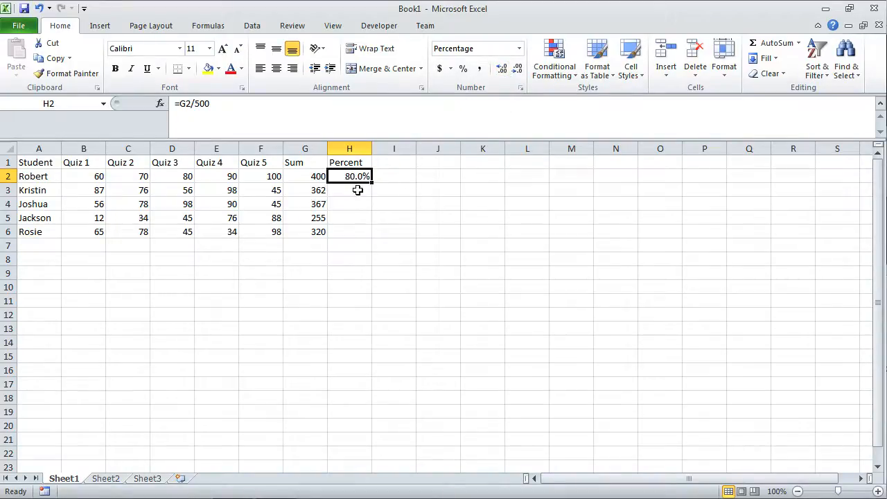
click(502, 68)
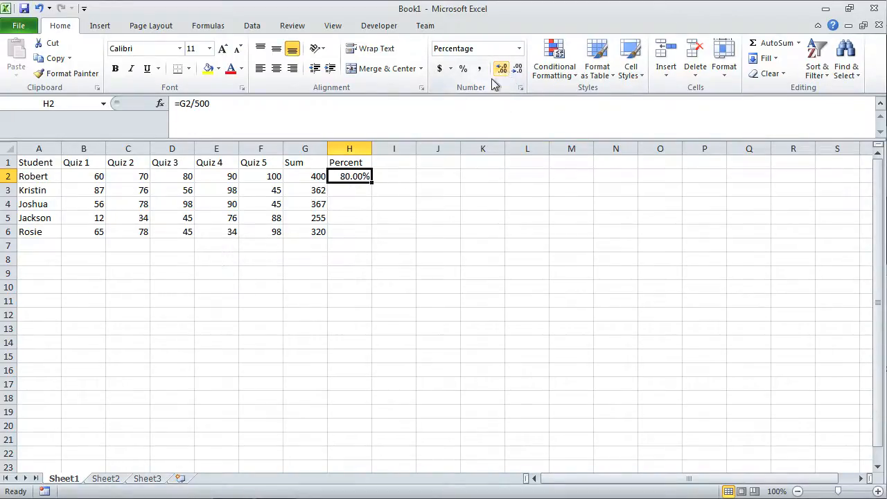
click(516, 68)
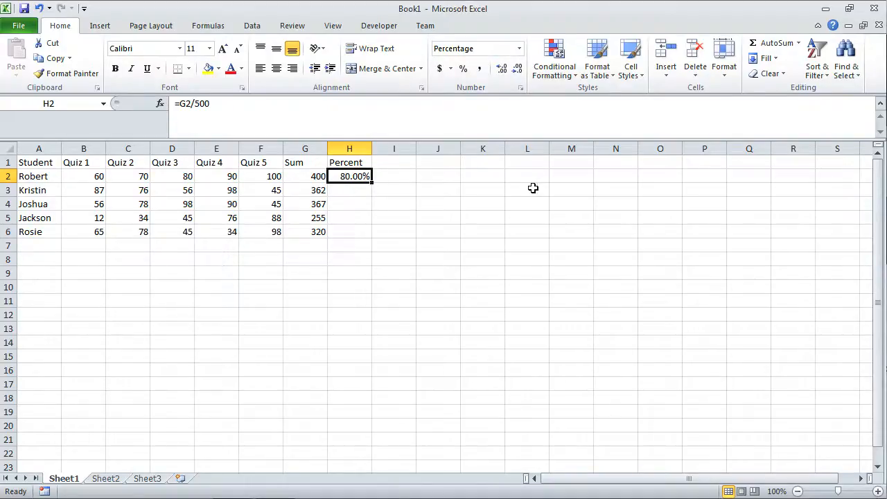
mouse_move(517, 68)
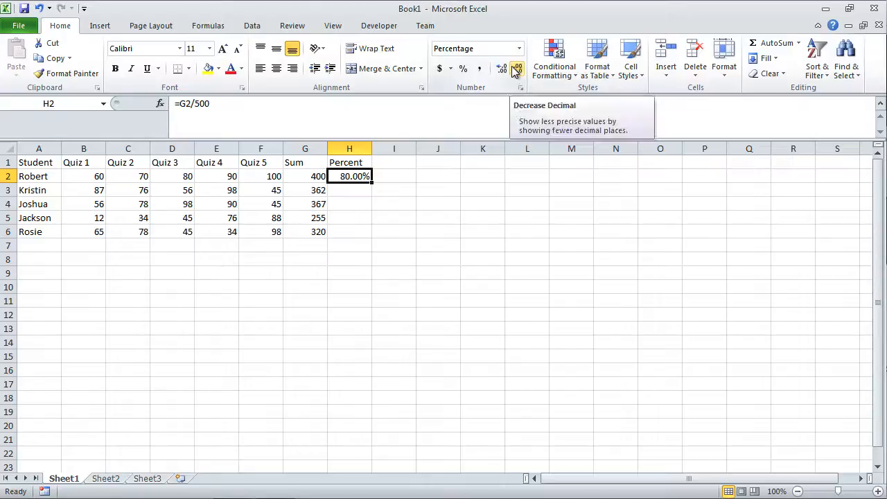
click(517, 68)
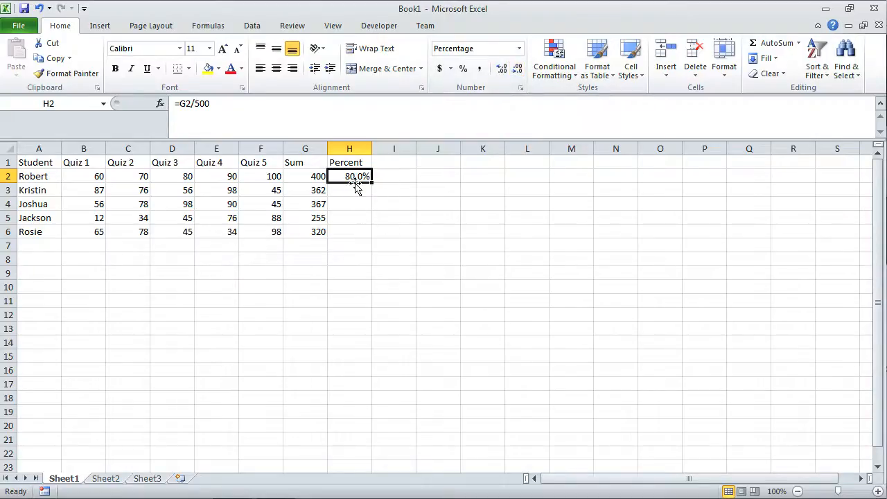